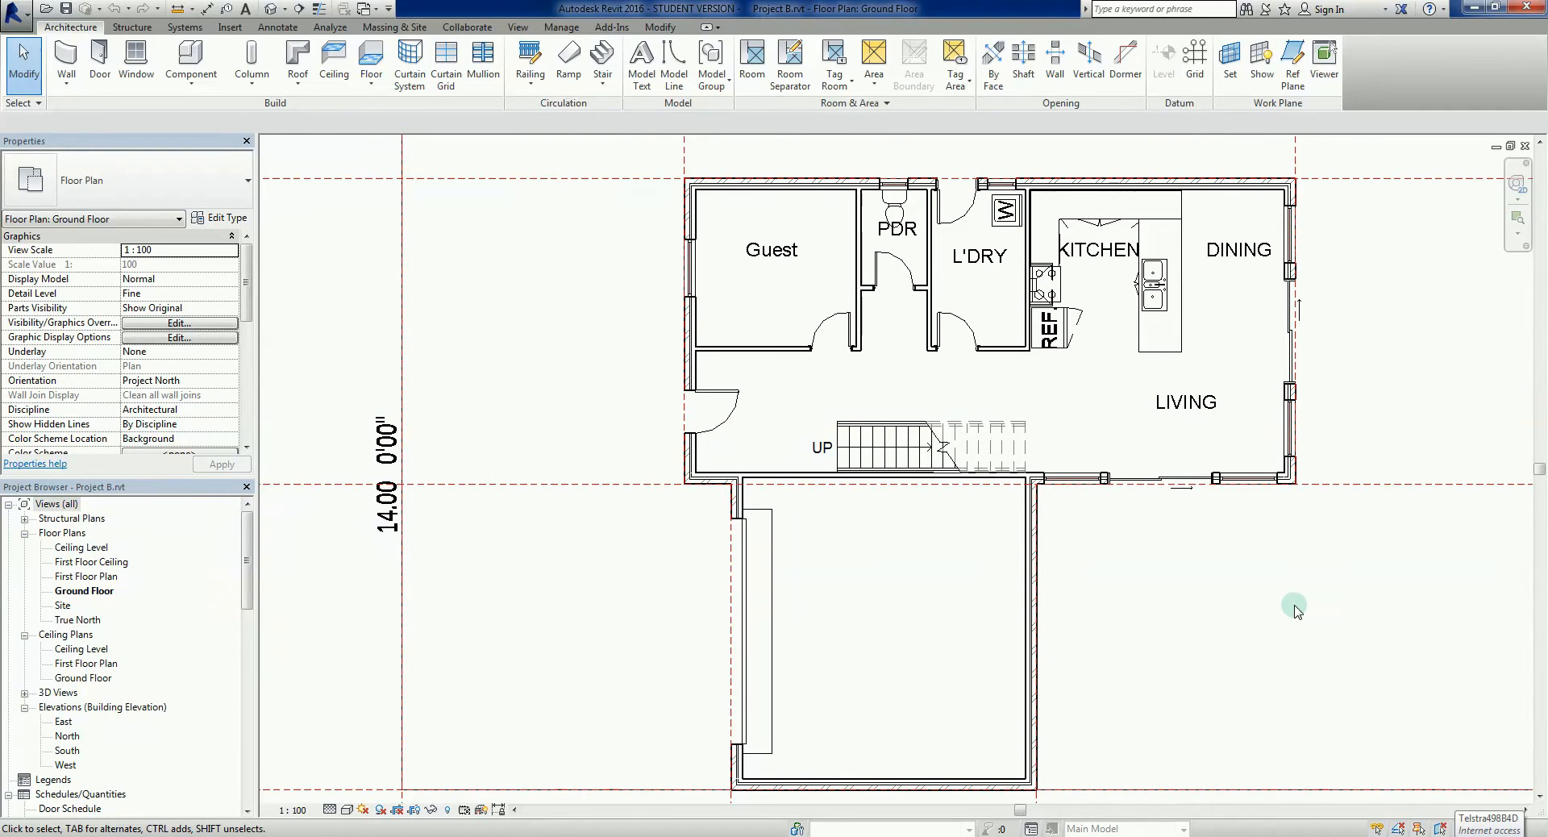
mouse_move(1293, 616)
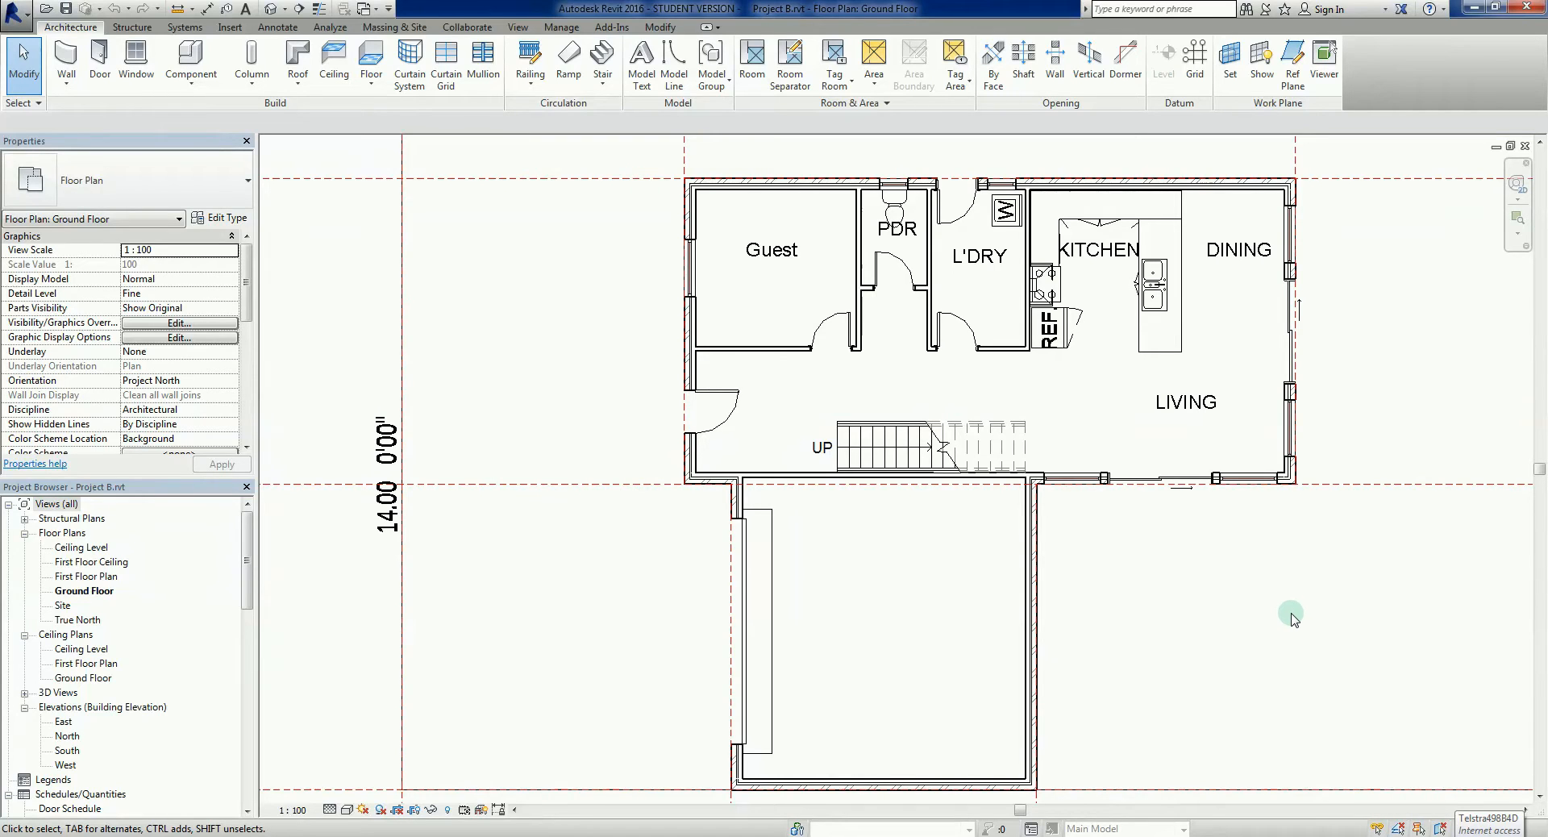
mouse_move(1466, 561)
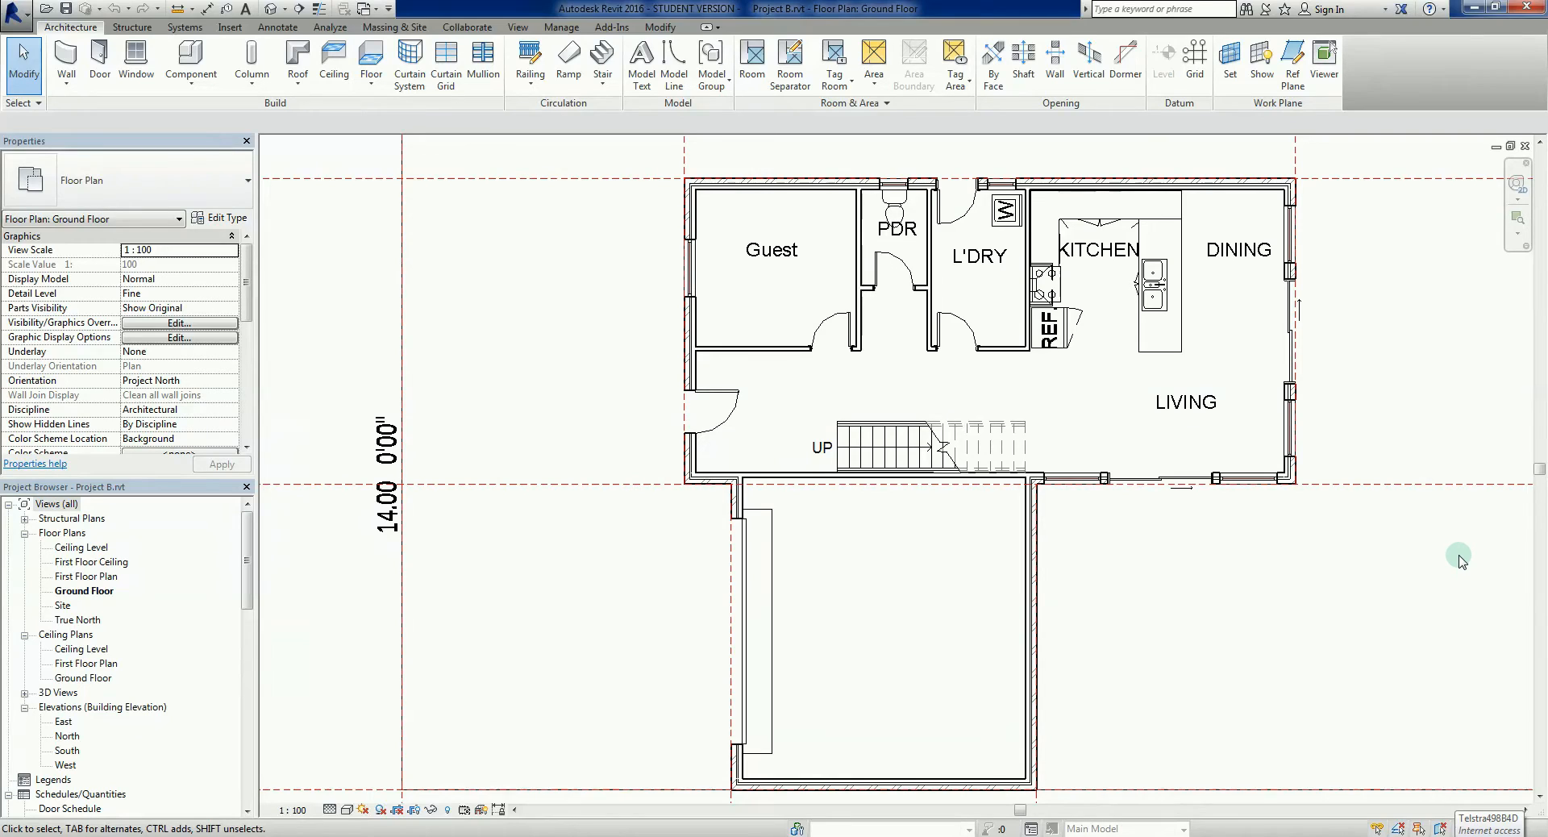
mouse_move(1456, 591)
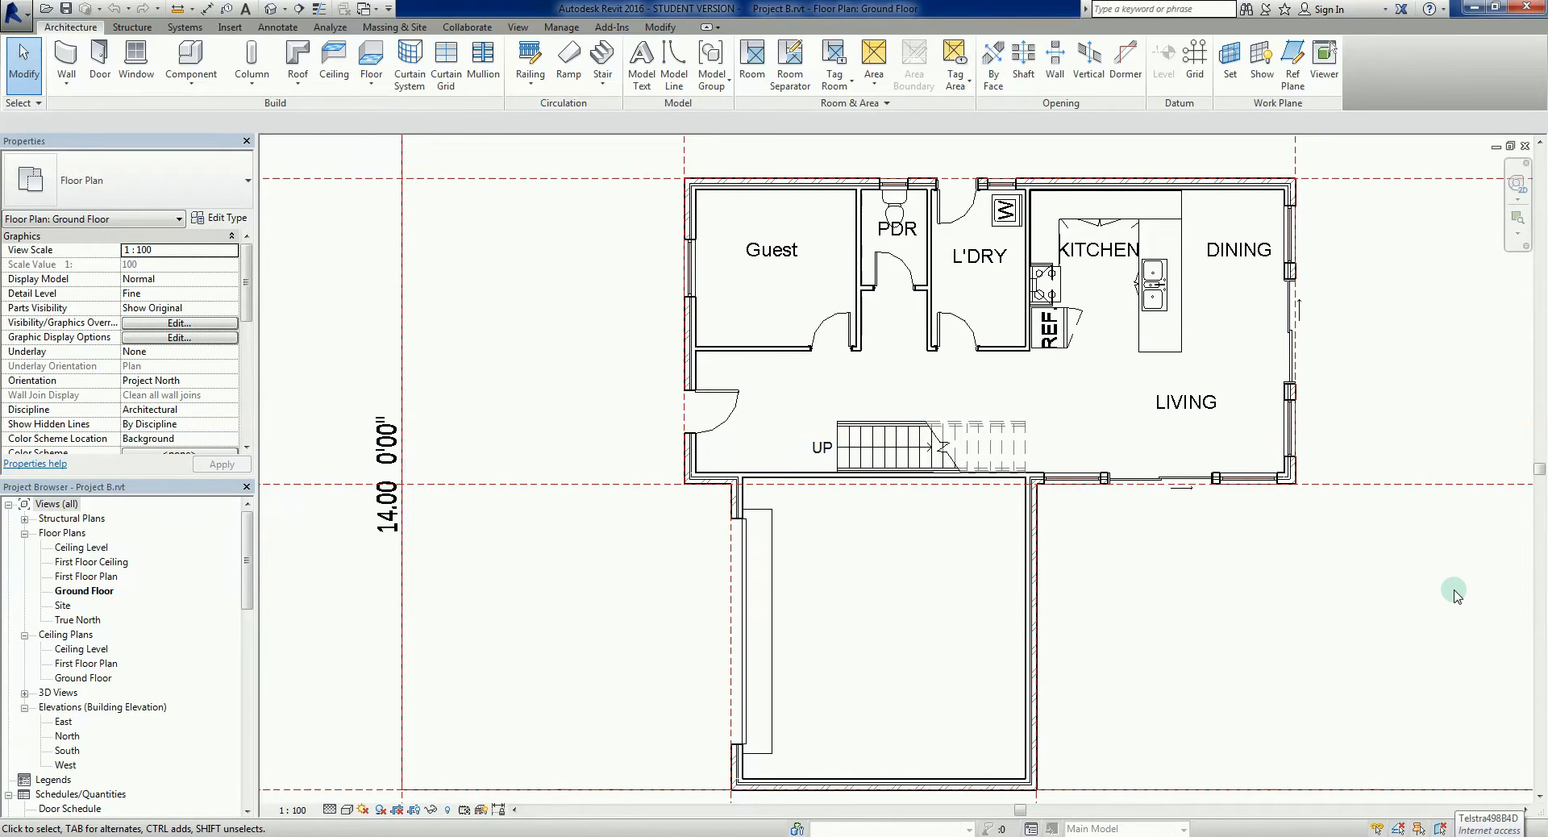
mouse_move(1378, 614)
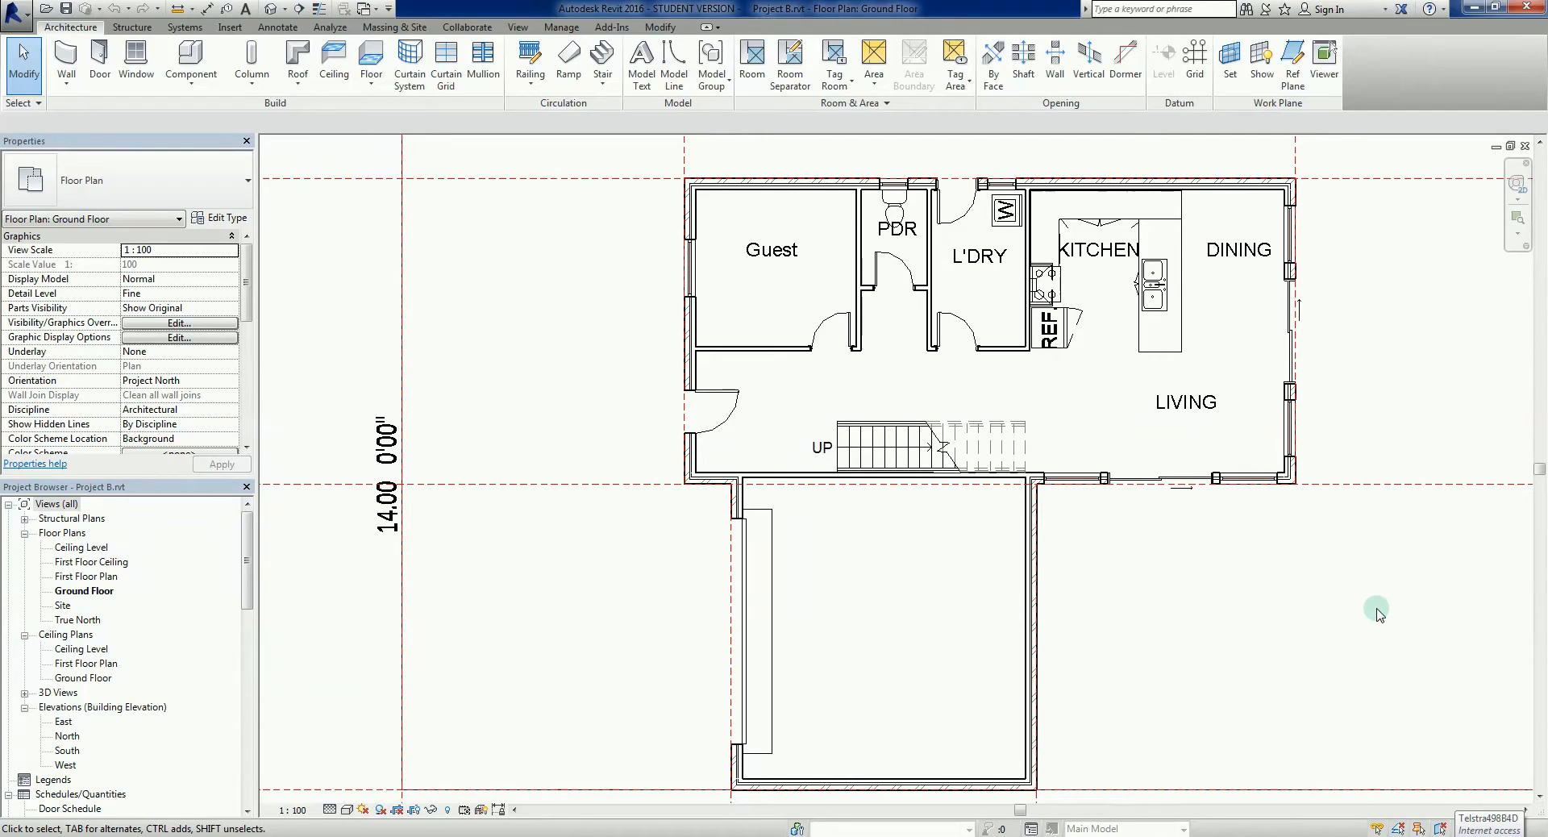
mouse_move(1158, 345)
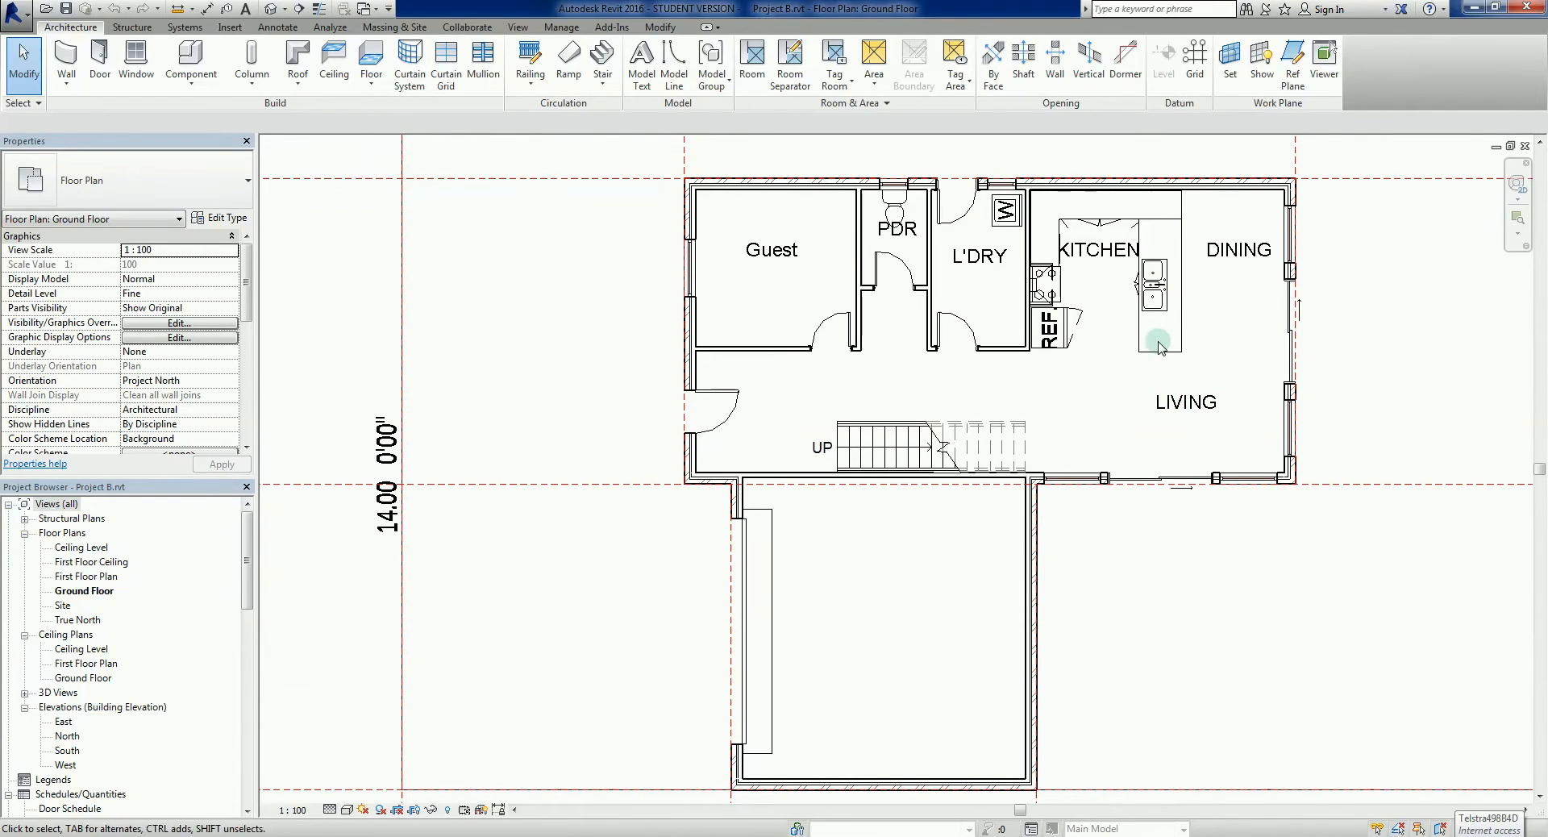
mouse_move(1158, 346)
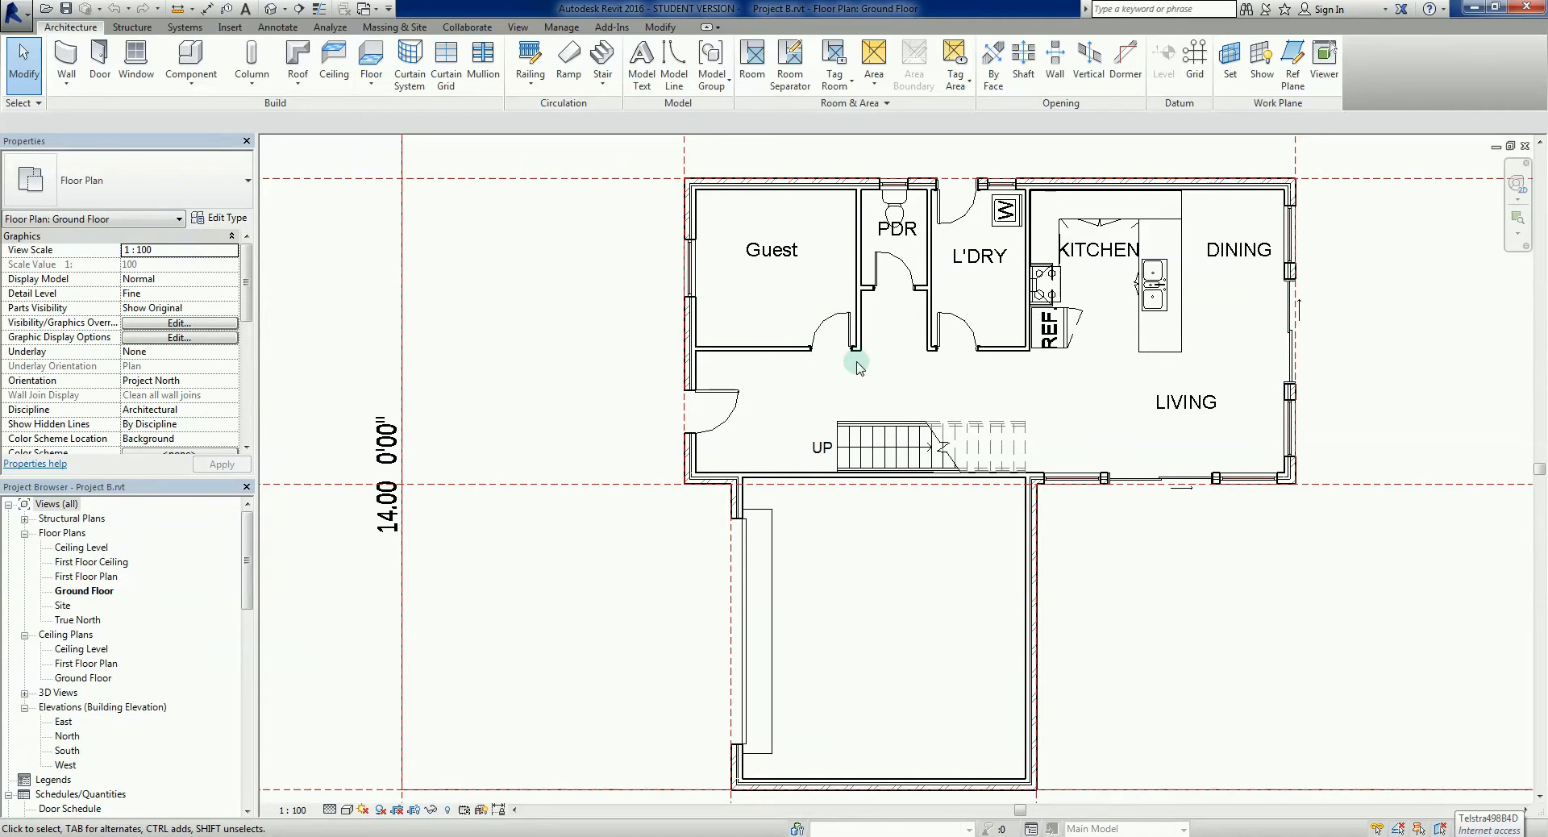
mouse_move(1132, 410)
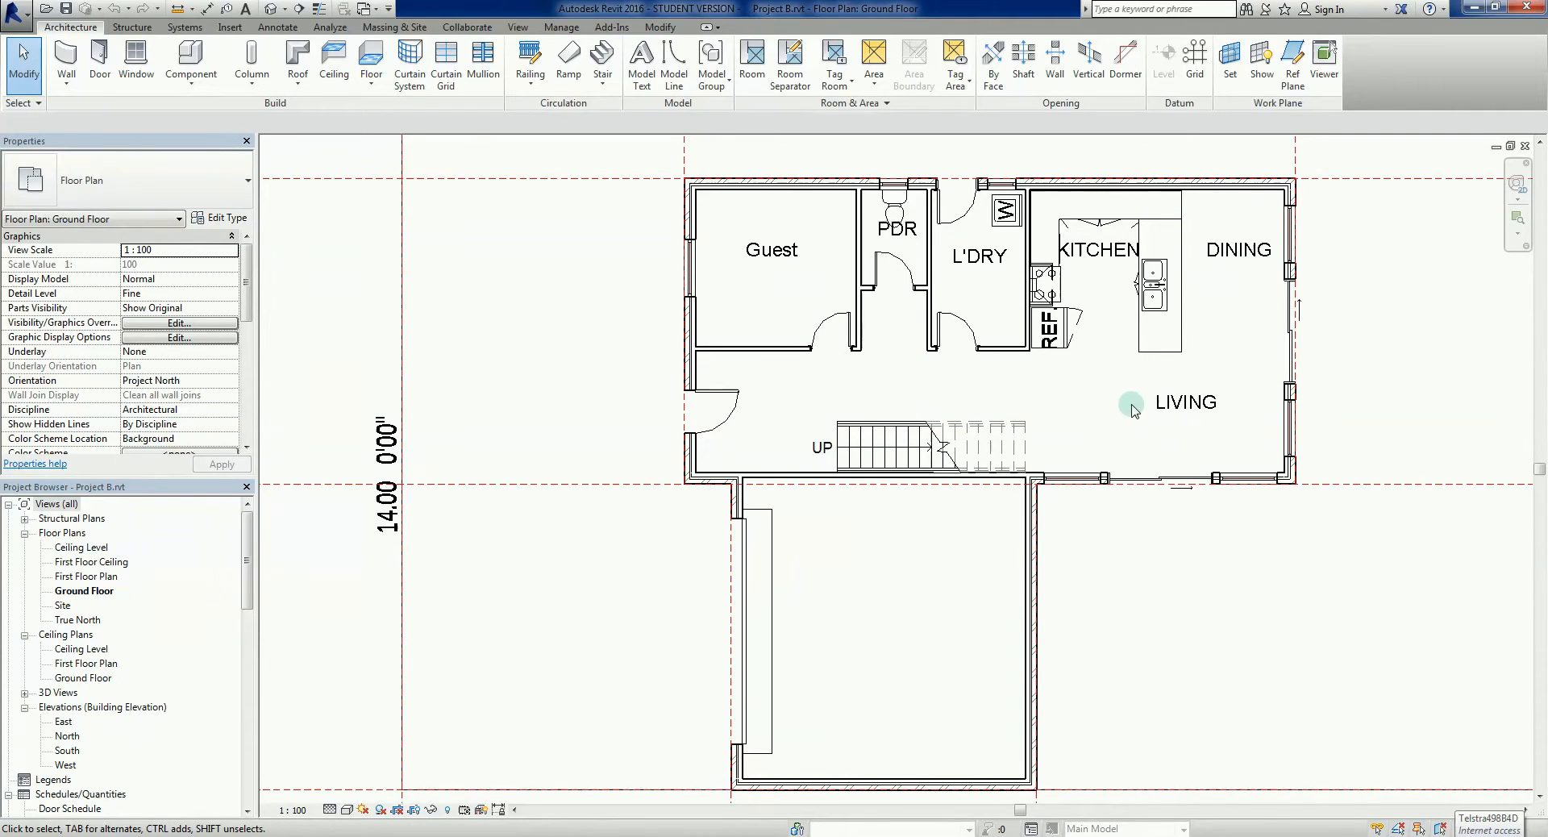
mouse_move(489, 358)
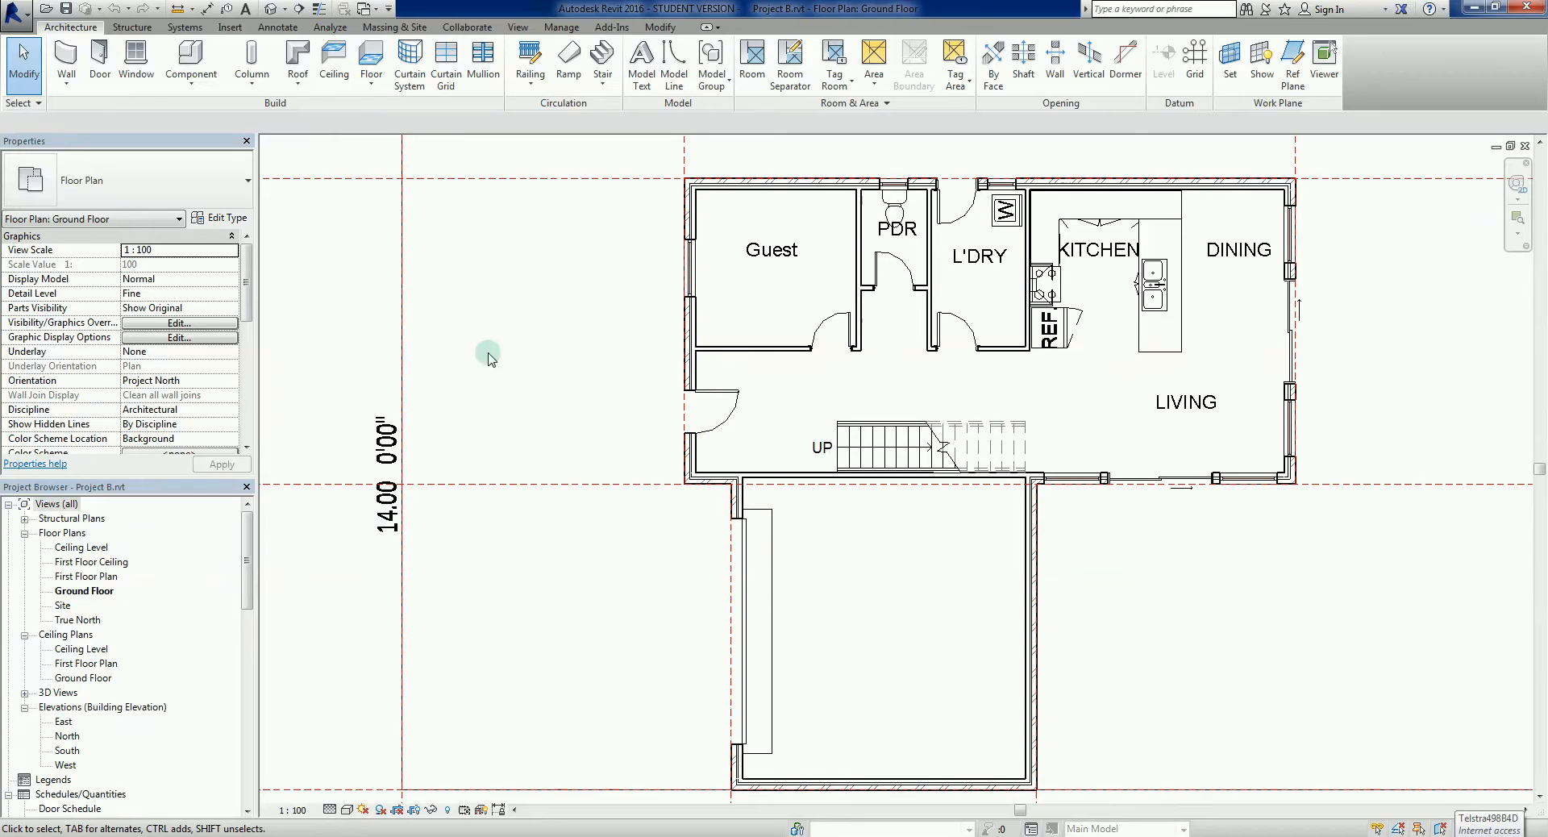
mouse_move(542, 376)
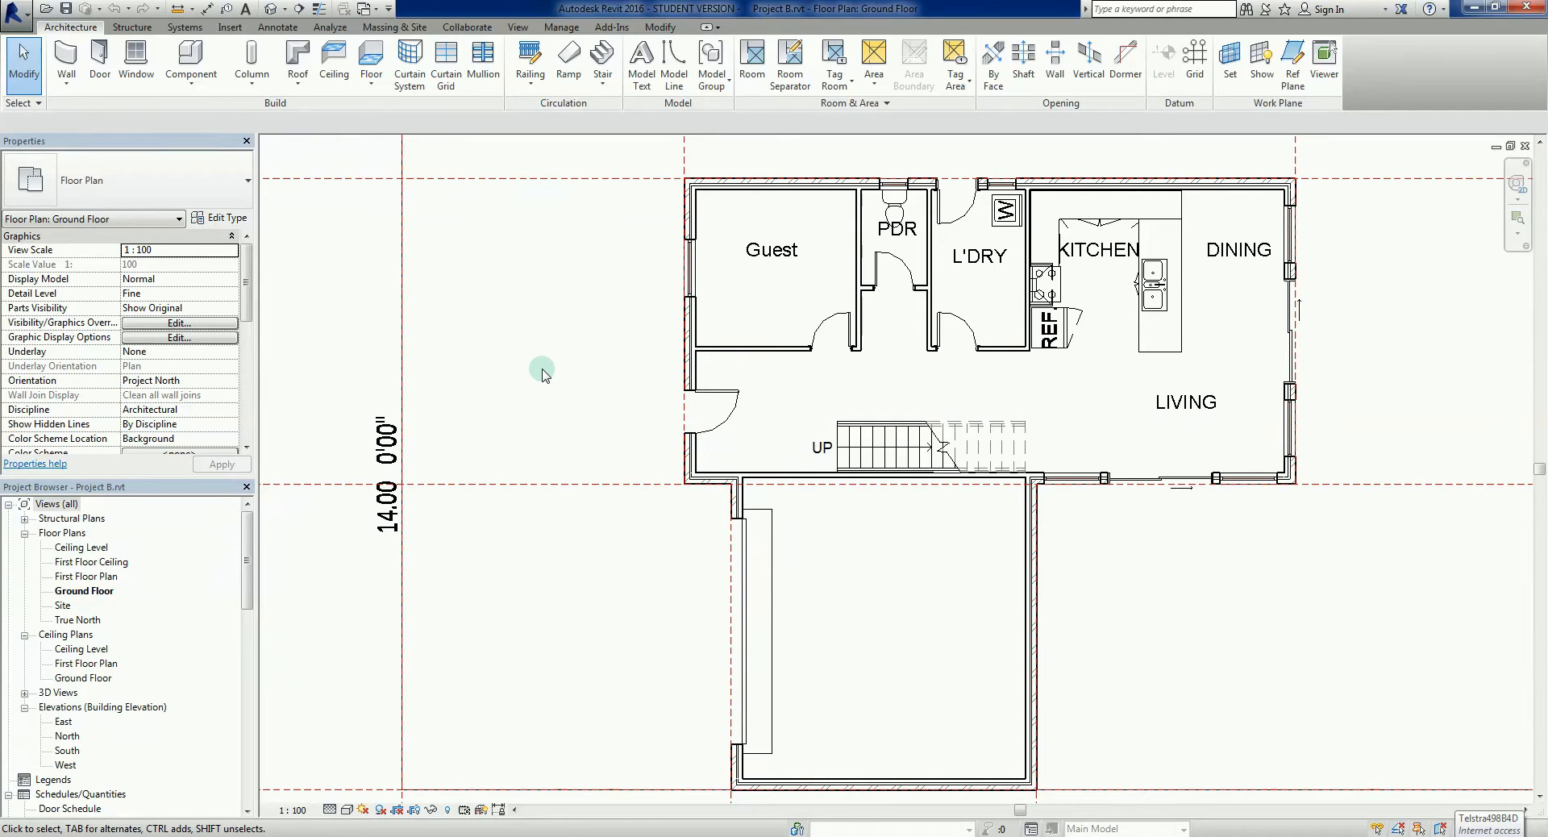
mouse_move(544, 382)
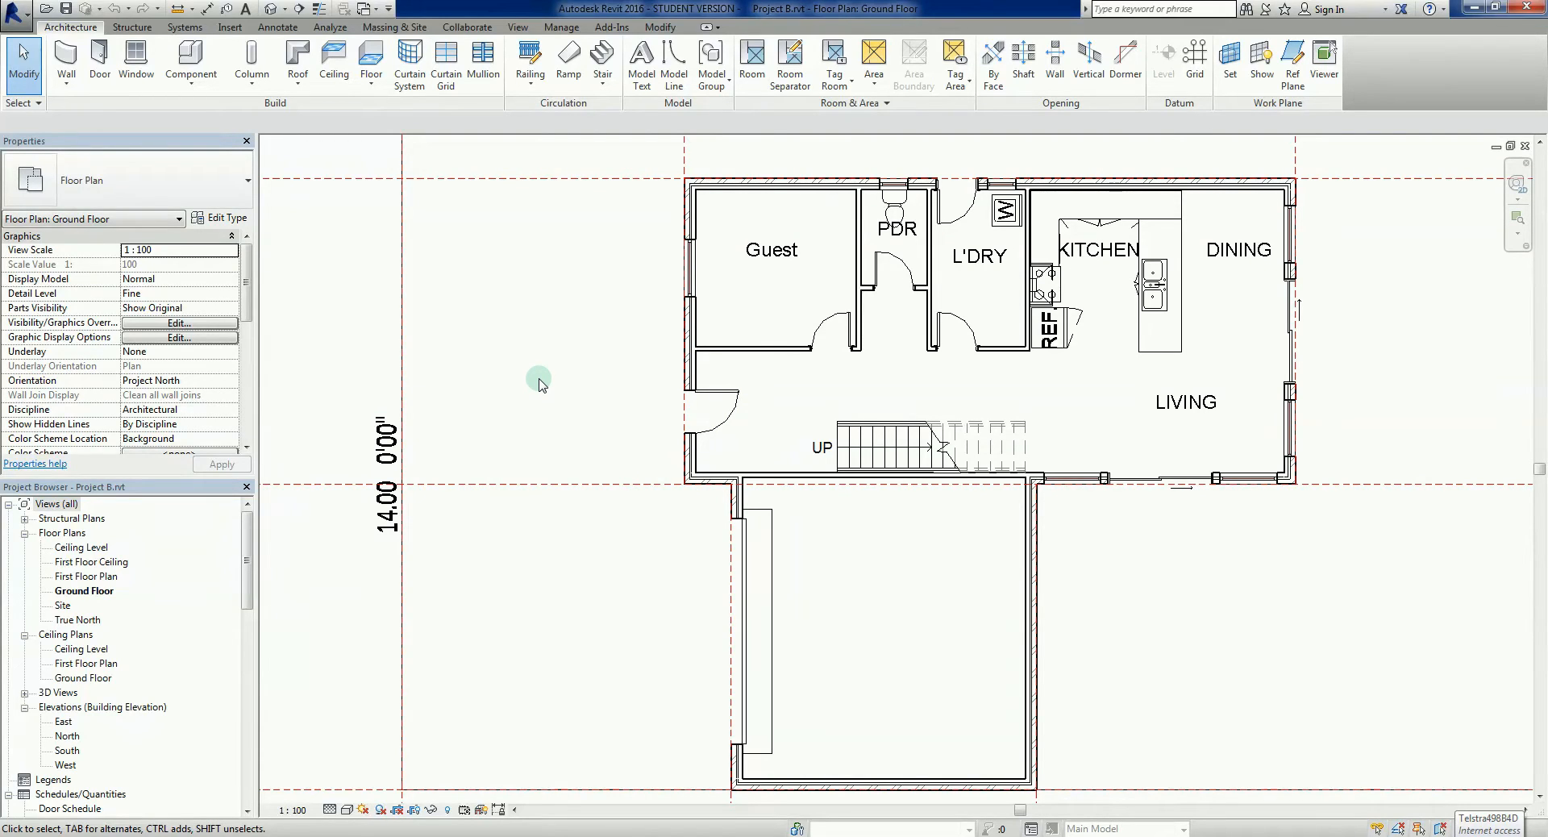
mouse_move(540, 387)
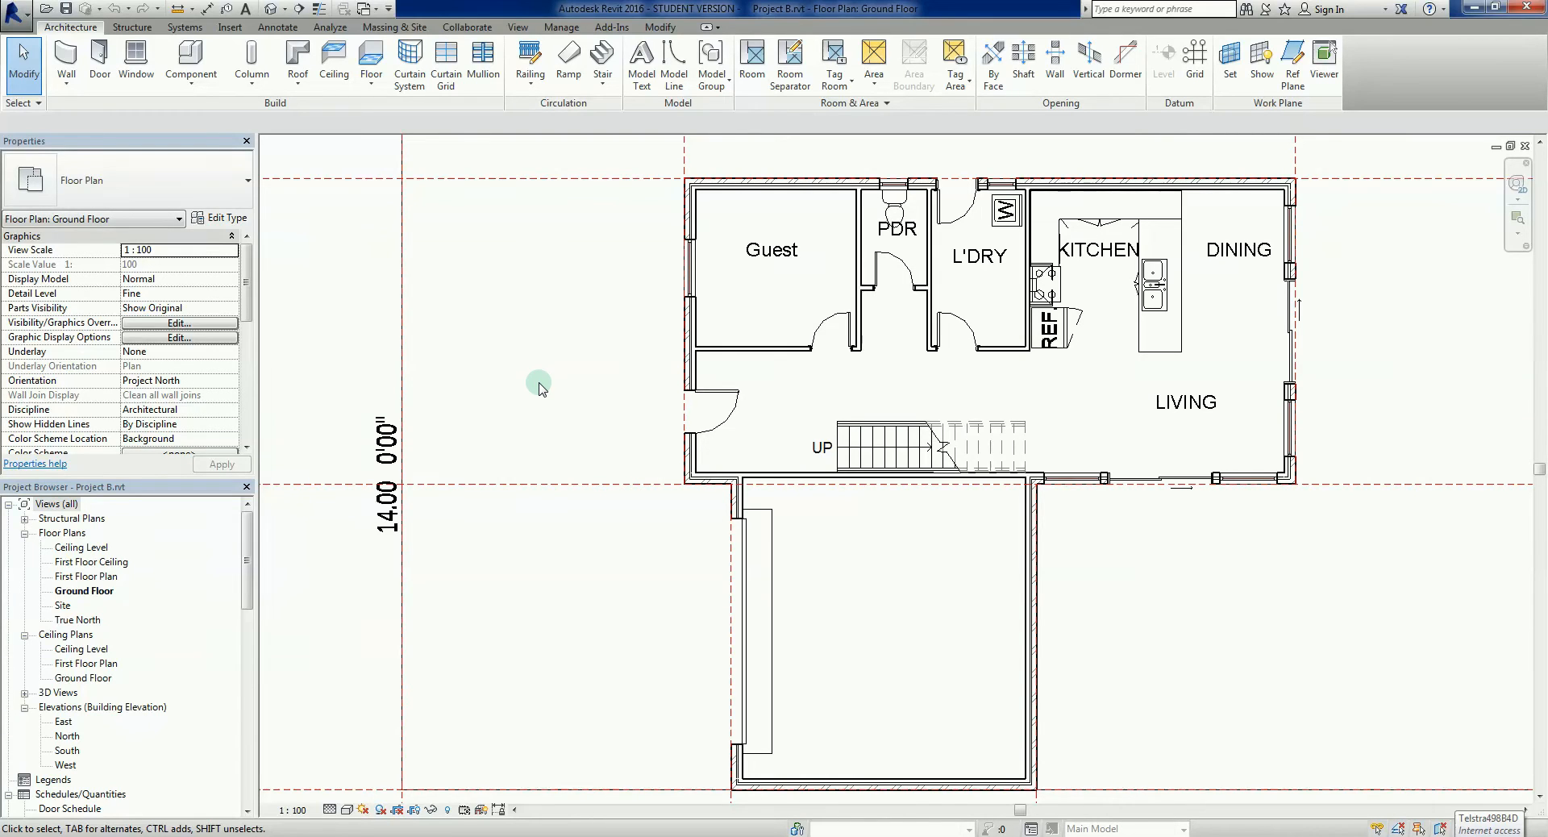
mouse_move(533, 397)
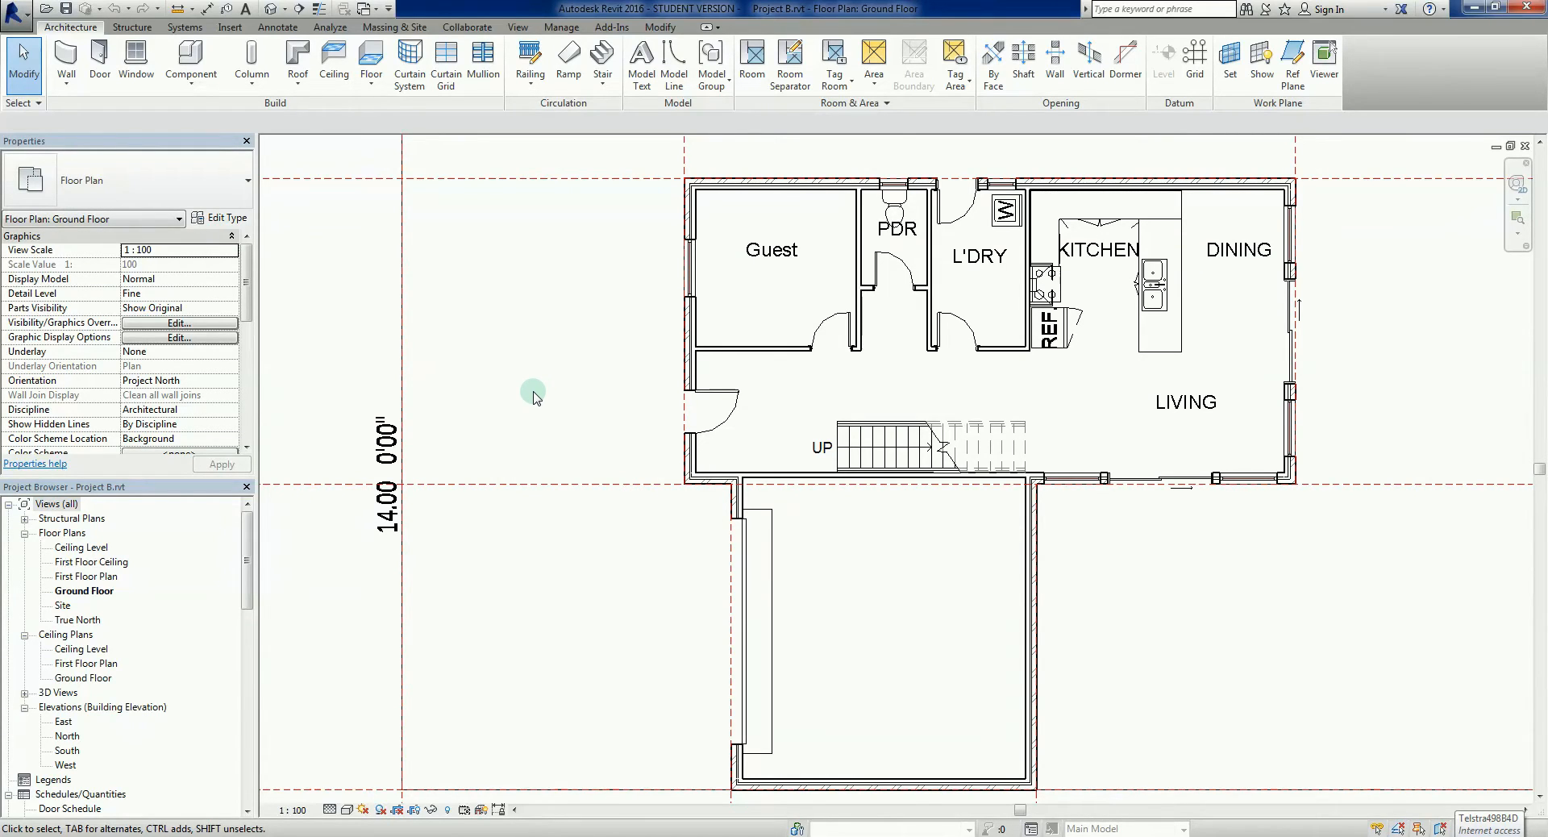
mouse_move(575, 393)
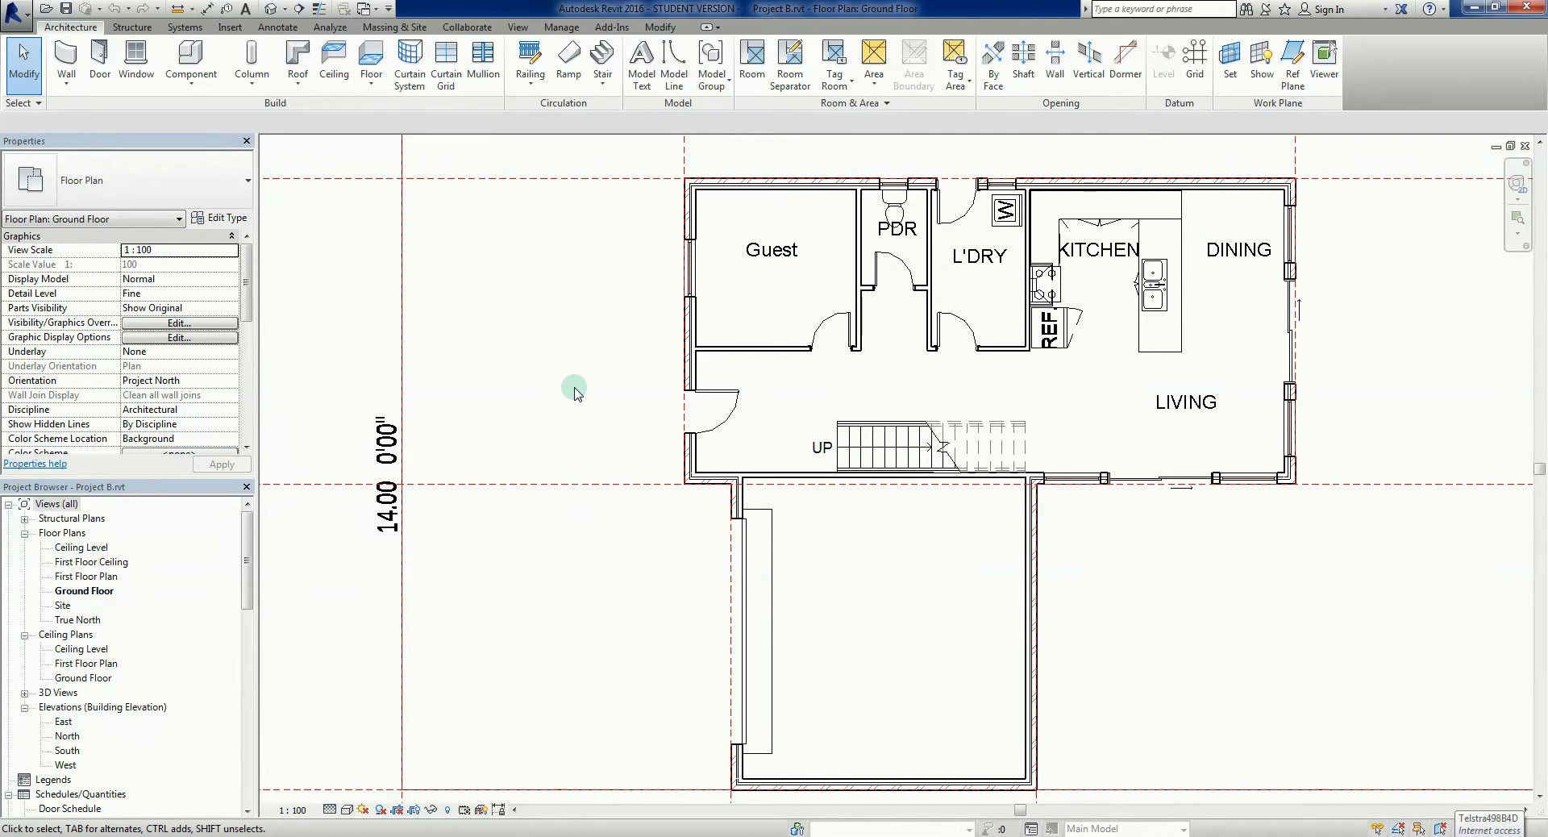
mouse_move(590, 400)
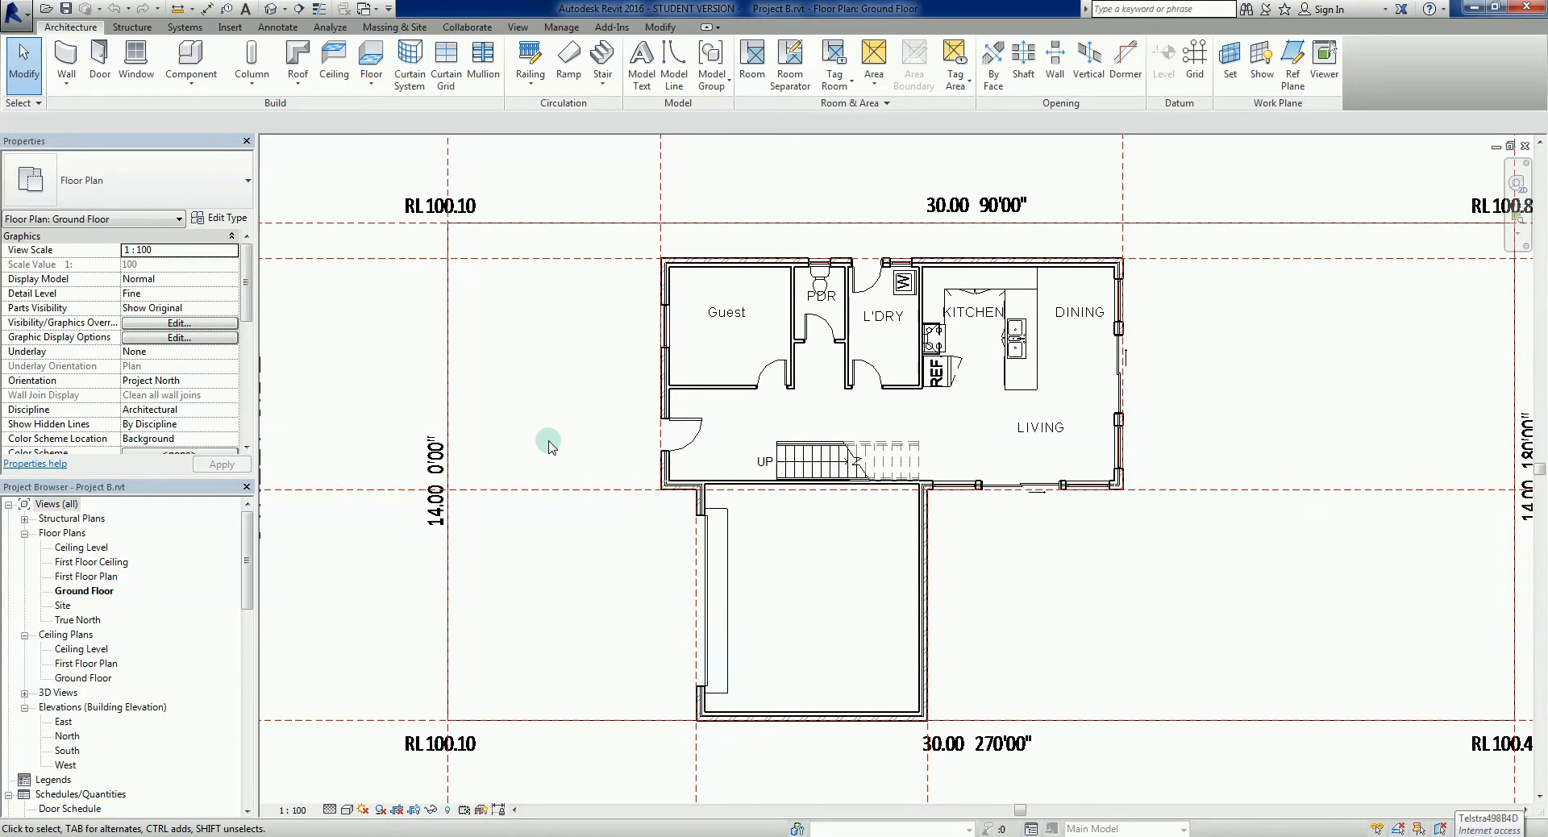
mouse_move(553, 420)
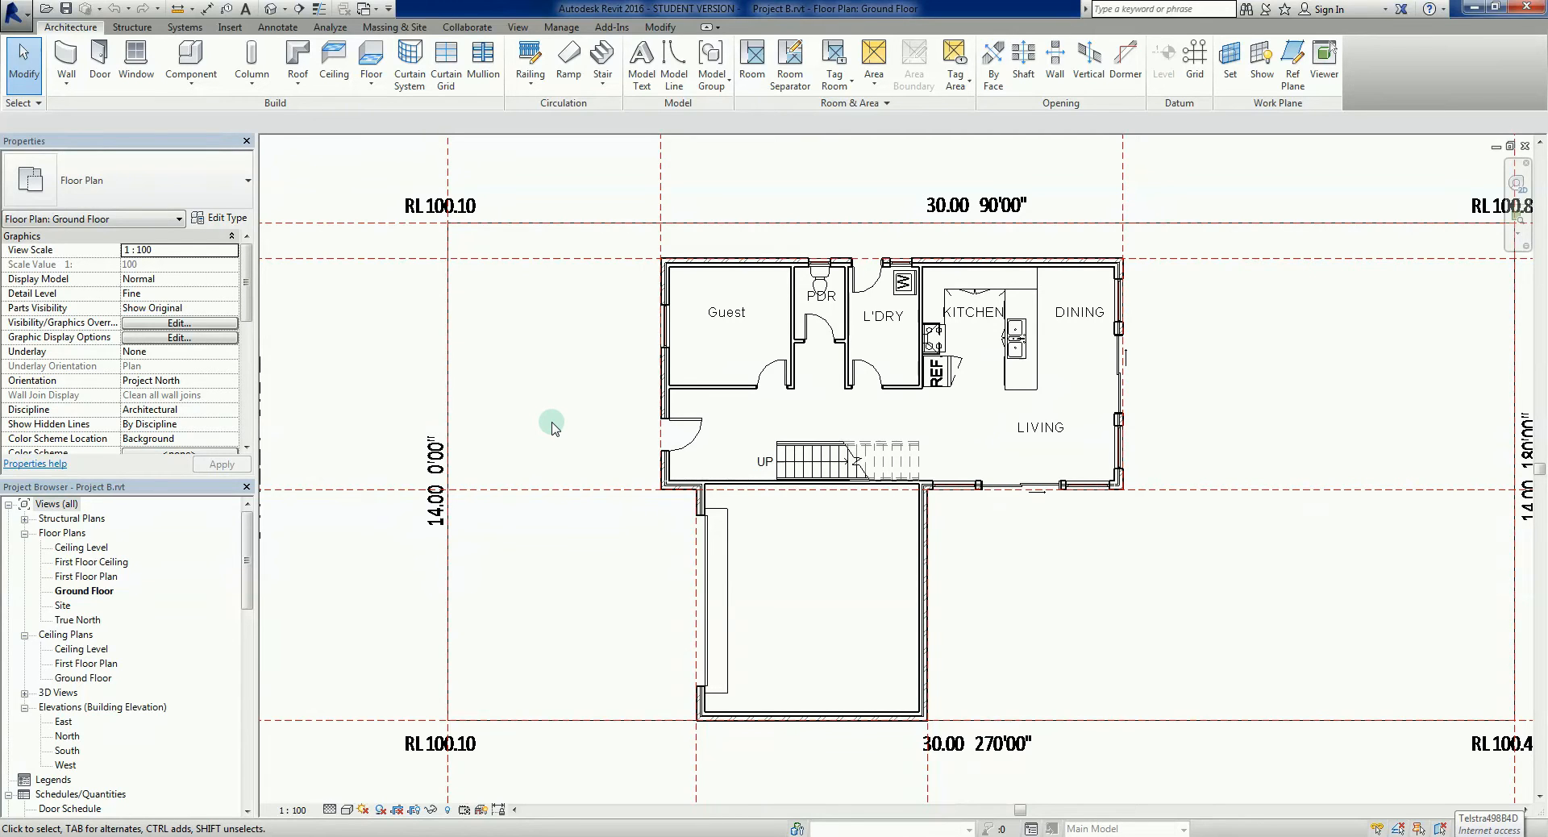
mouse_move(1203, 540)
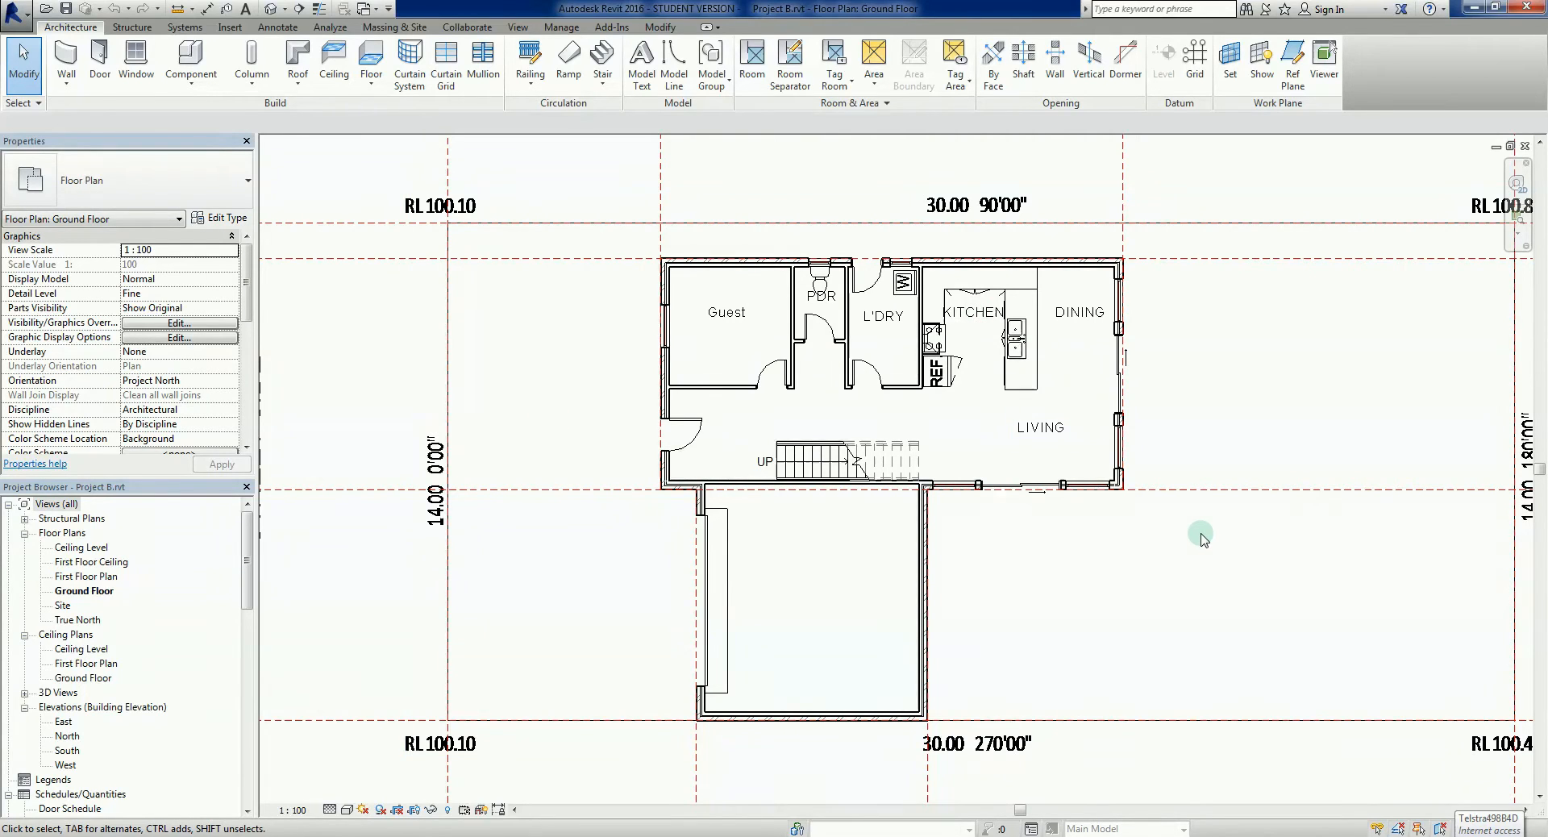
mouse_move(623, 386)
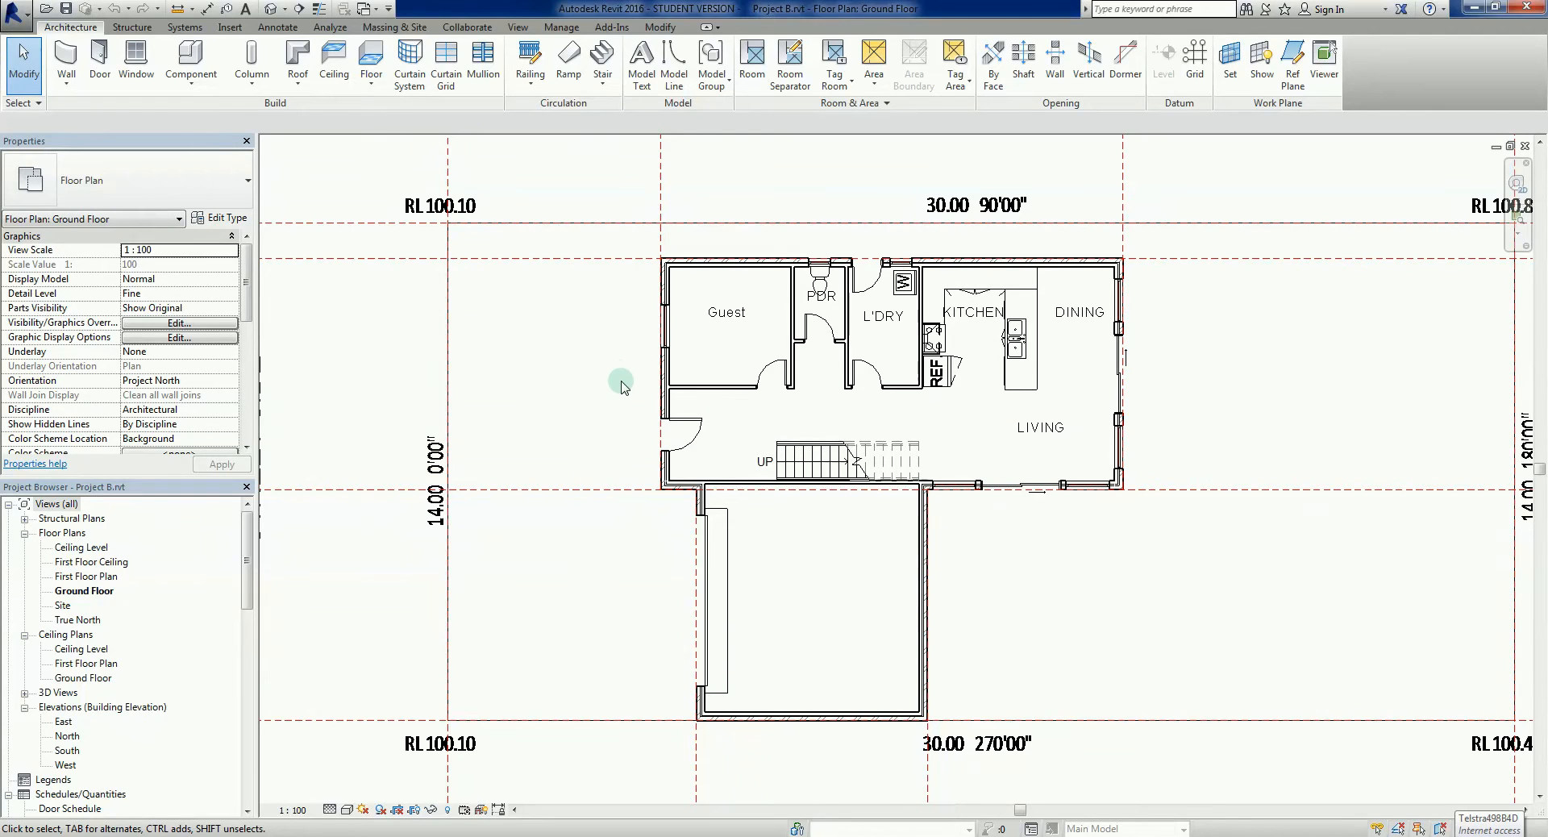
mouse_move(372, 195)
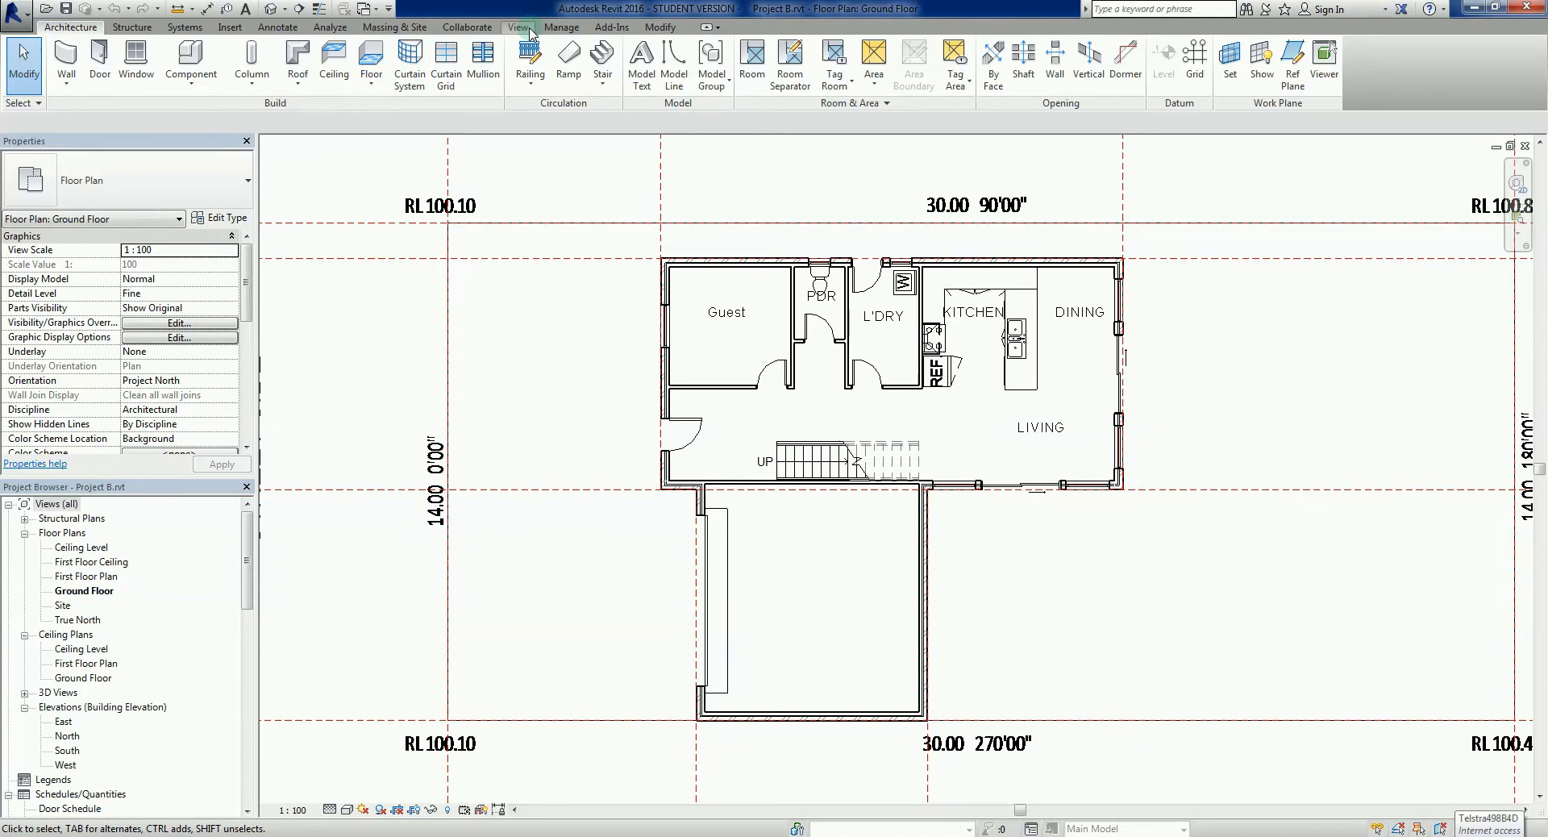
Show the View tab's tools for creating sections, elevations and callouts.
click(518, 28)
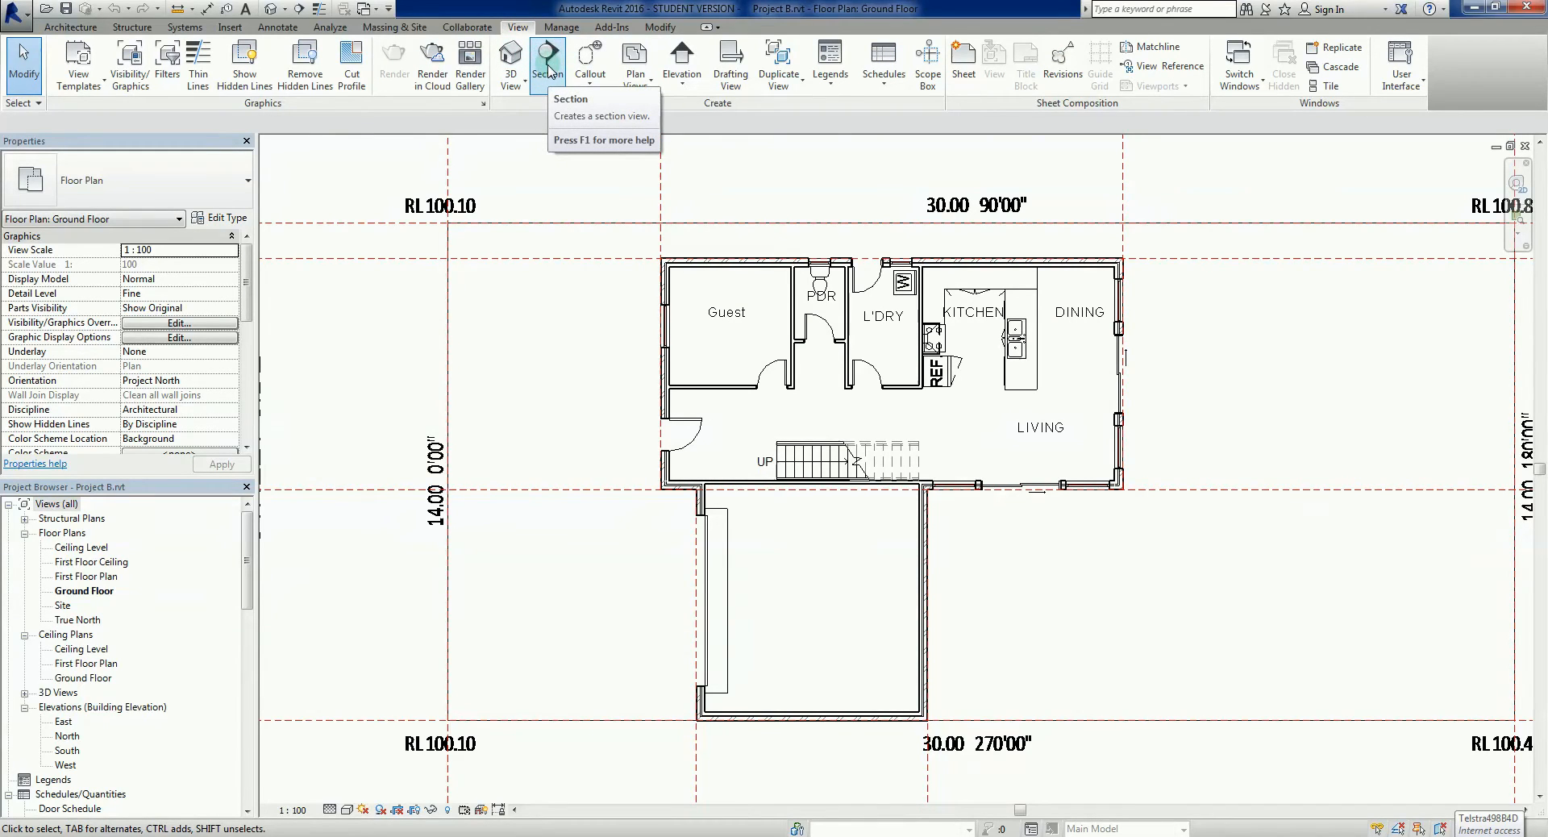
mouse_move(546, 61)
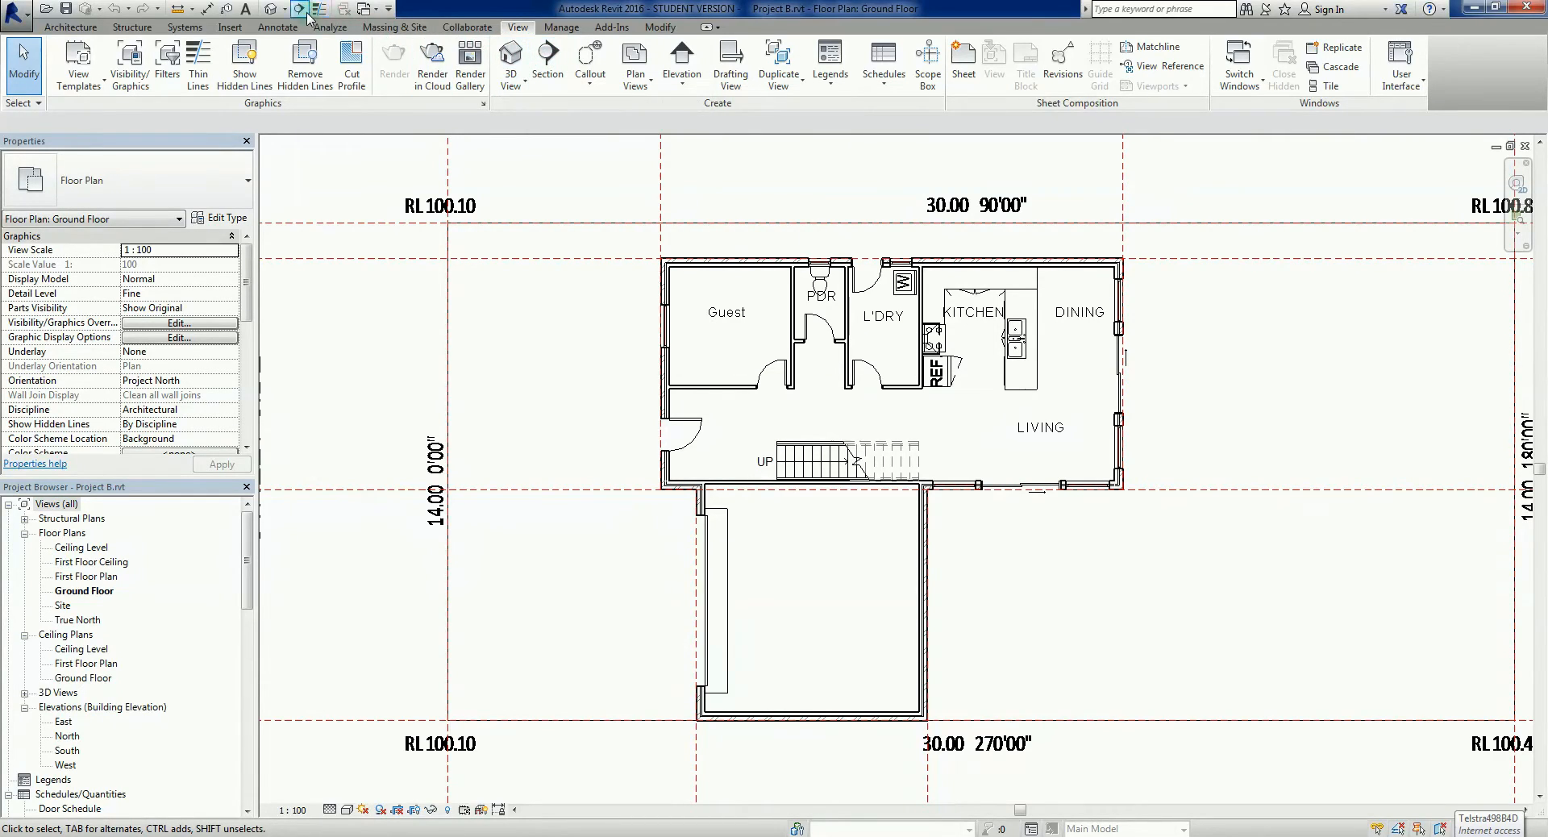
mouse_move(300, 10)
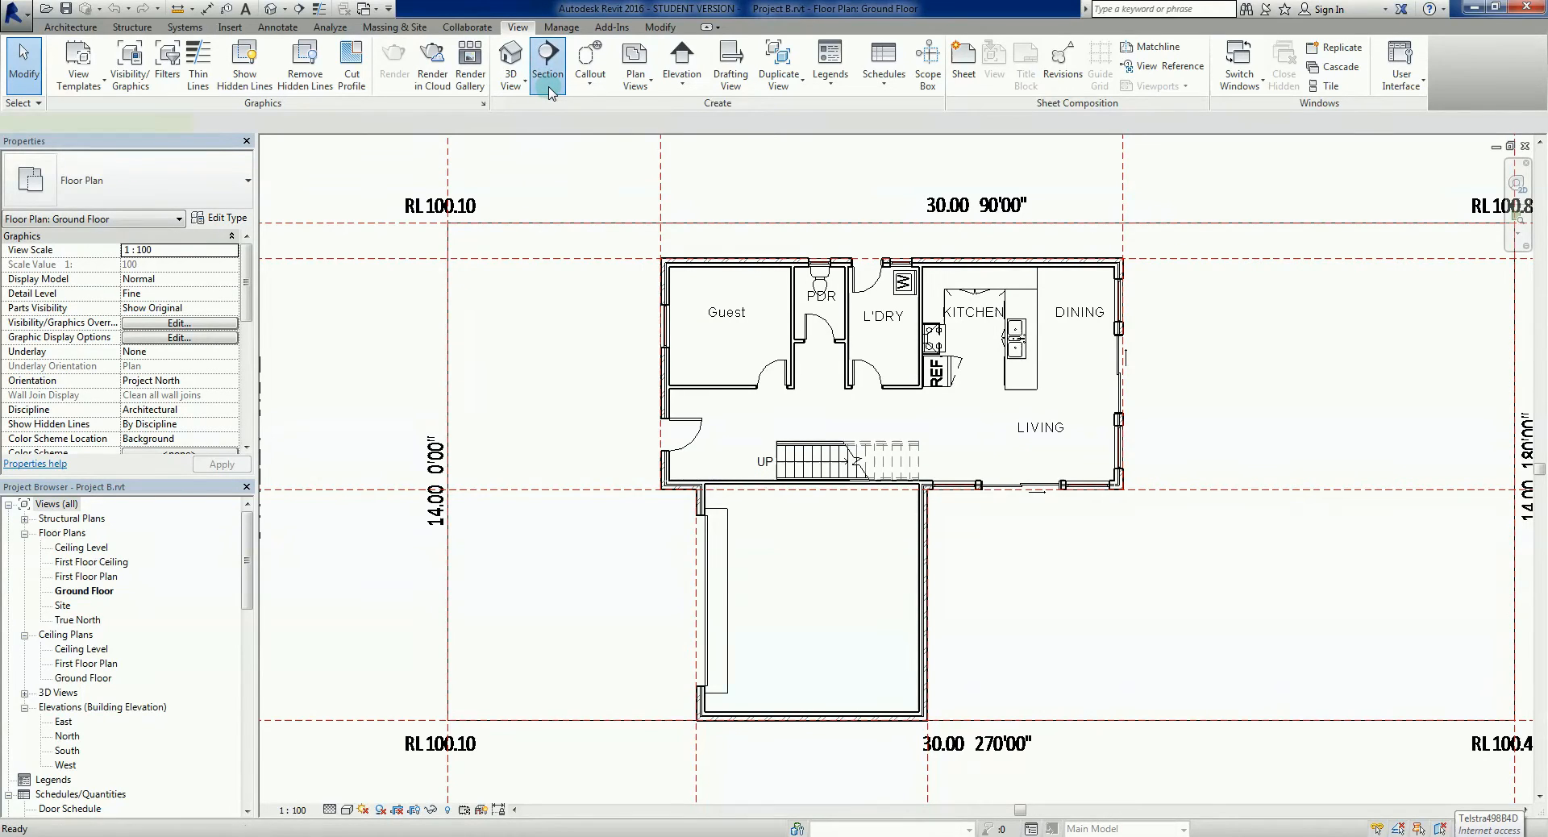
Place a horizontal section line from left of the house past its right wall, through the living area and stairs.
click(546, 61)
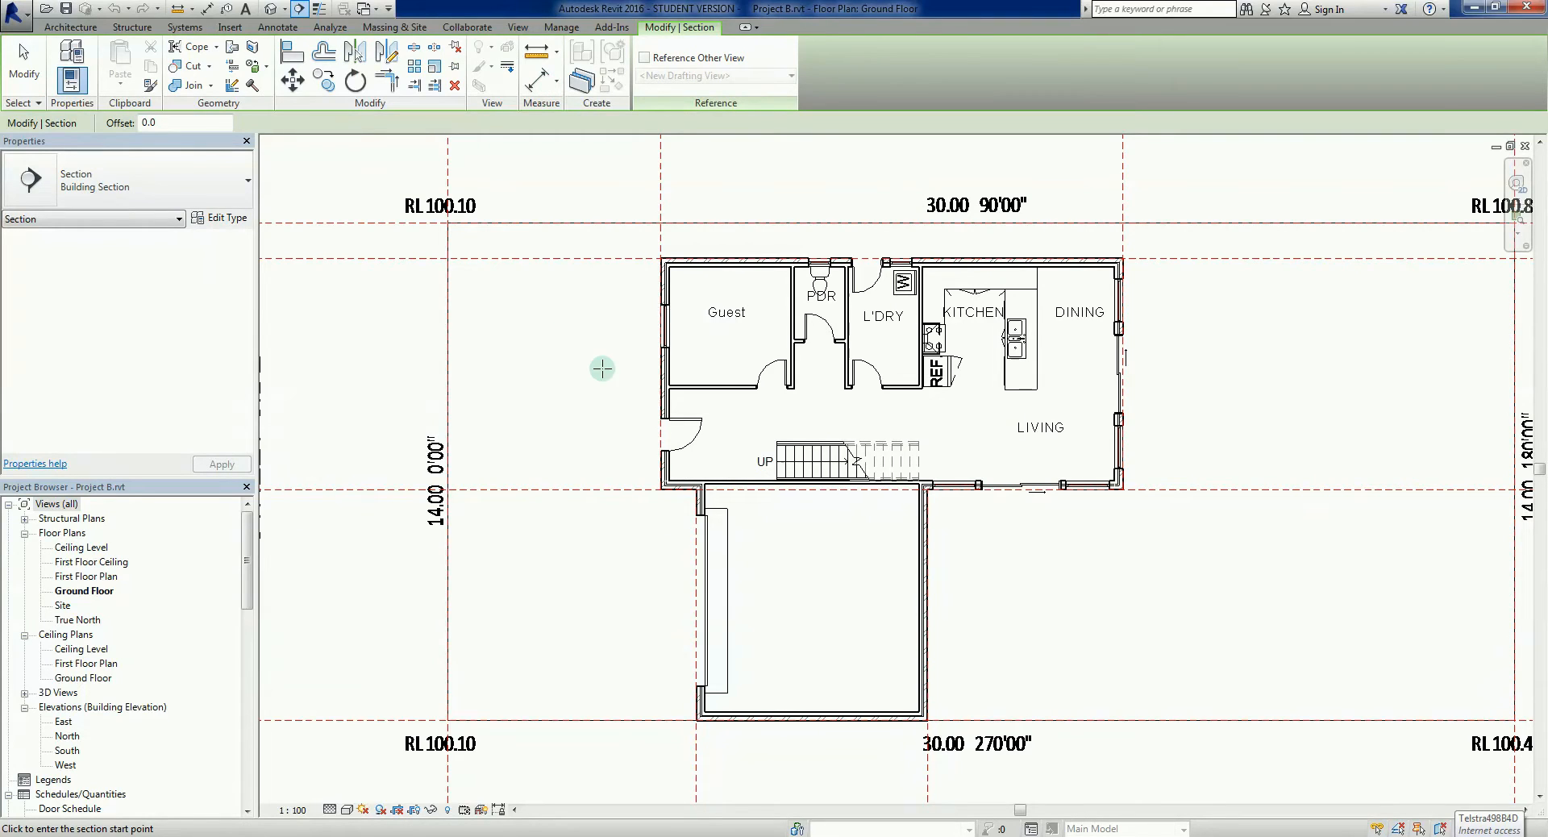
mouse_move(647, 378)
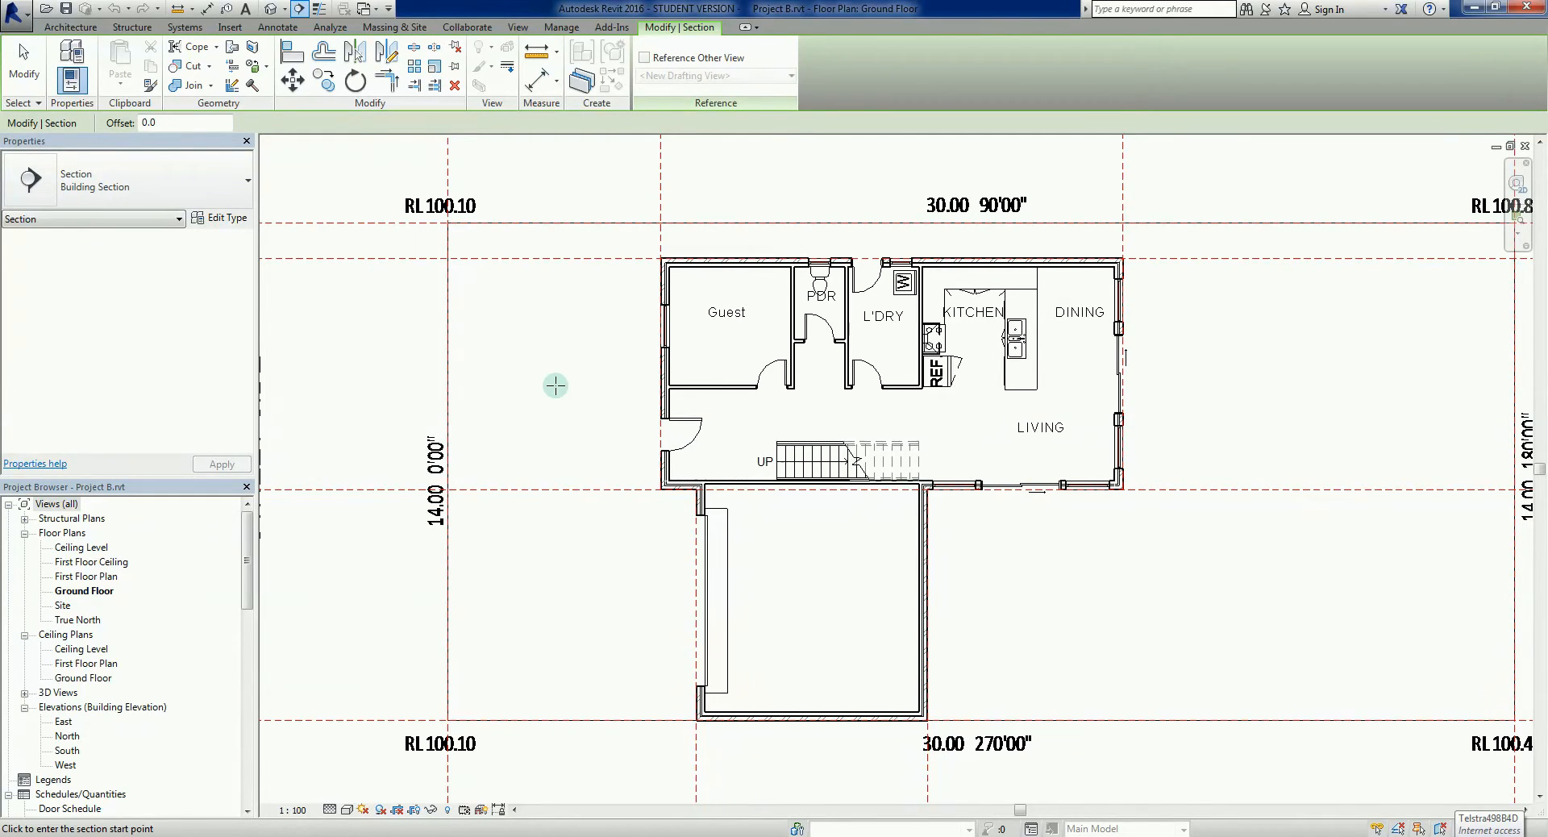
mouse_move(595, 416)
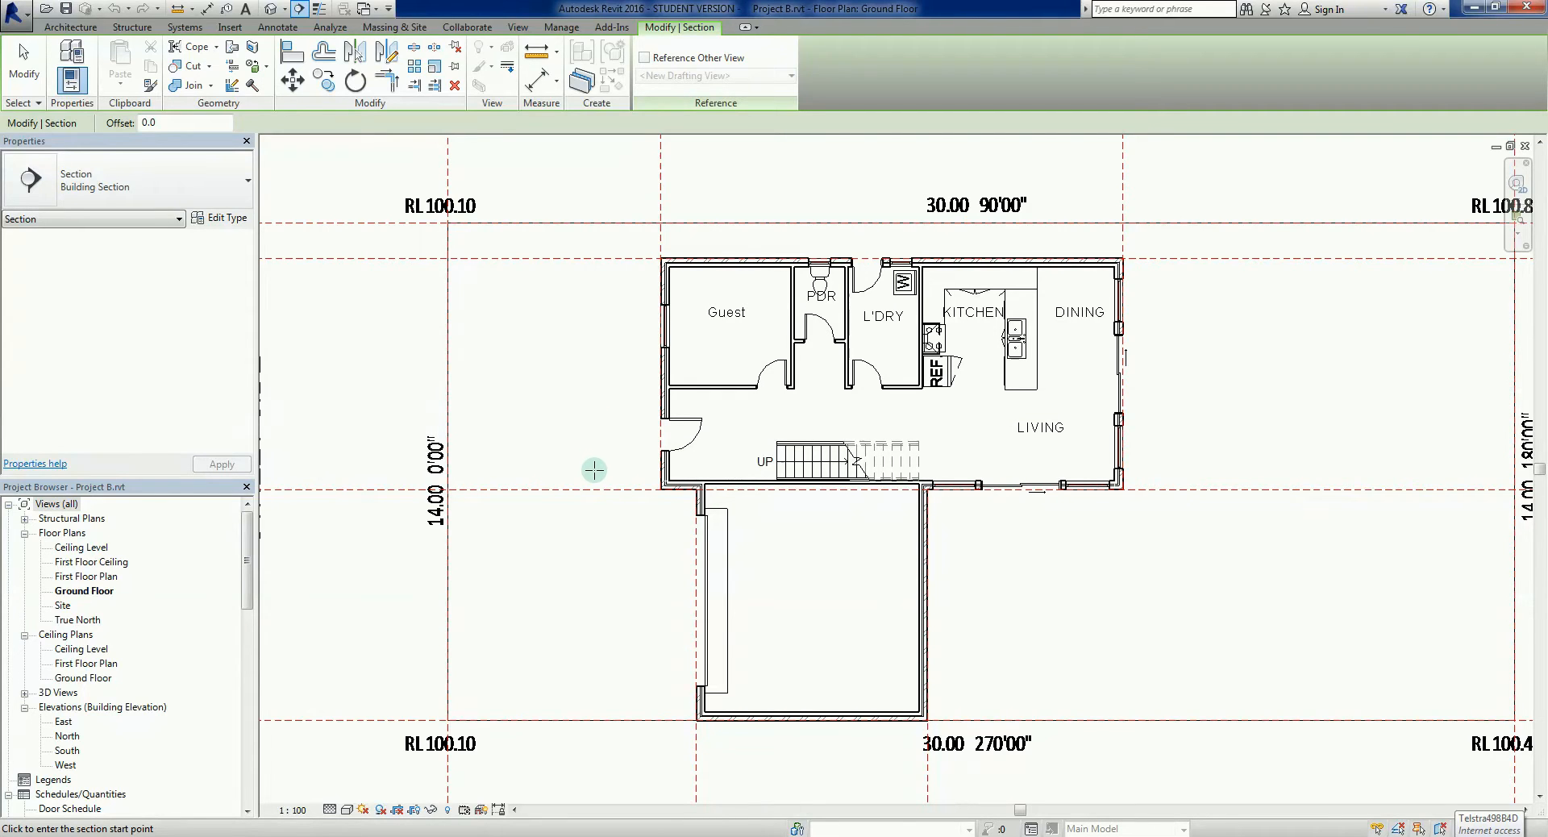
mouse_move(574, 464)
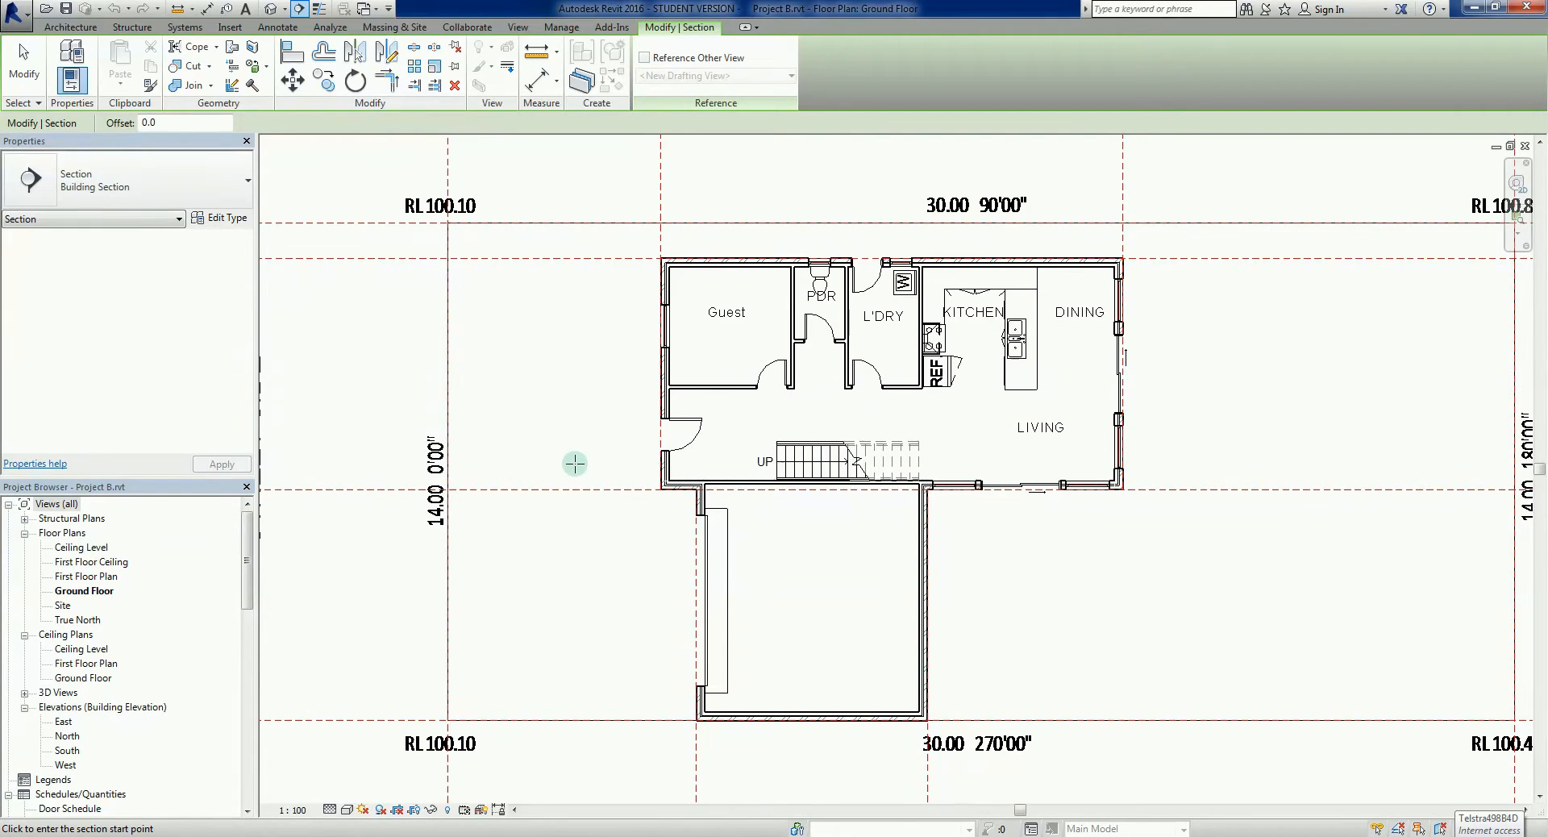
mouse_move(610, 461)
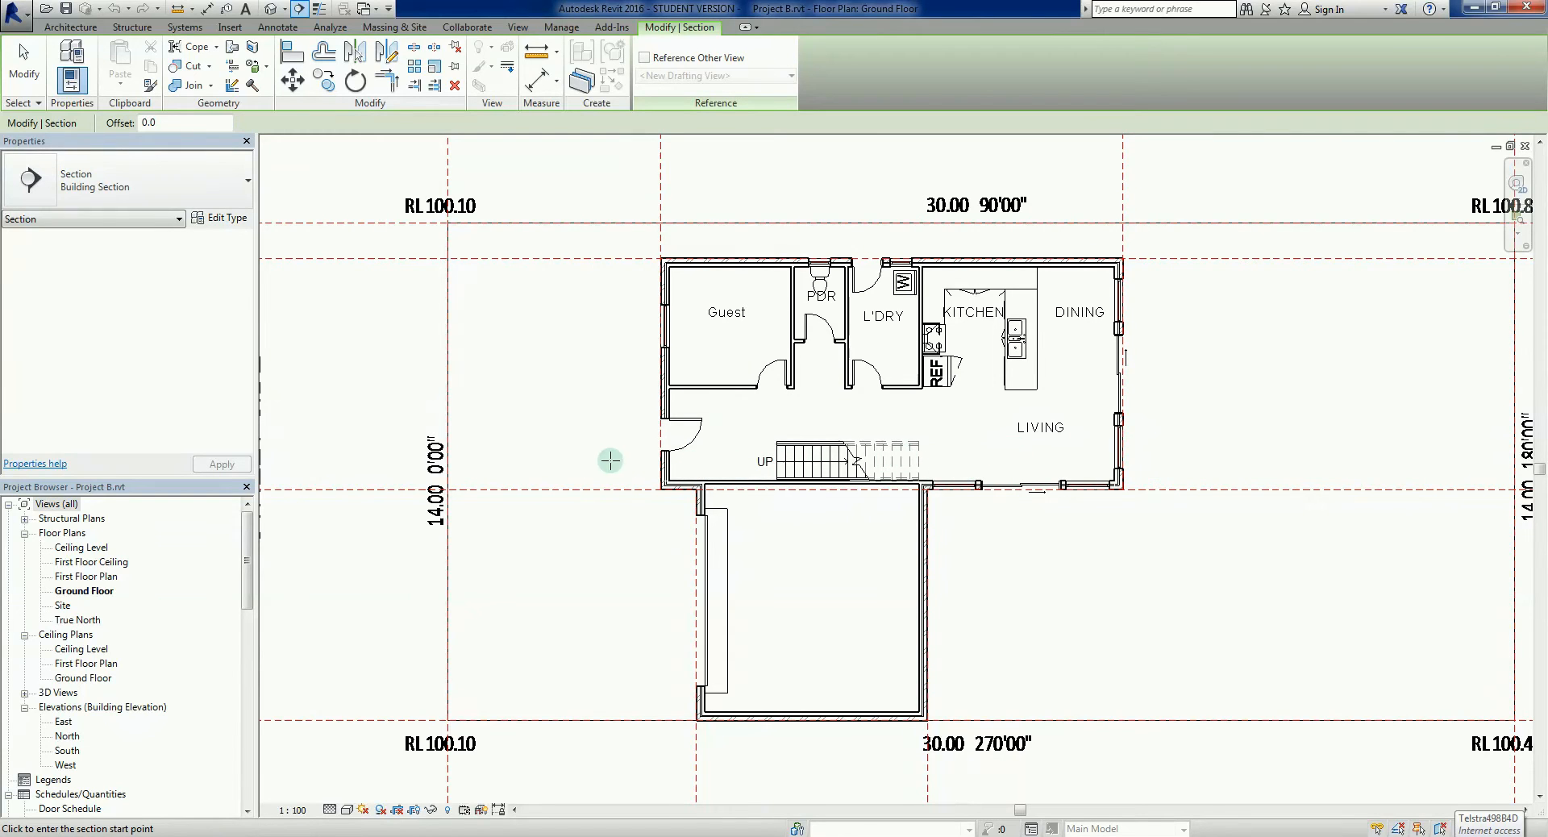
mouse_move(591, 461)
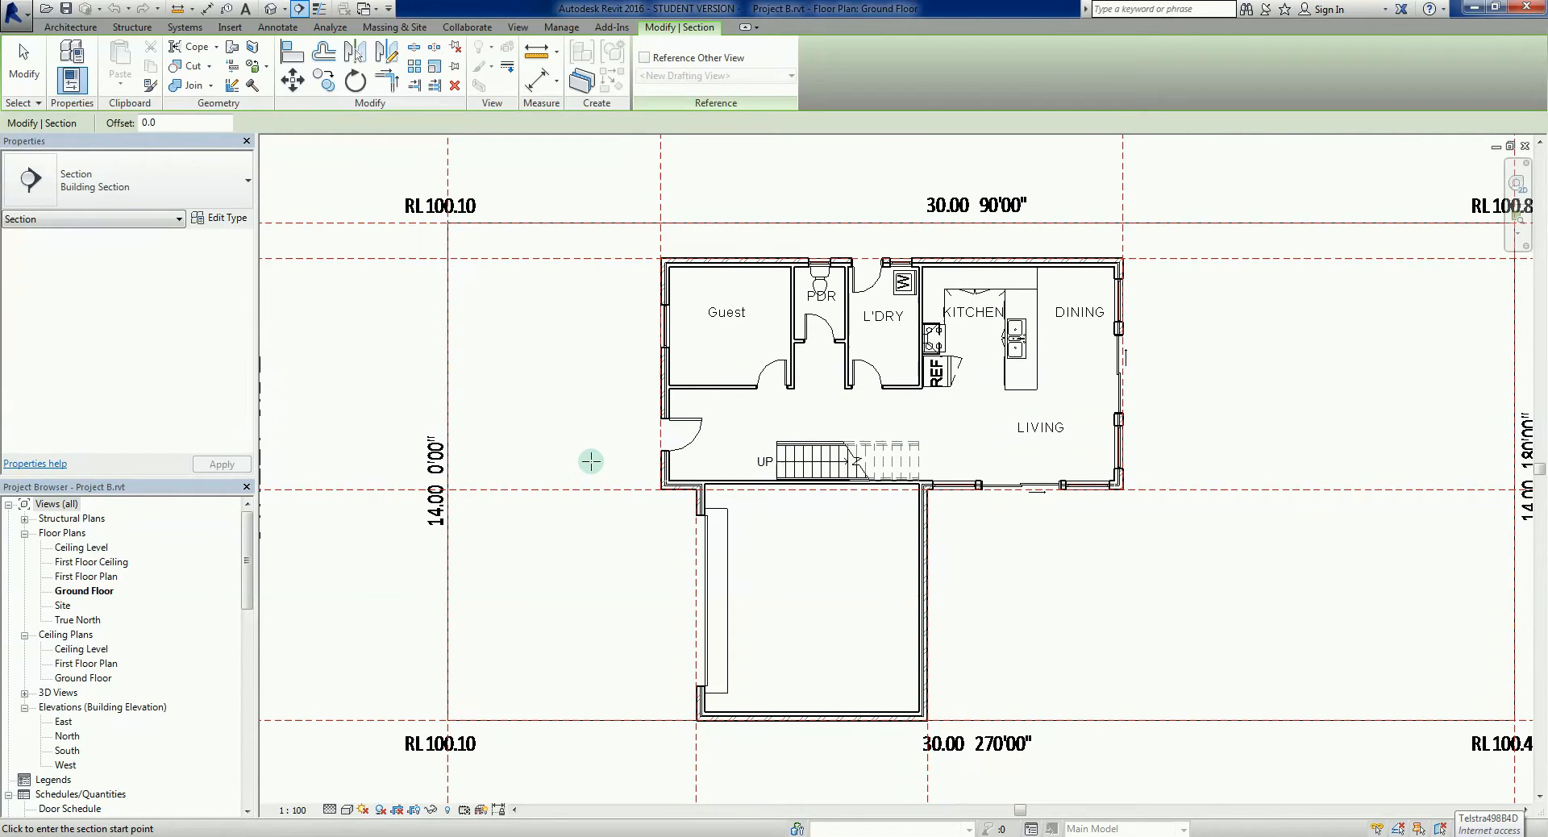
mouse_move(571, 460)
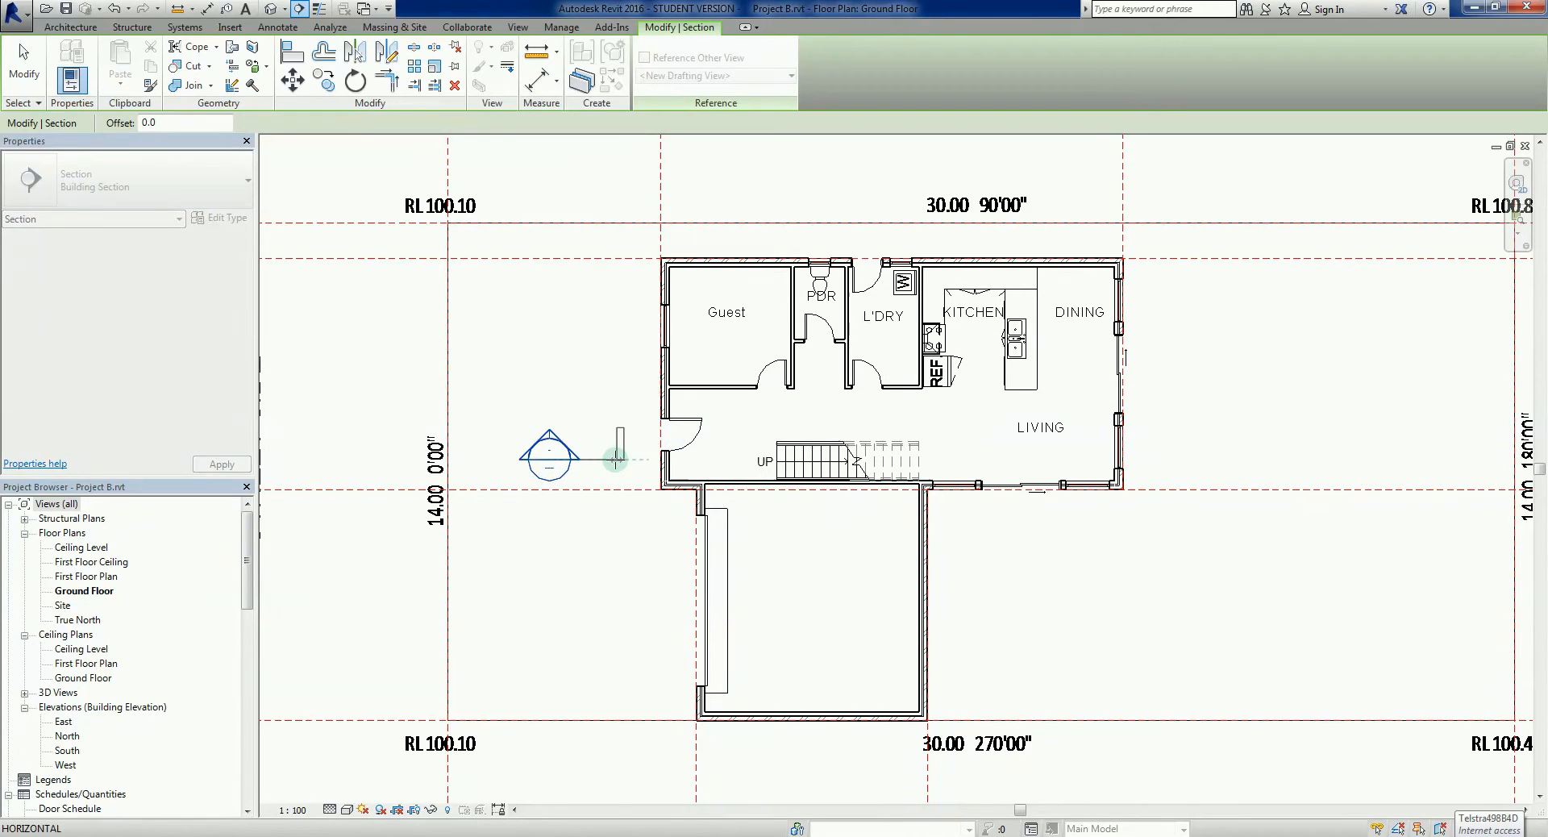
drag(613, 456, 1219, 457)
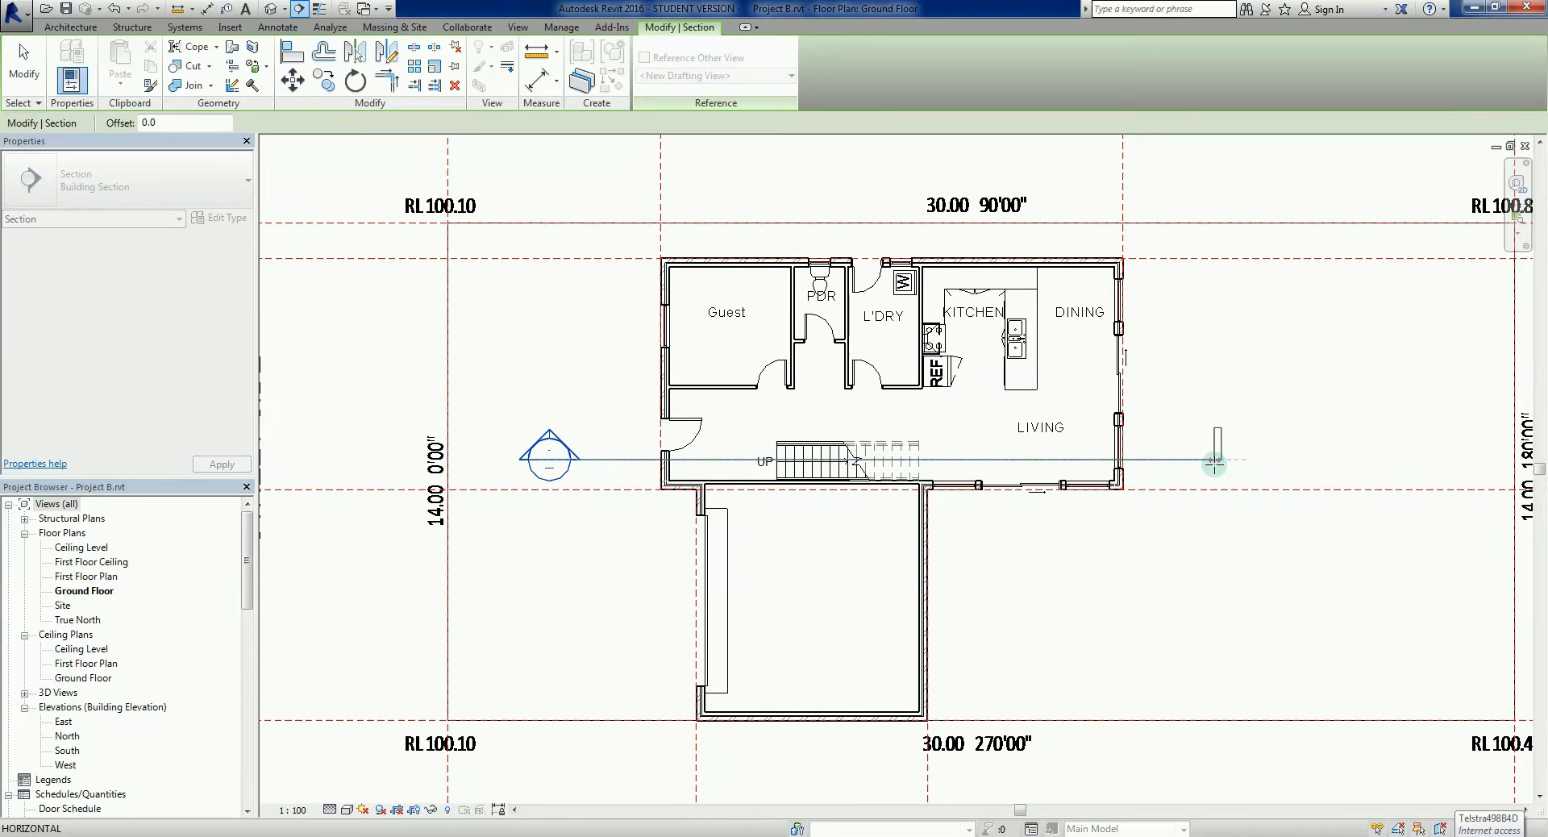
click(1216, 461)
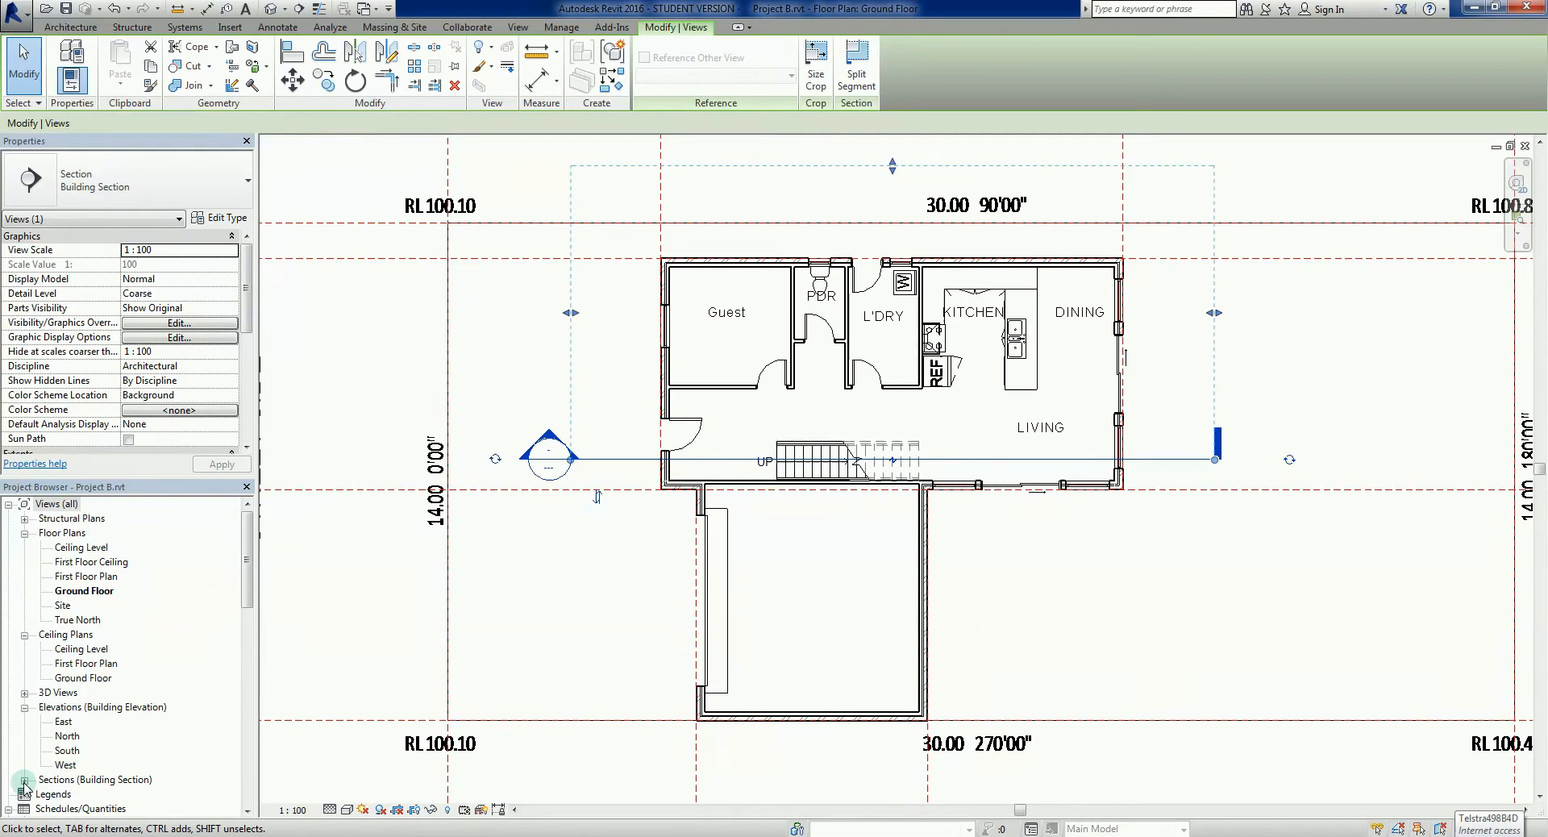
Open Section 1 from the Project Browser and deselect its crop boundary.
click(74, 795)
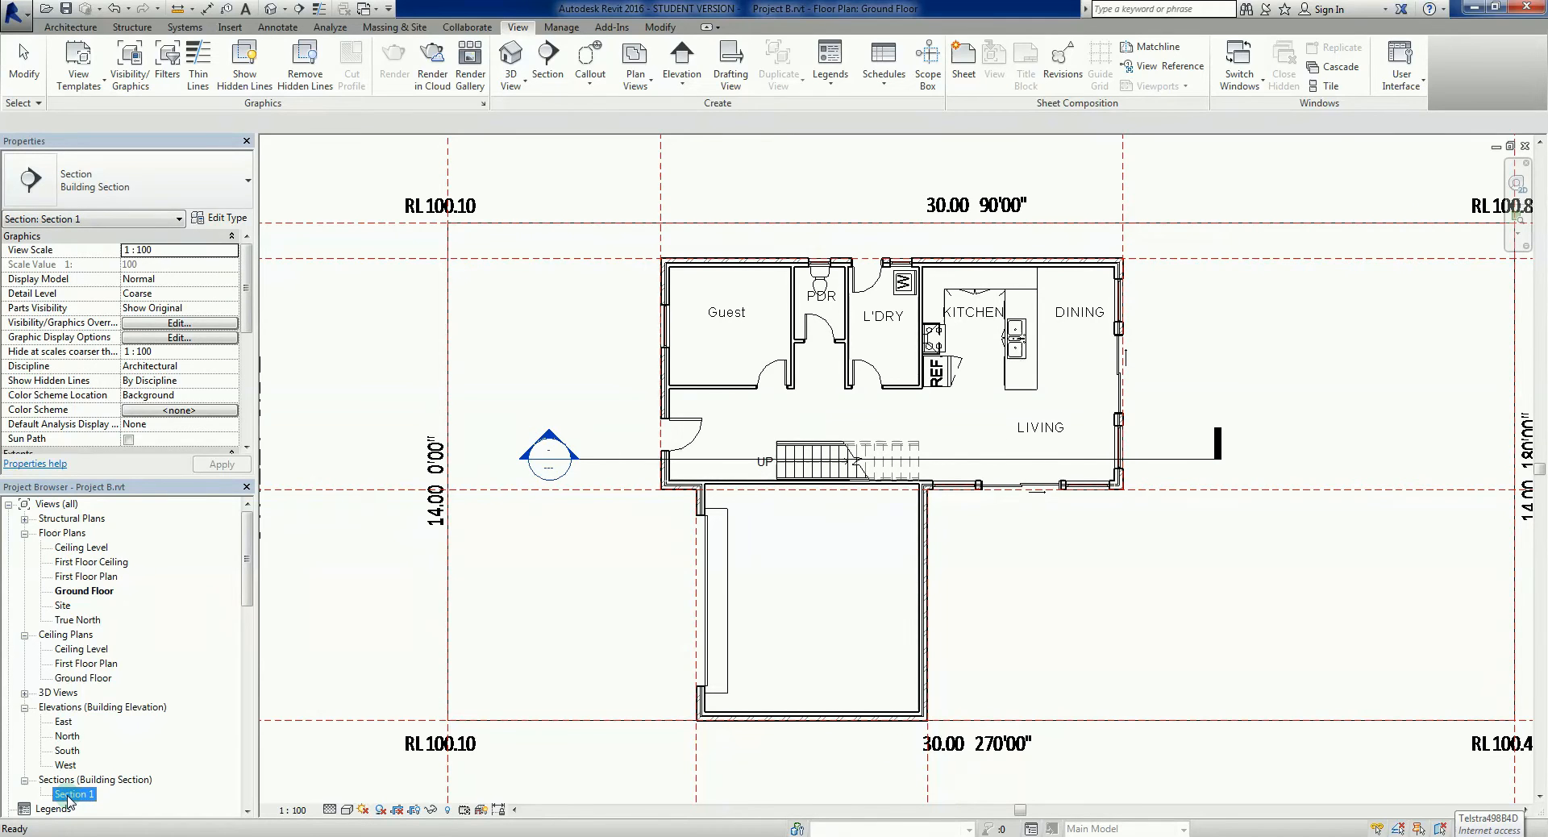
double_click(73, 794)
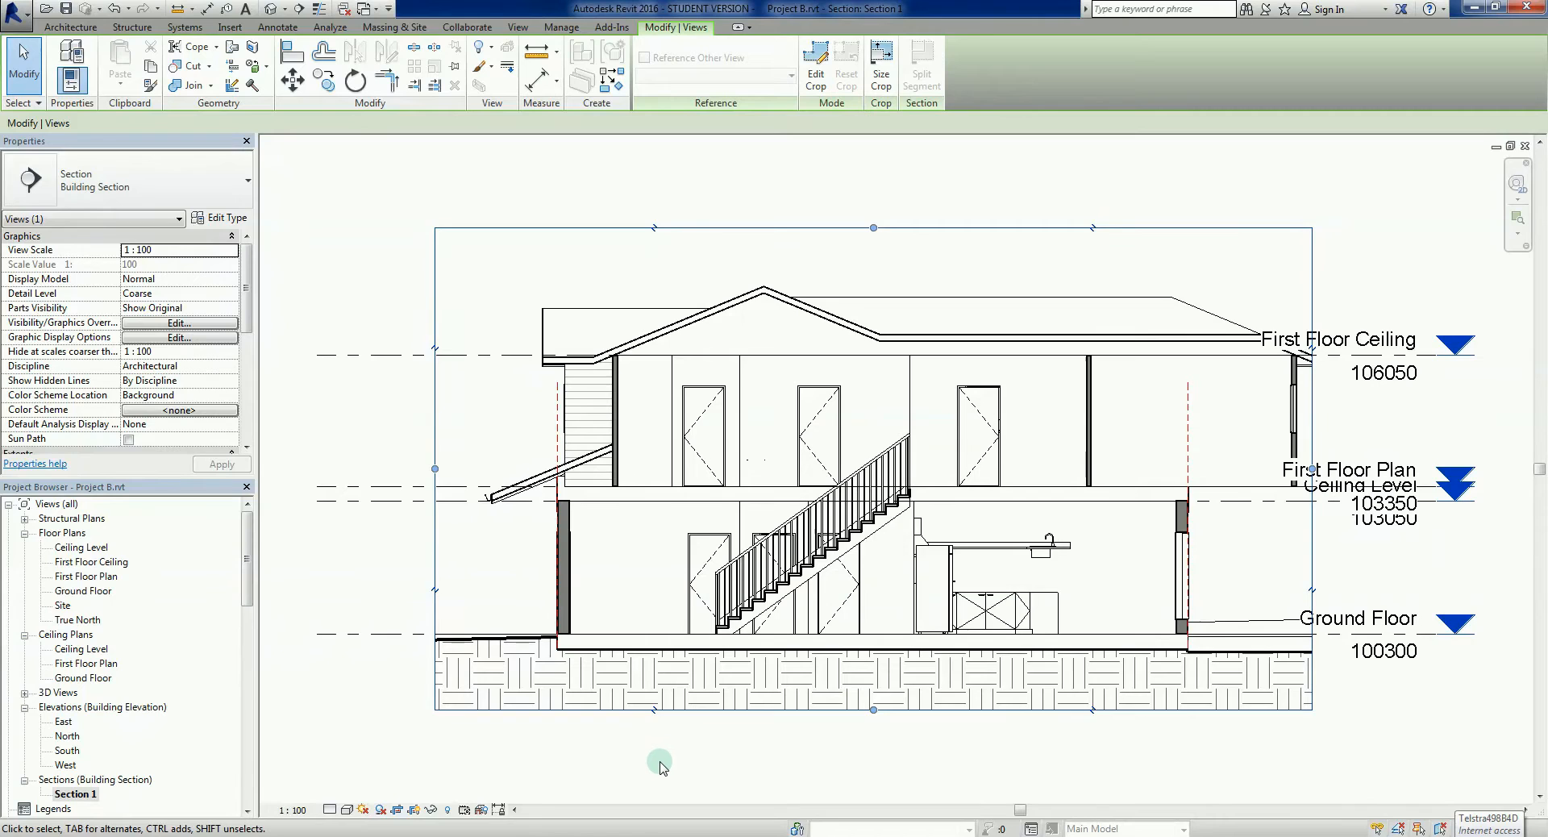
click(810, 568)
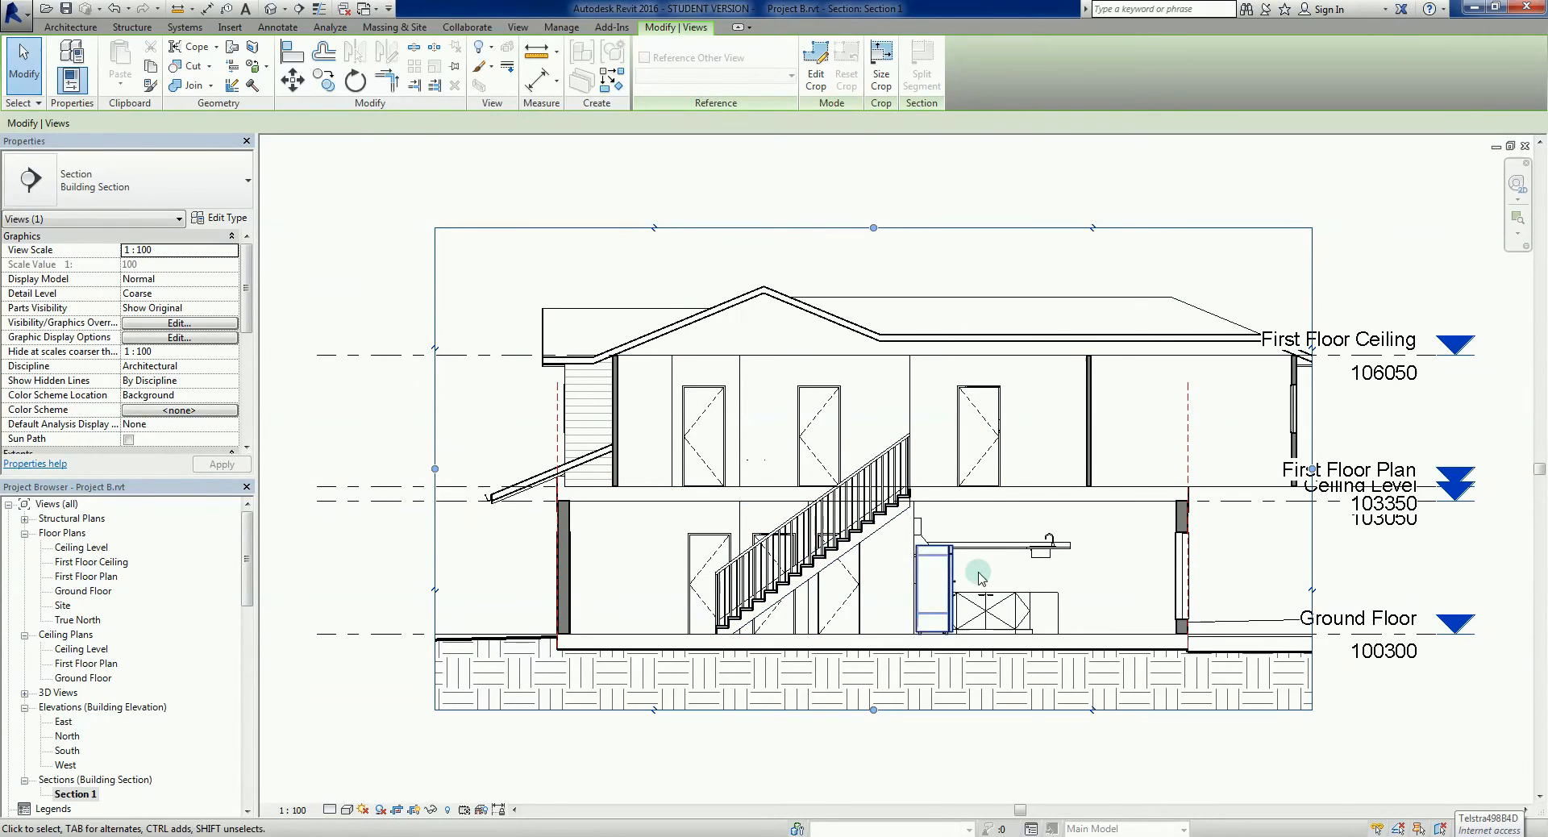
click(995, 609)
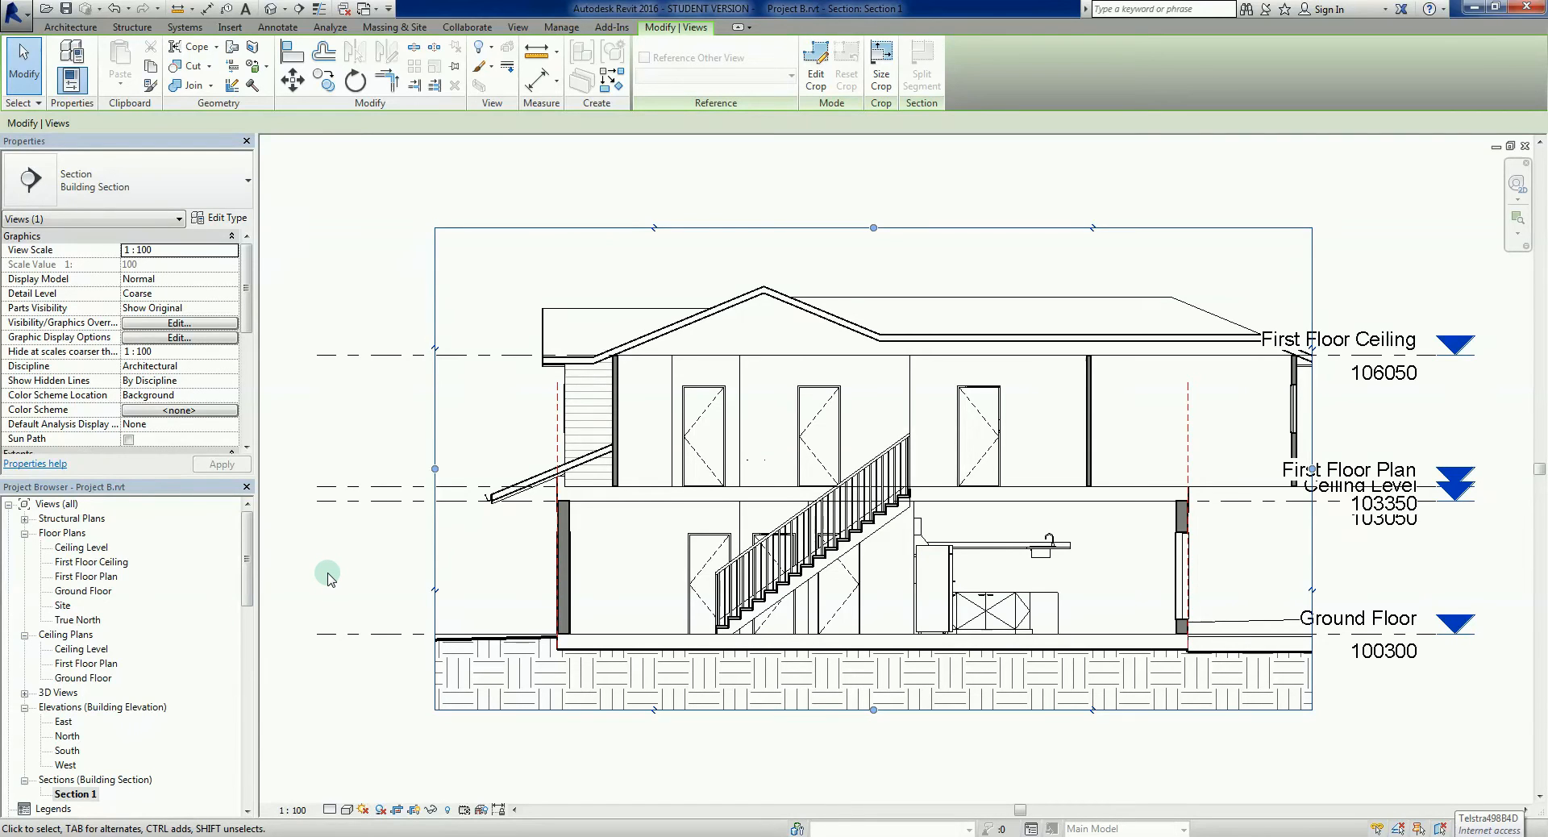
click(518, 28)
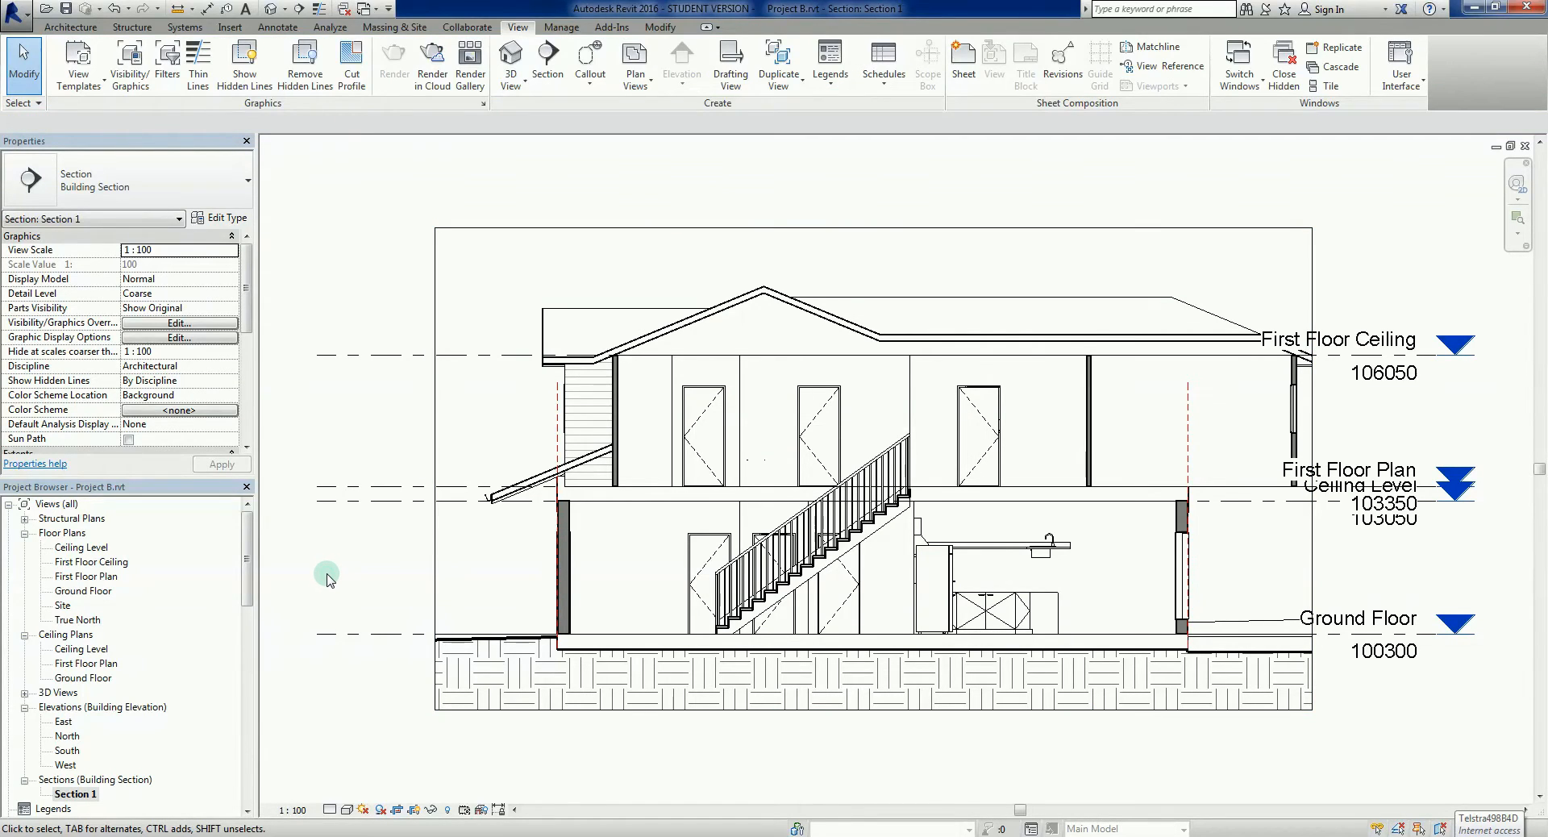
mouse_move(98, 590)
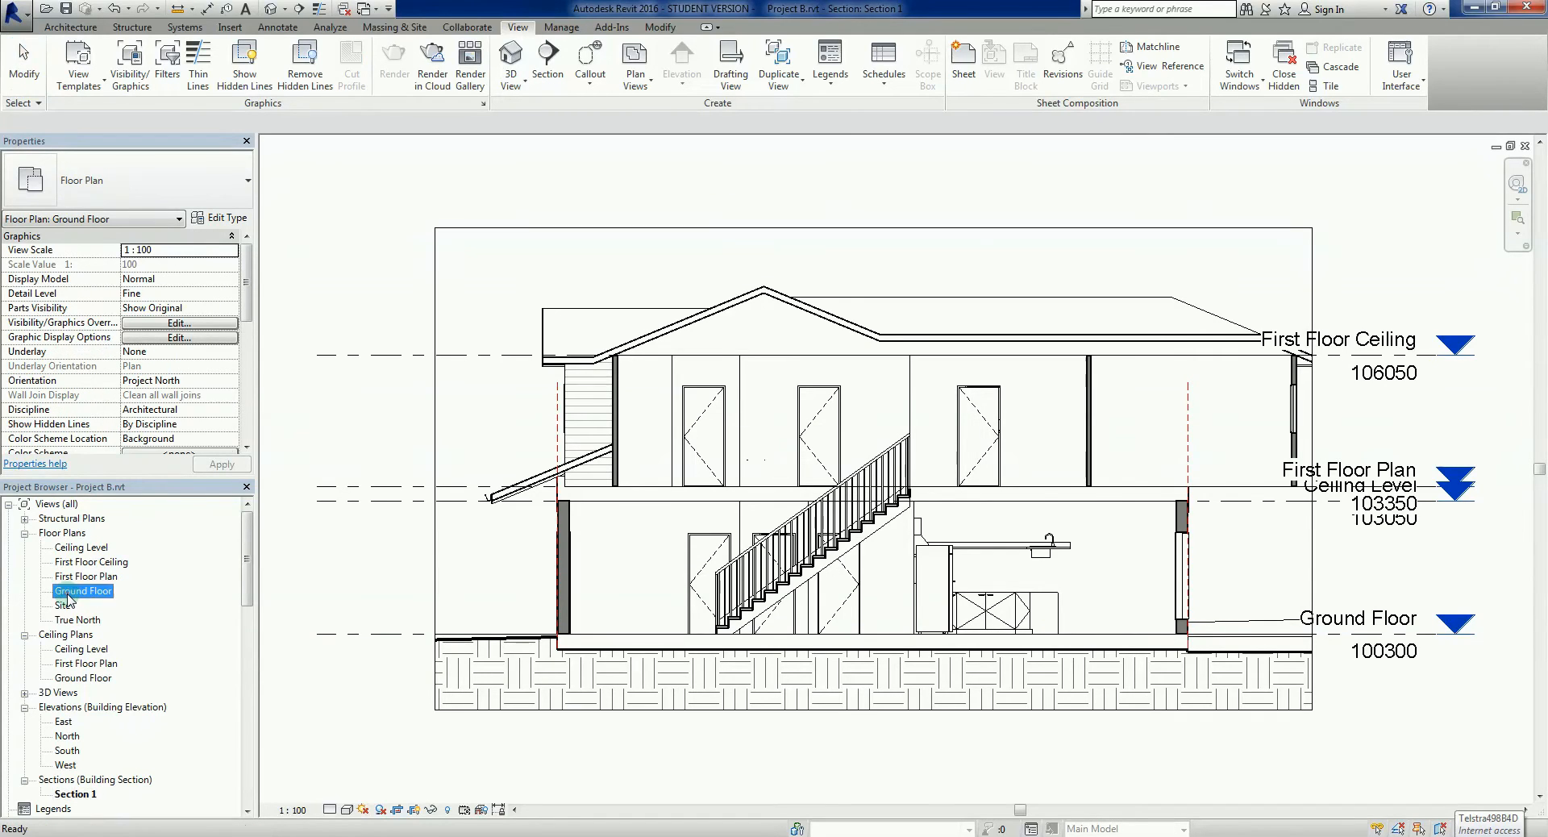
double_click(83, 591)
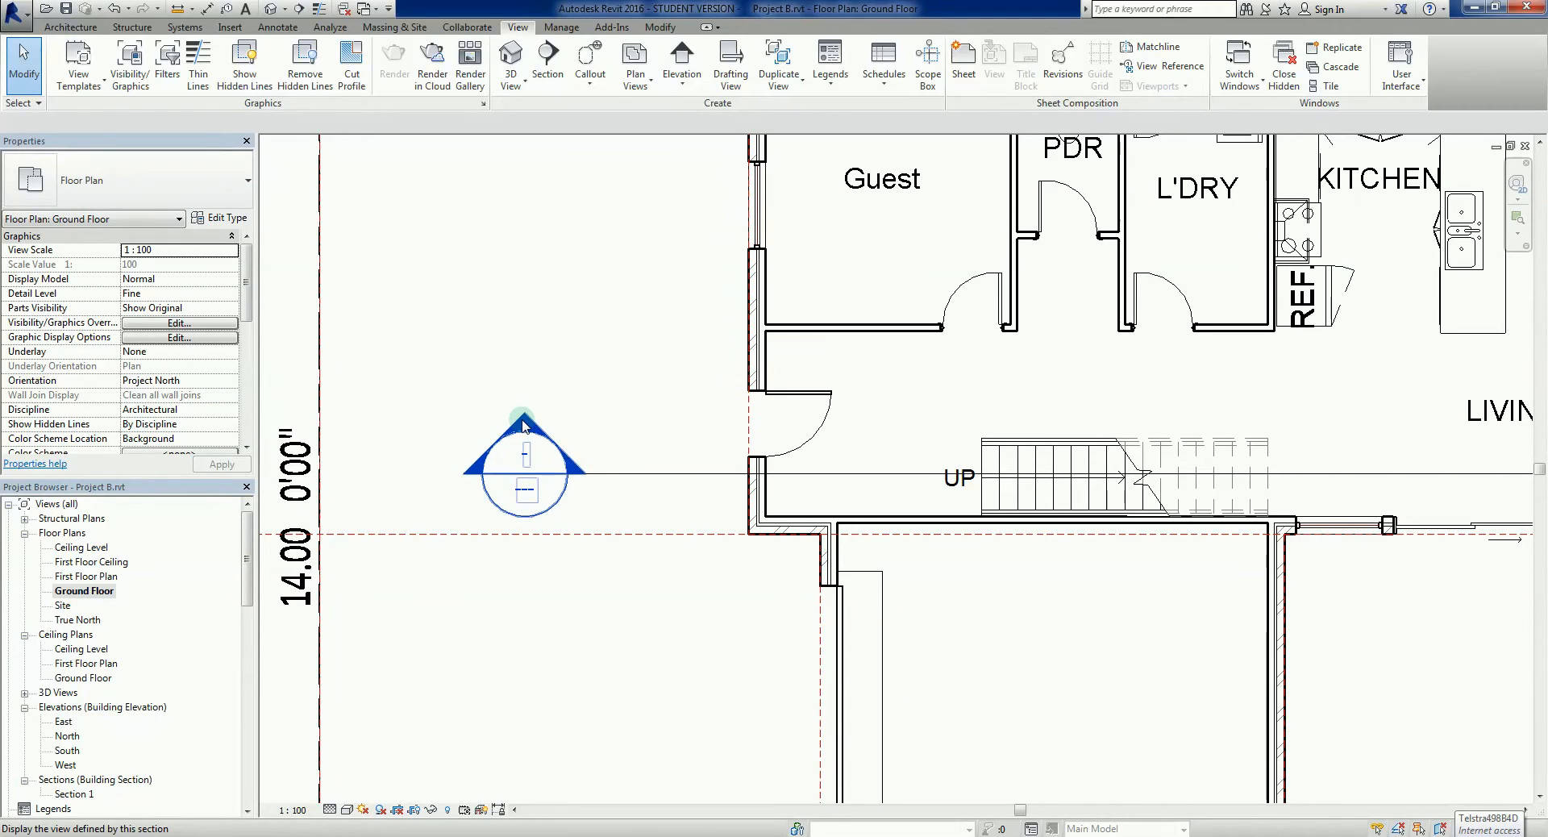
mouse_move(577, 478)
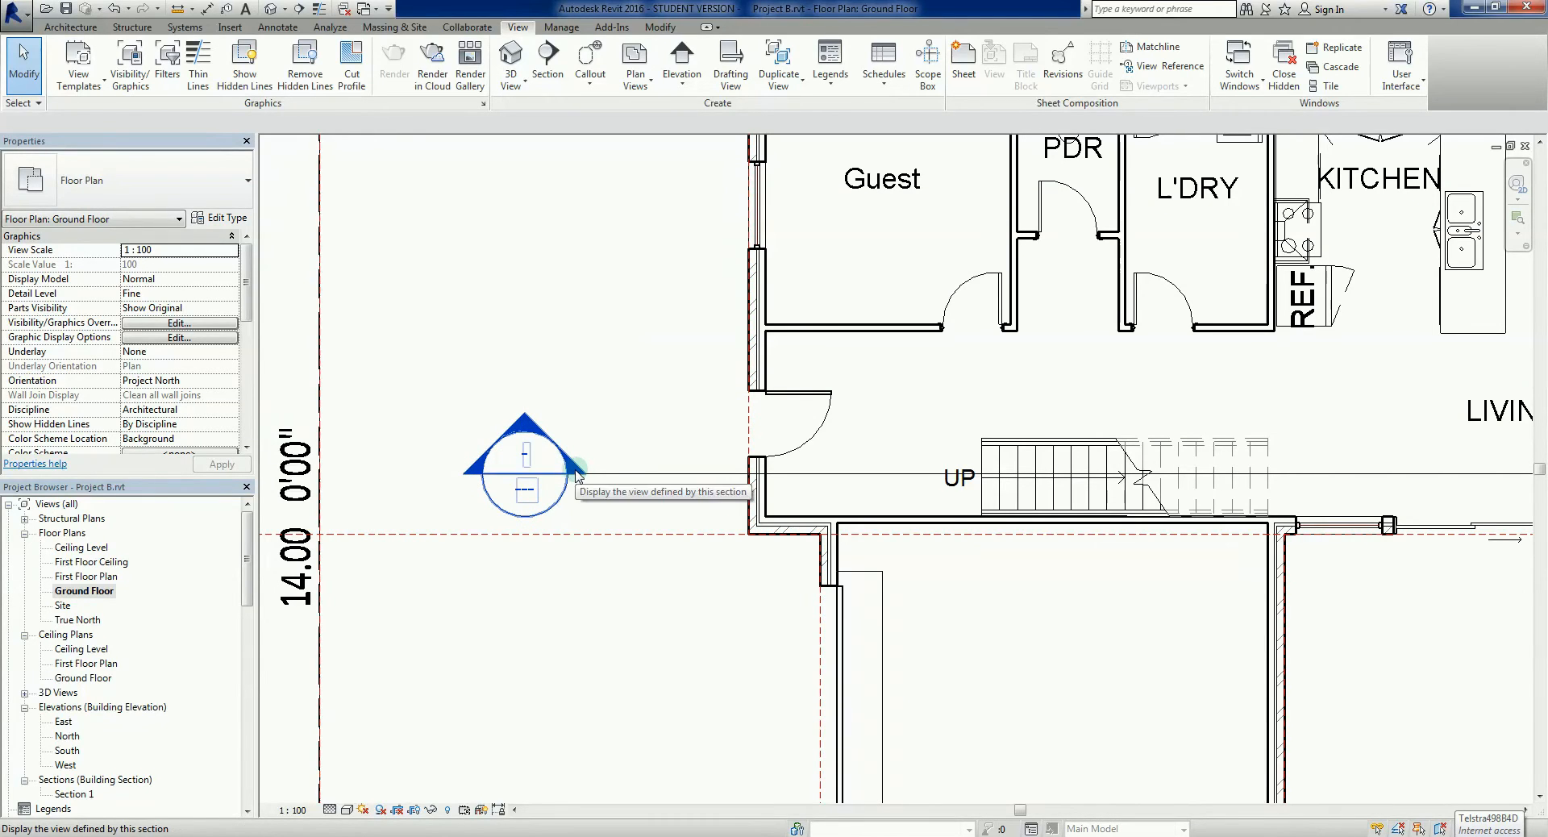
double_click(526, 469)
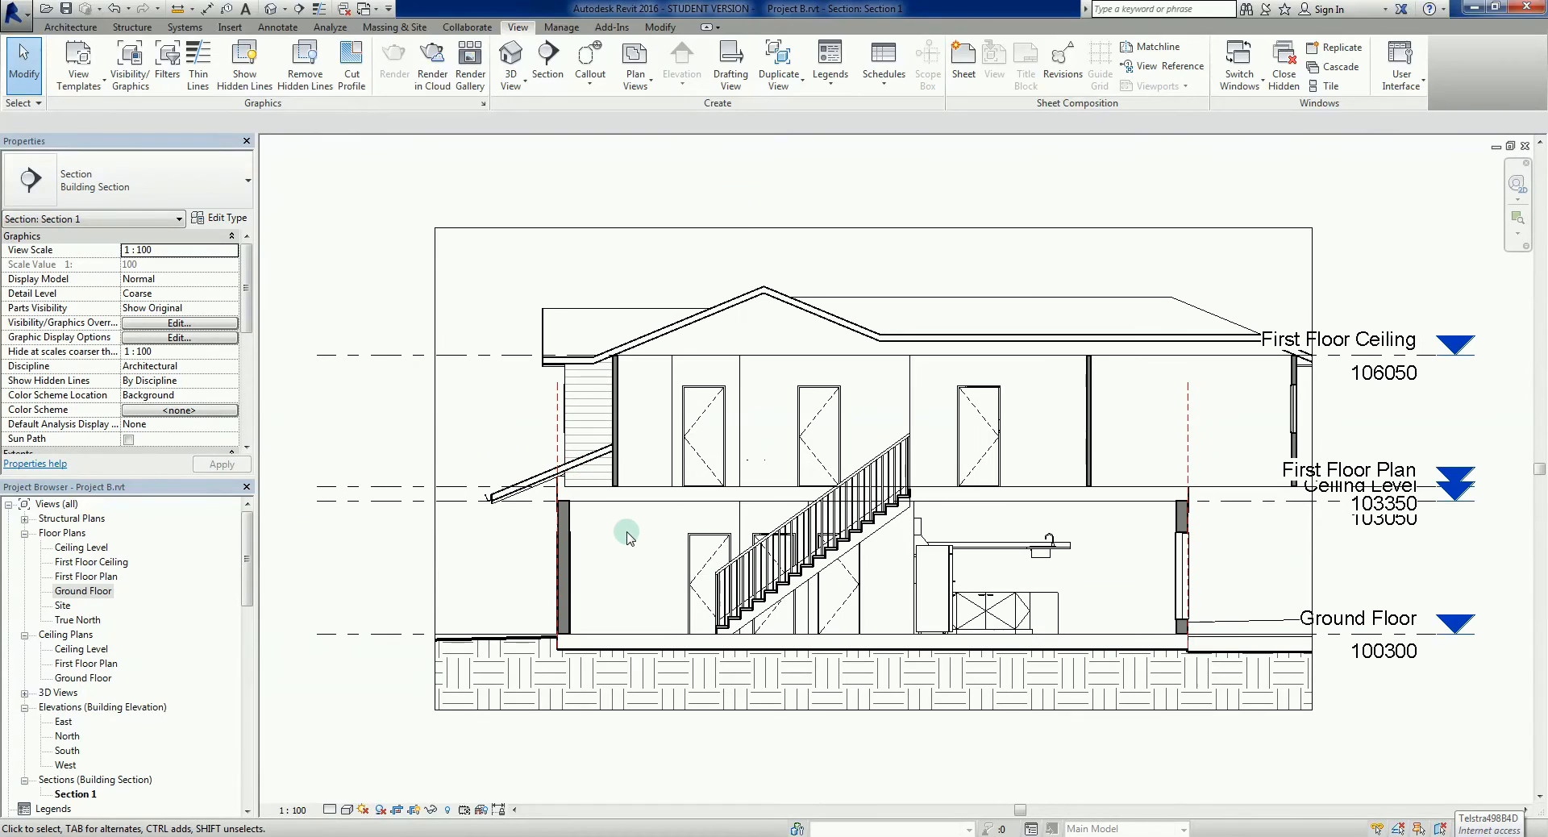
mouse_move(627, 547)
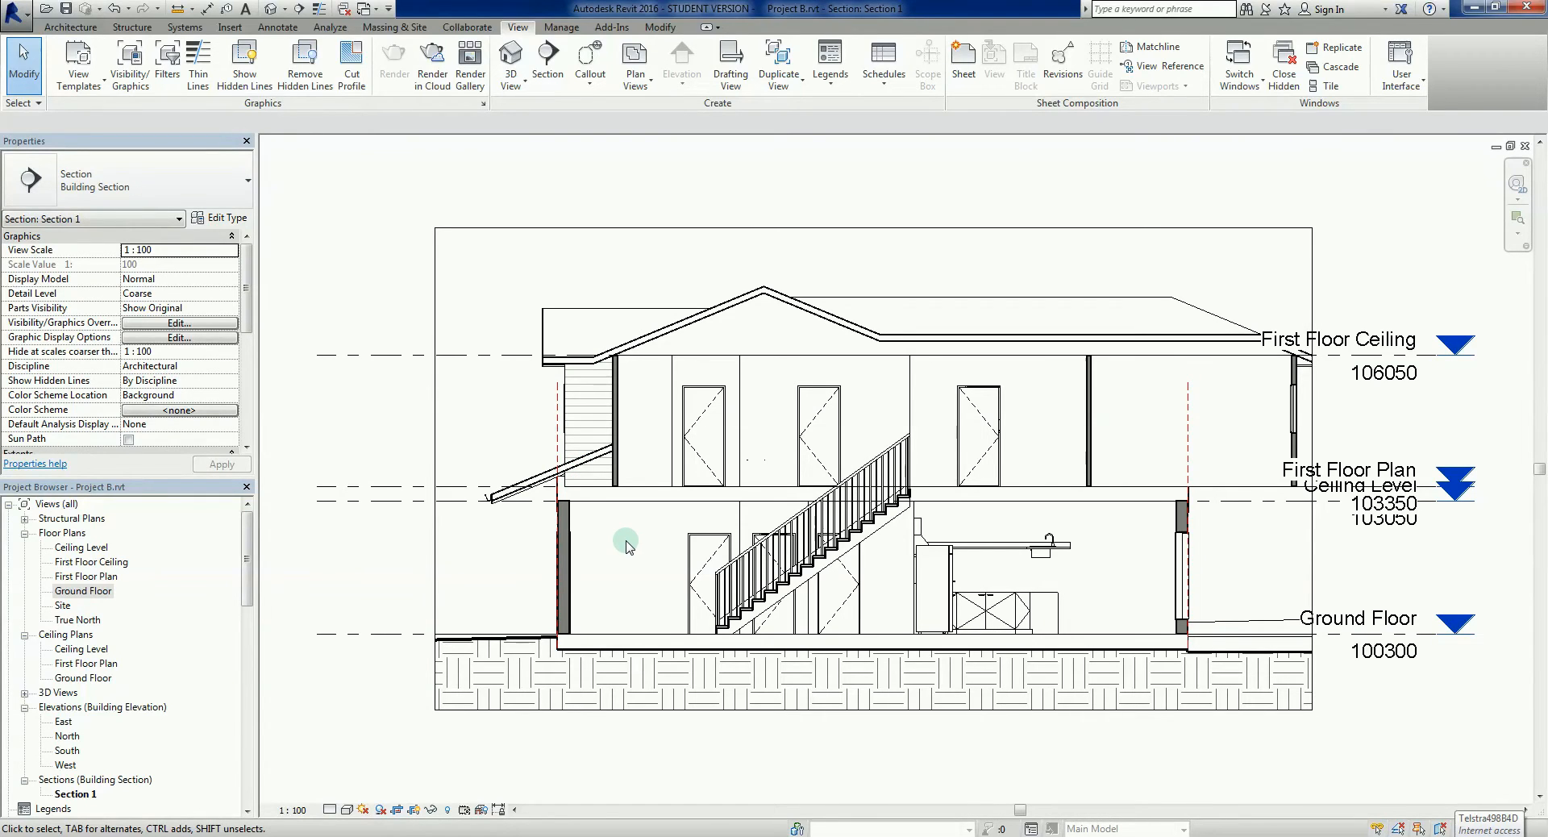
mouse_move(629, 553)
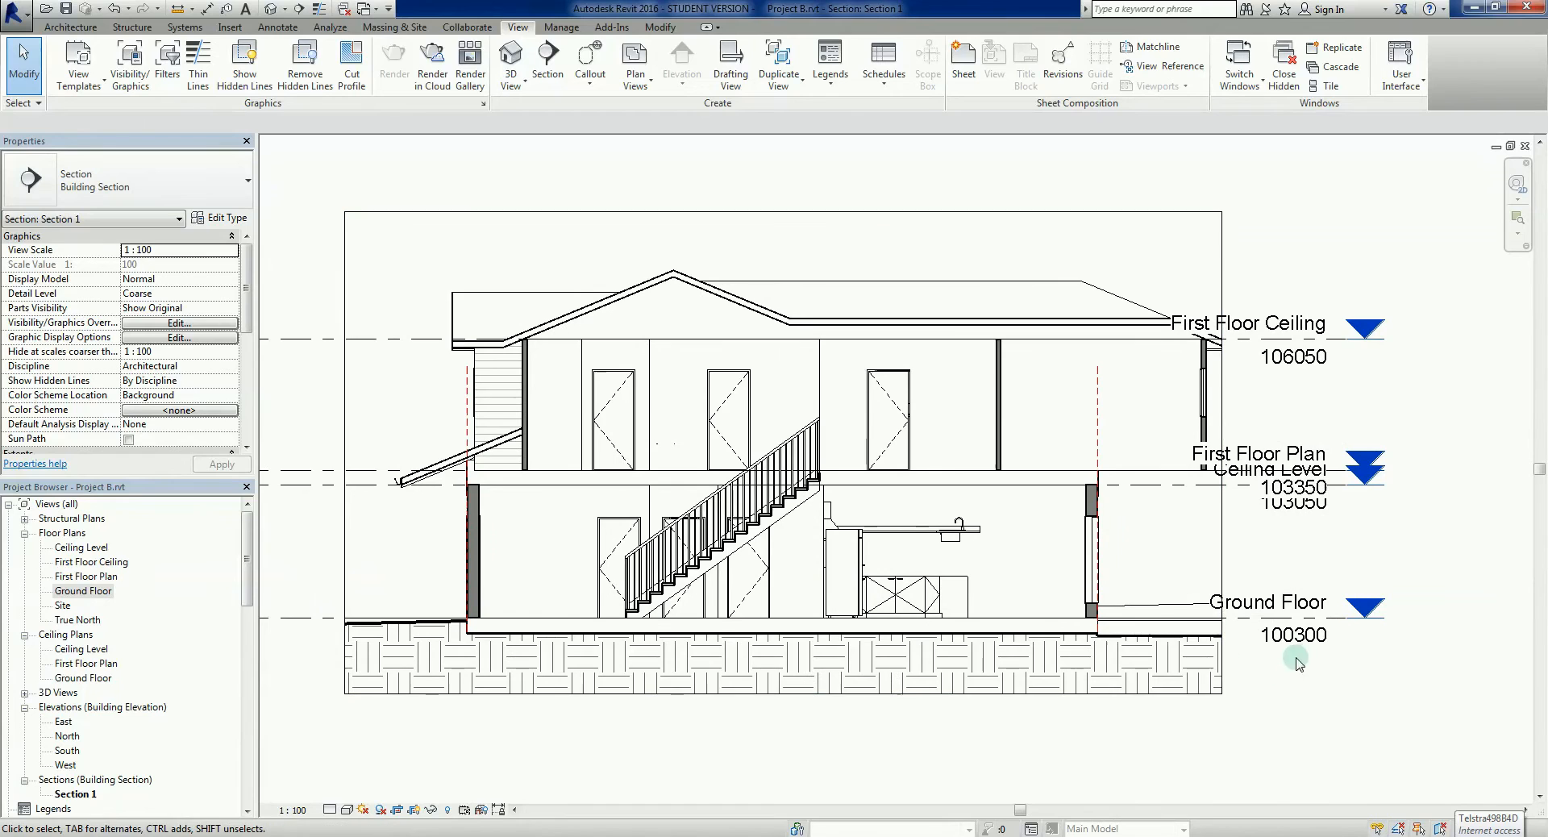
click(1246, 323)
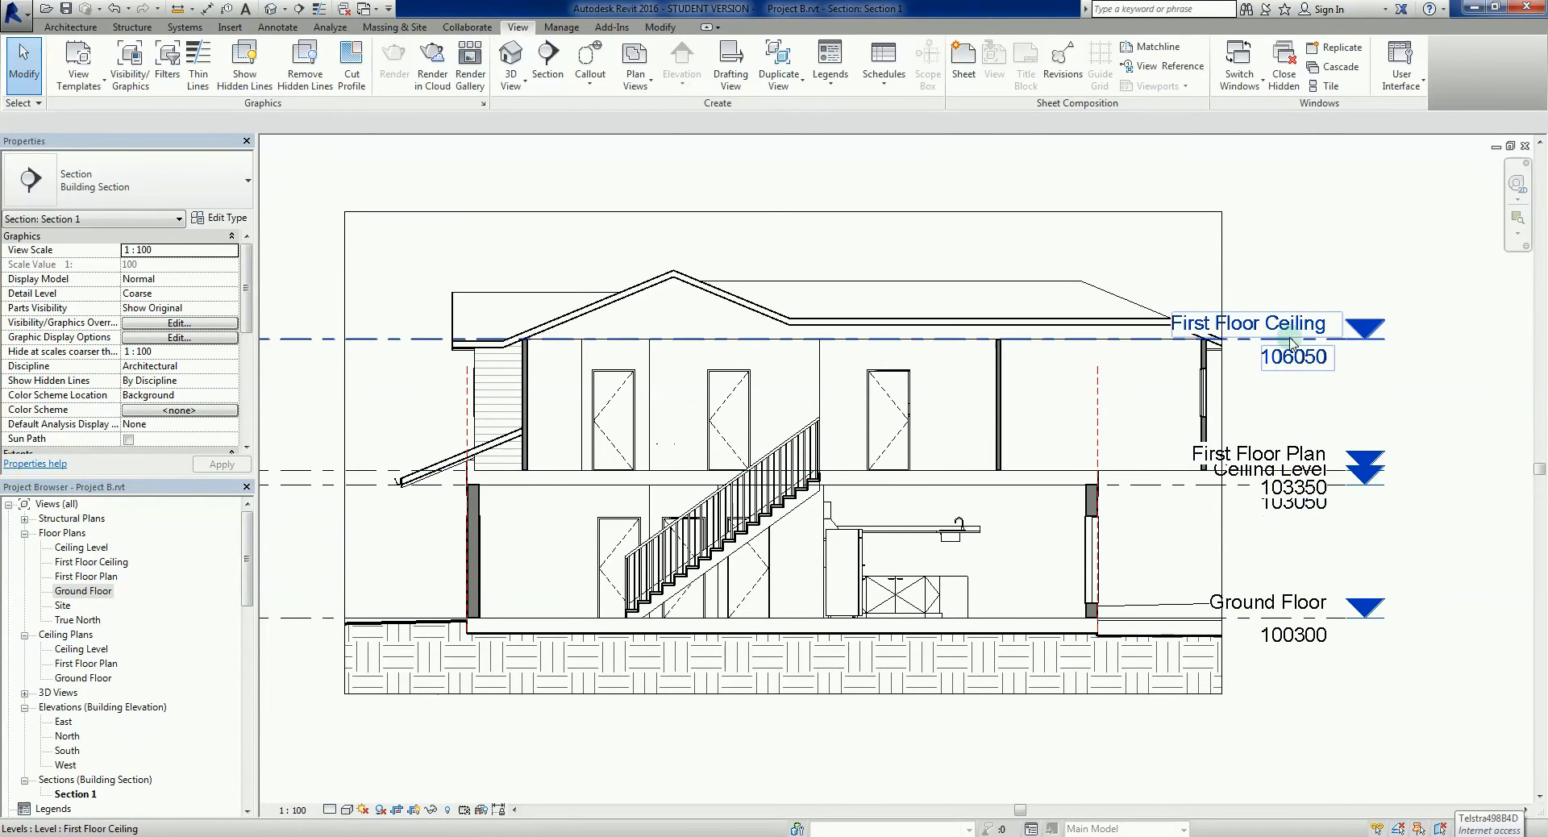
click(962, 735)
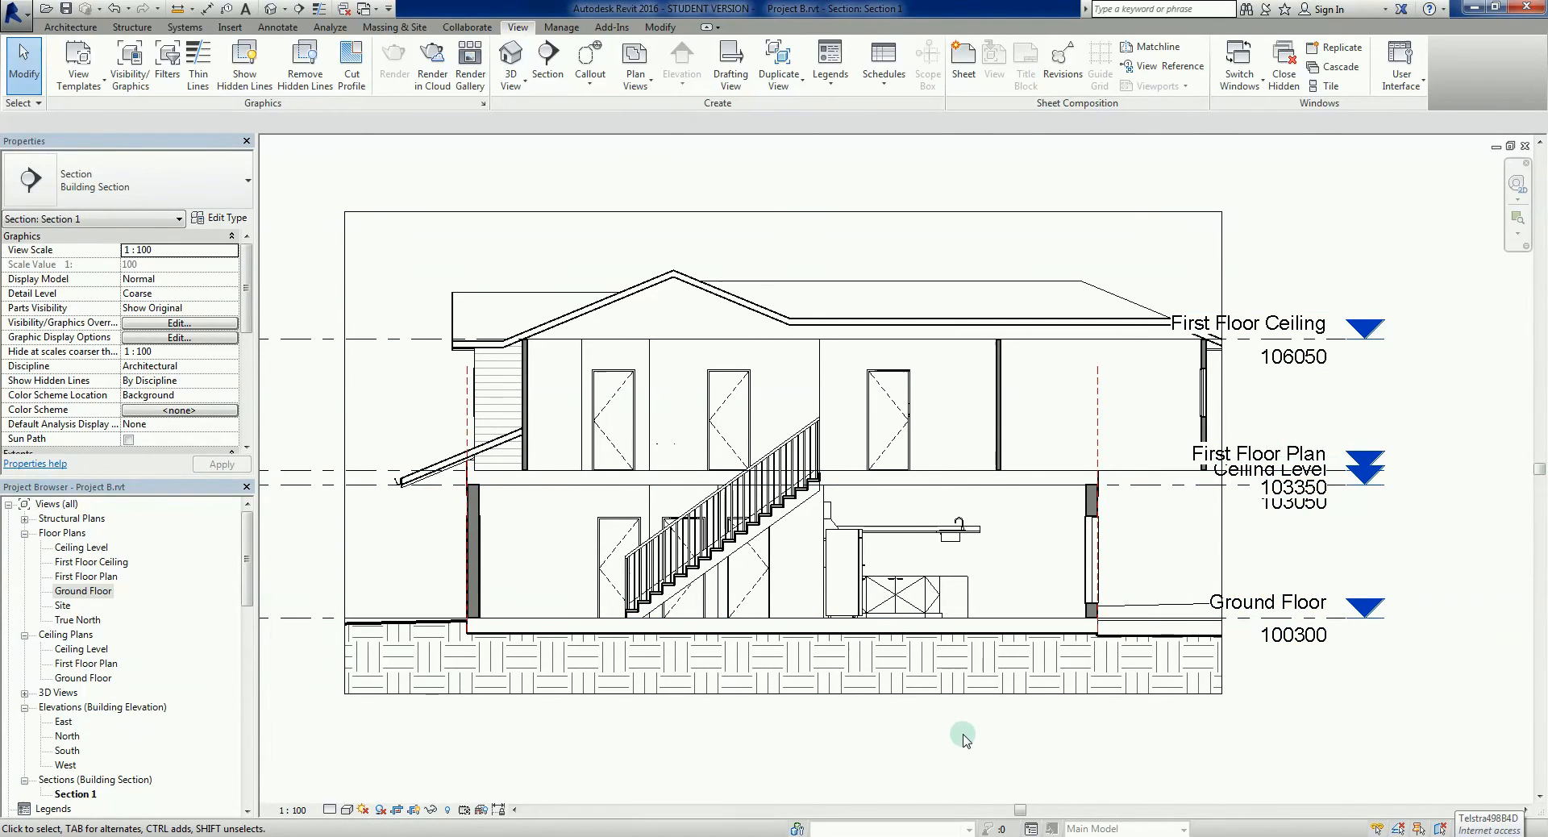
mouse_move(832, 685)
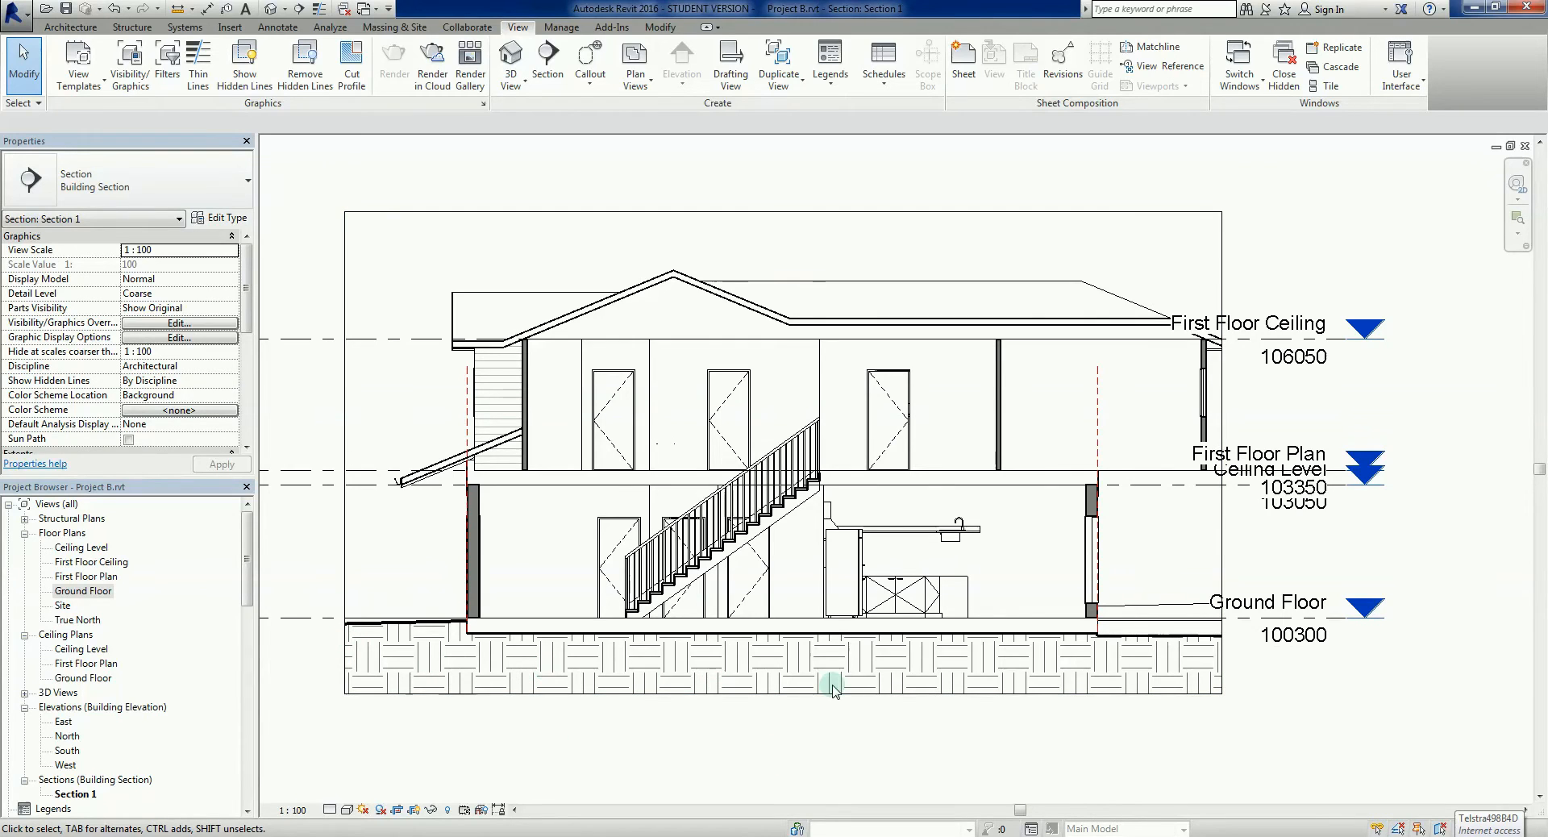
mouse_move(958, 679)
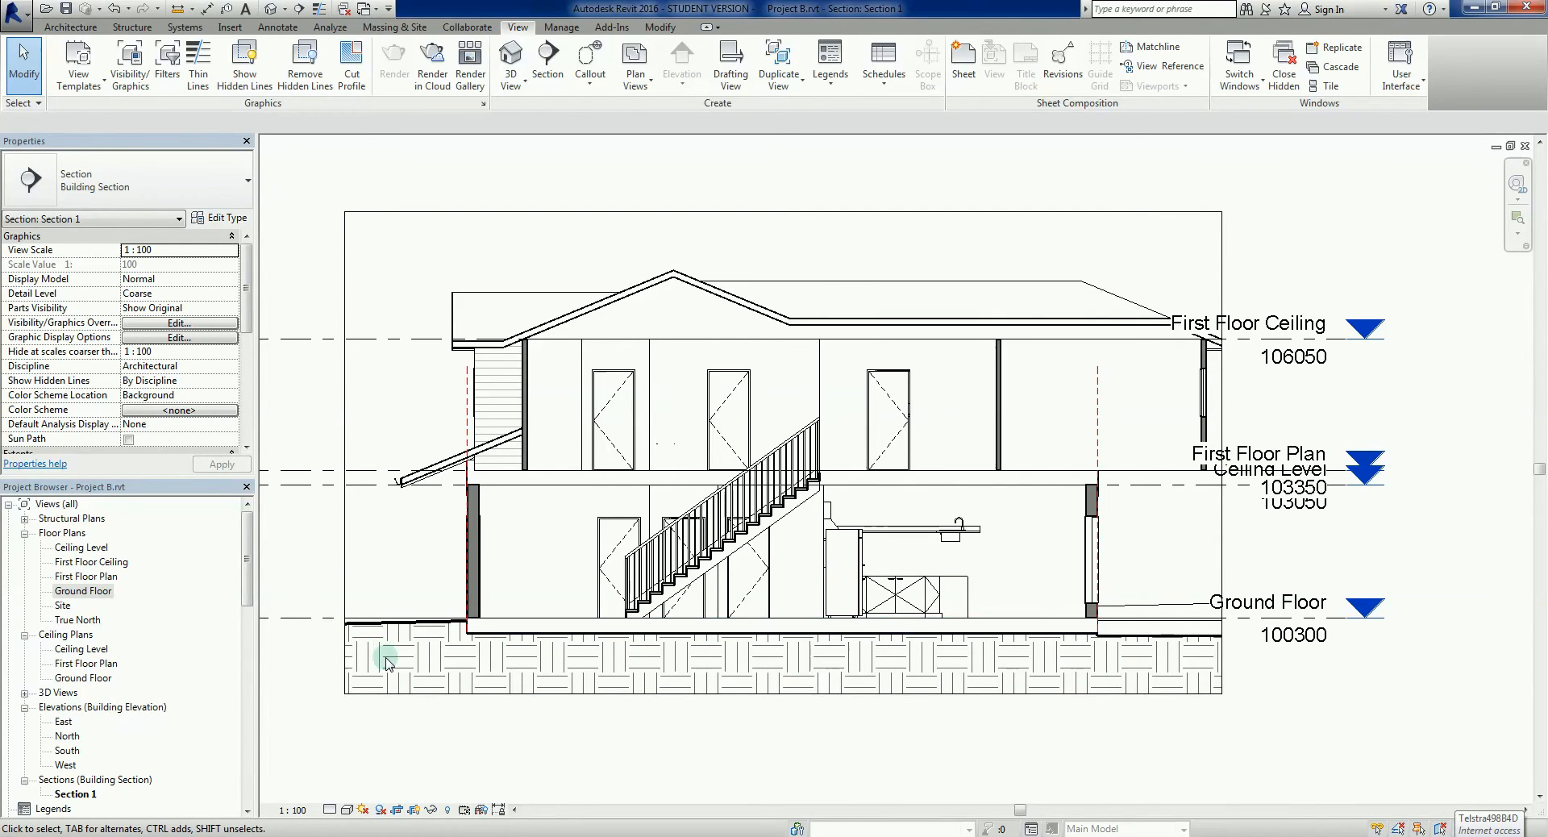
mouse_move(508, 676)
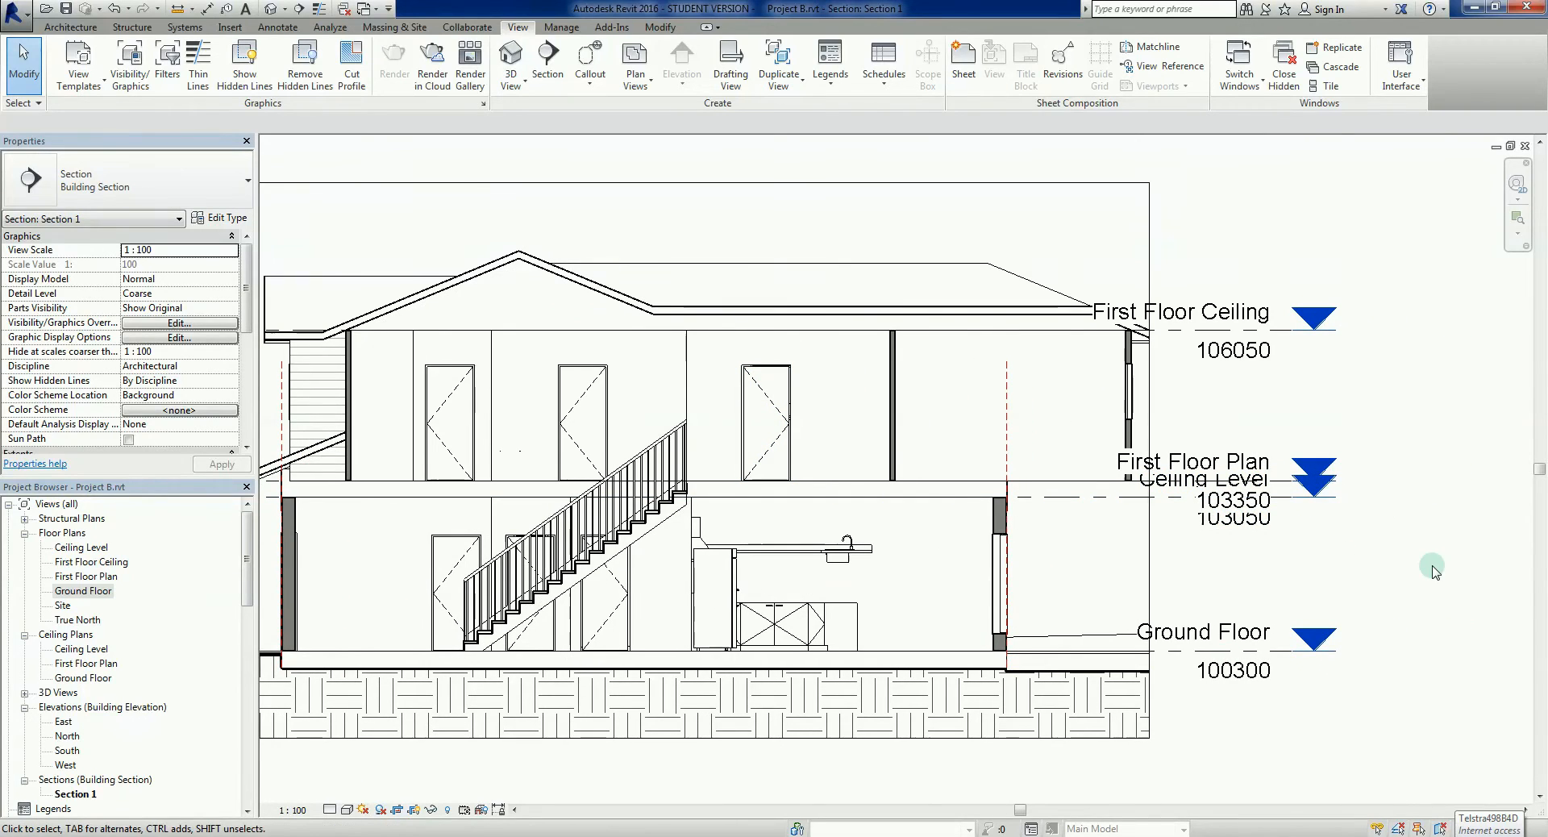
mouse_move(890, 772)
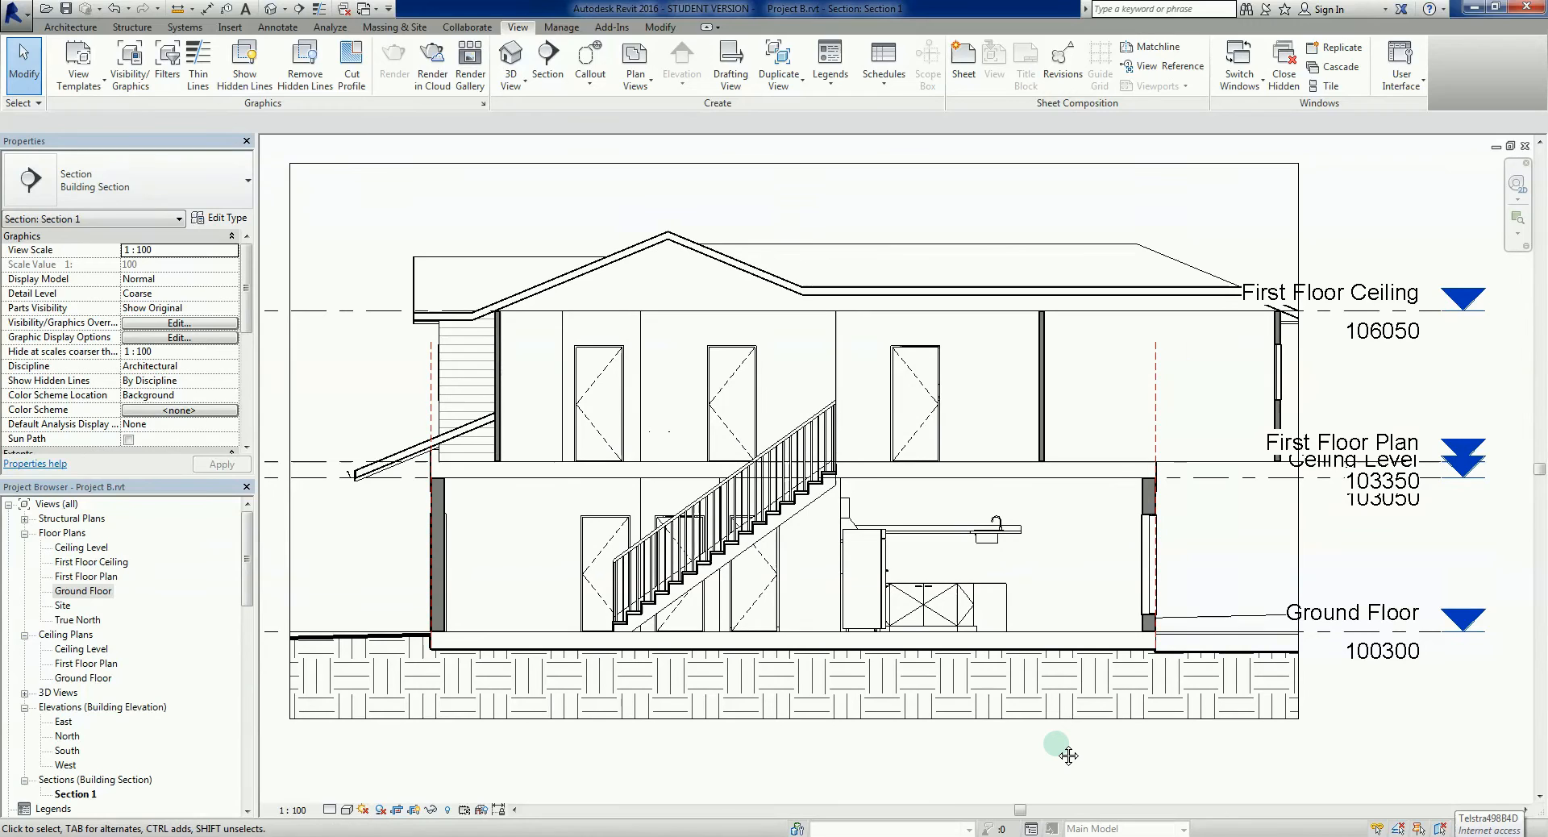
mouse_move(635, 787)
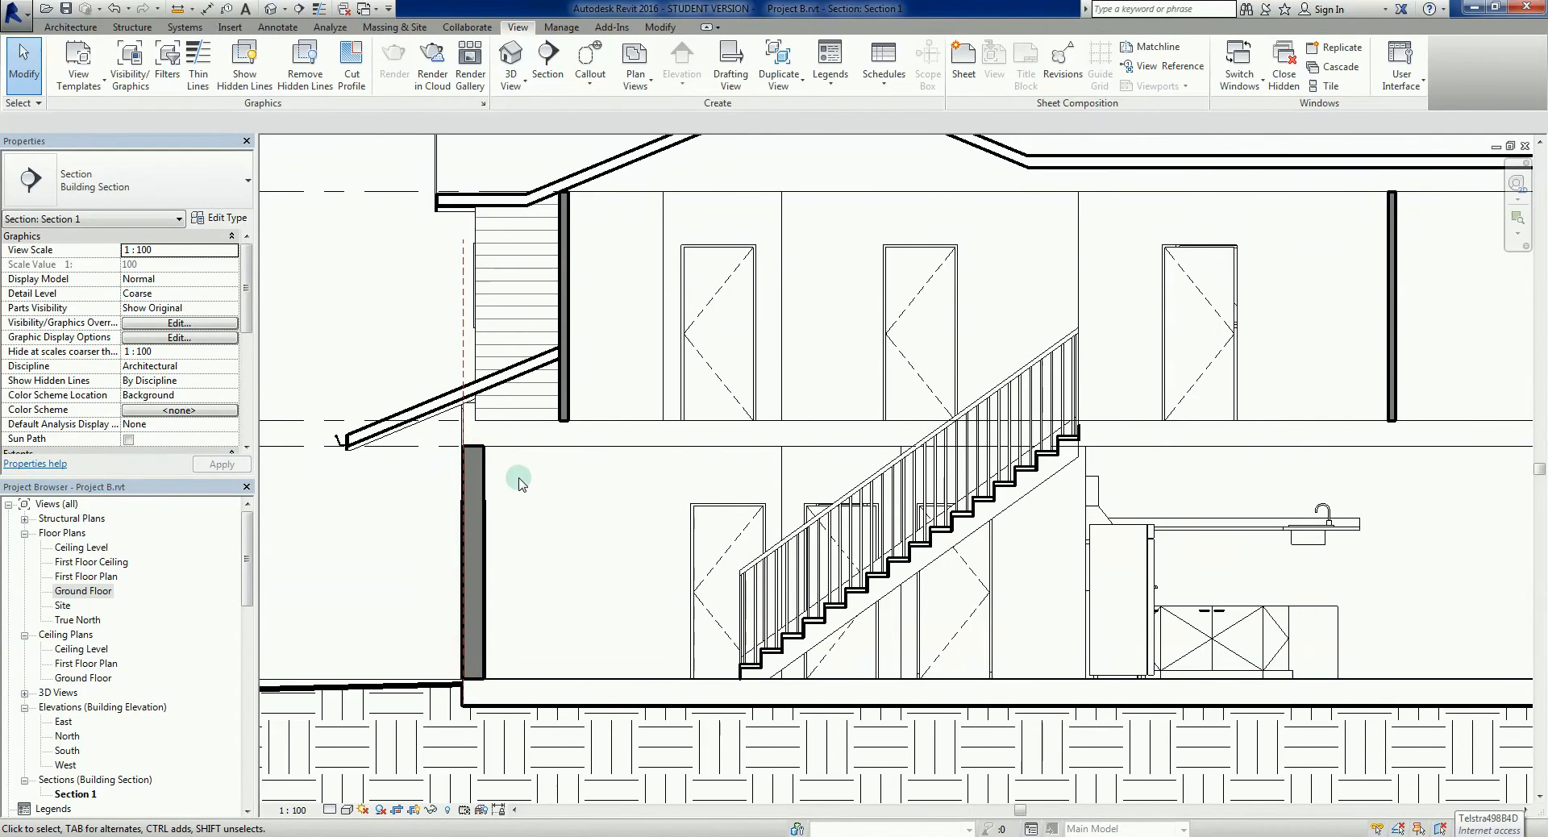
mouse_move(575, 520)
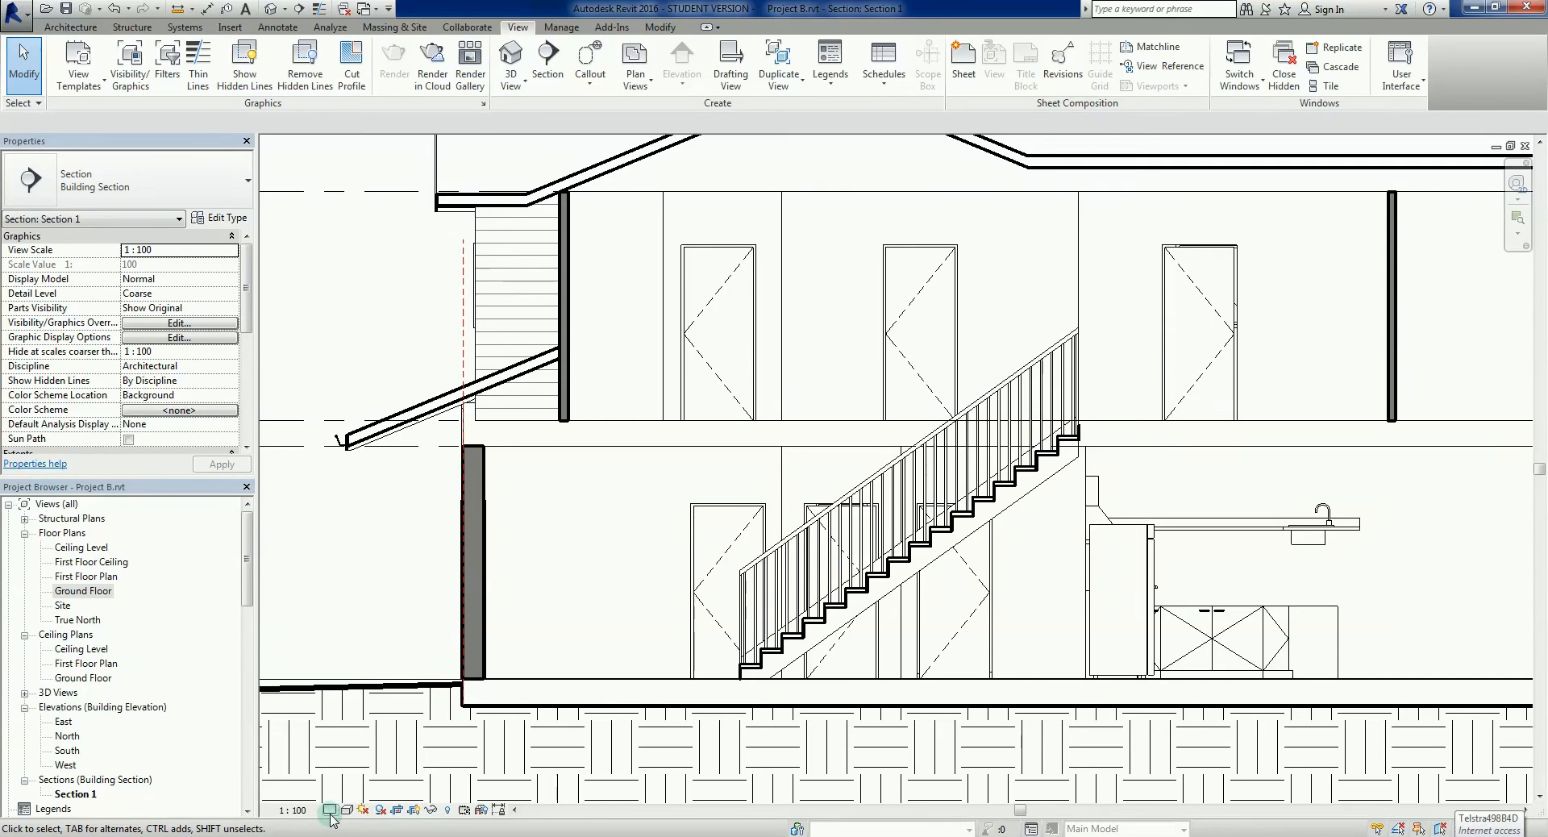
mouse_move(330, 810)
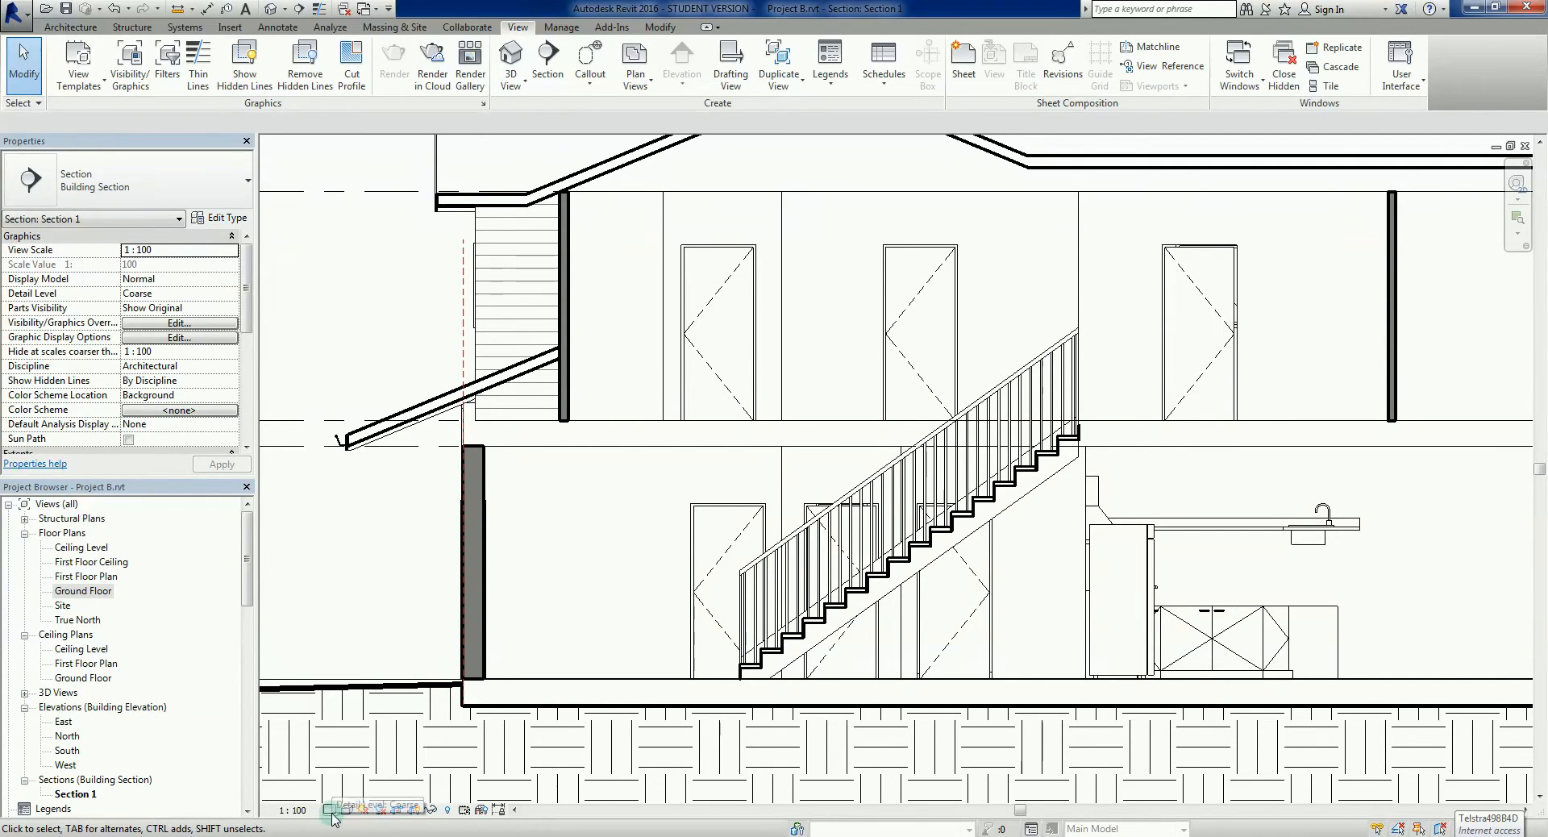
click(334, 808)
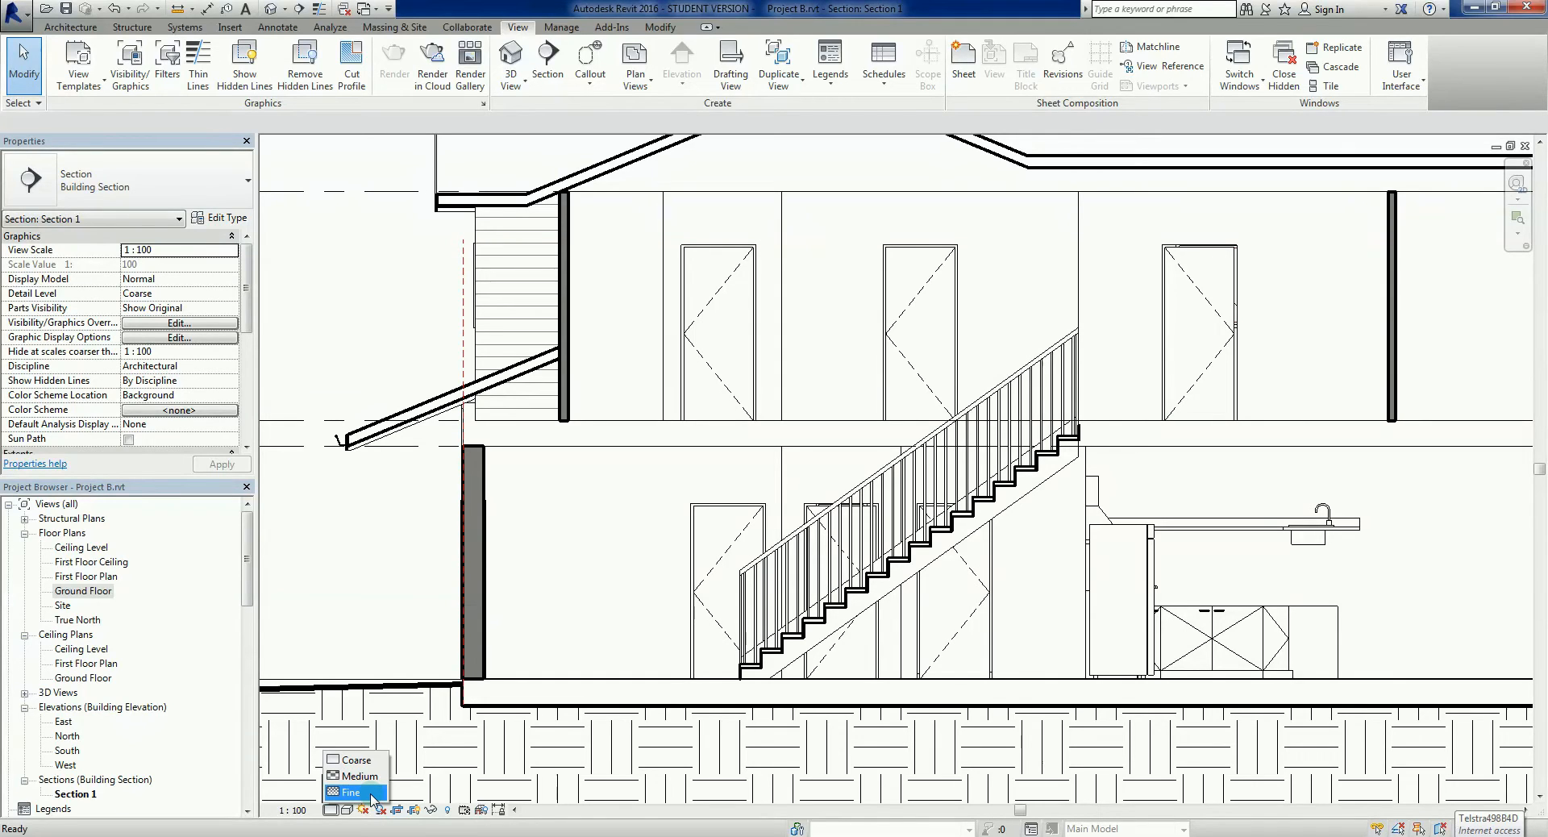
click(351, 792)
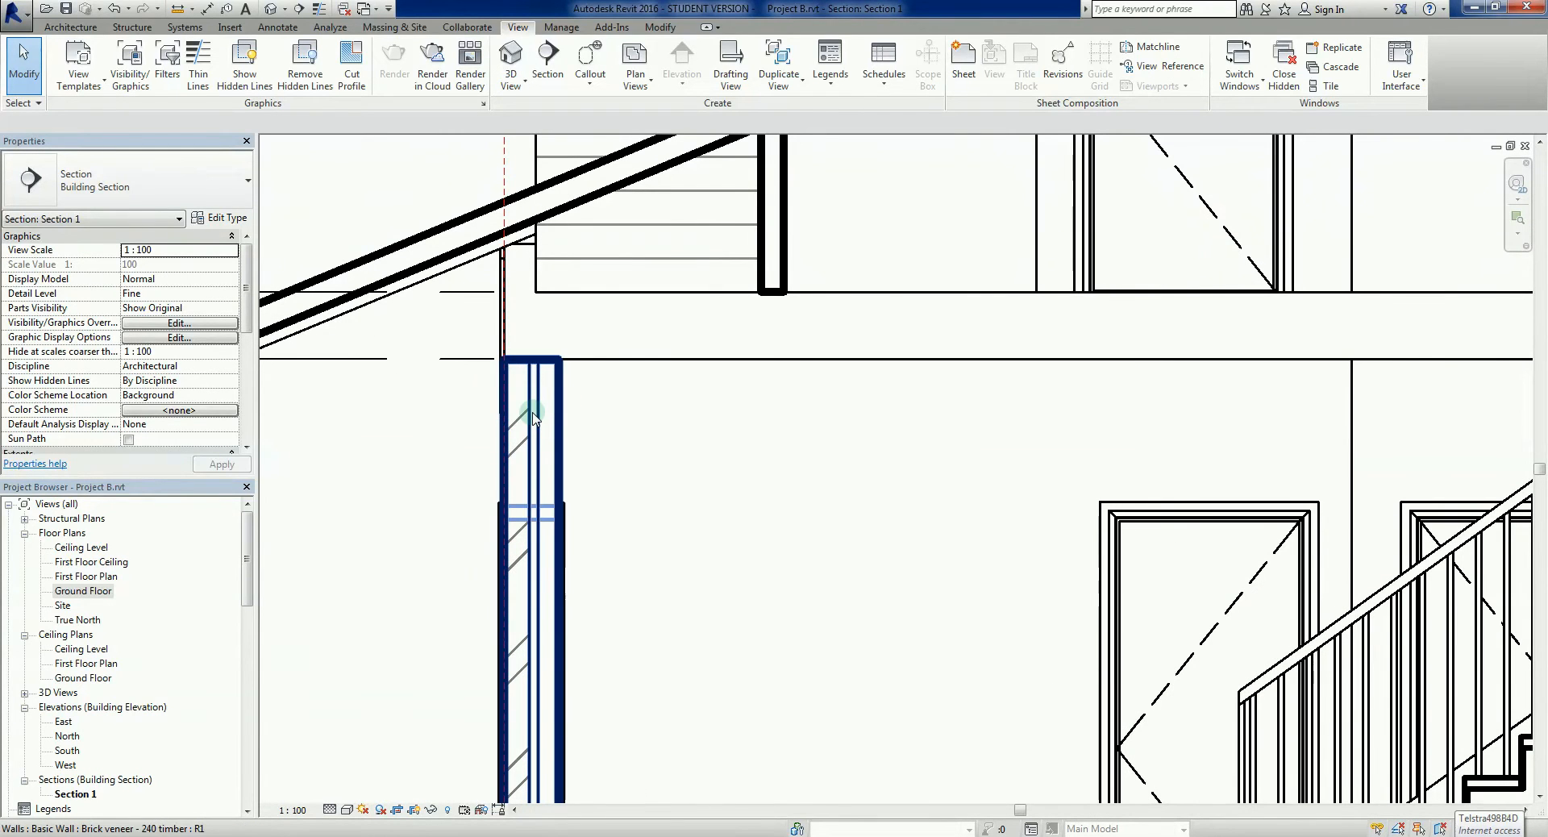
mouse_move(549, 429)
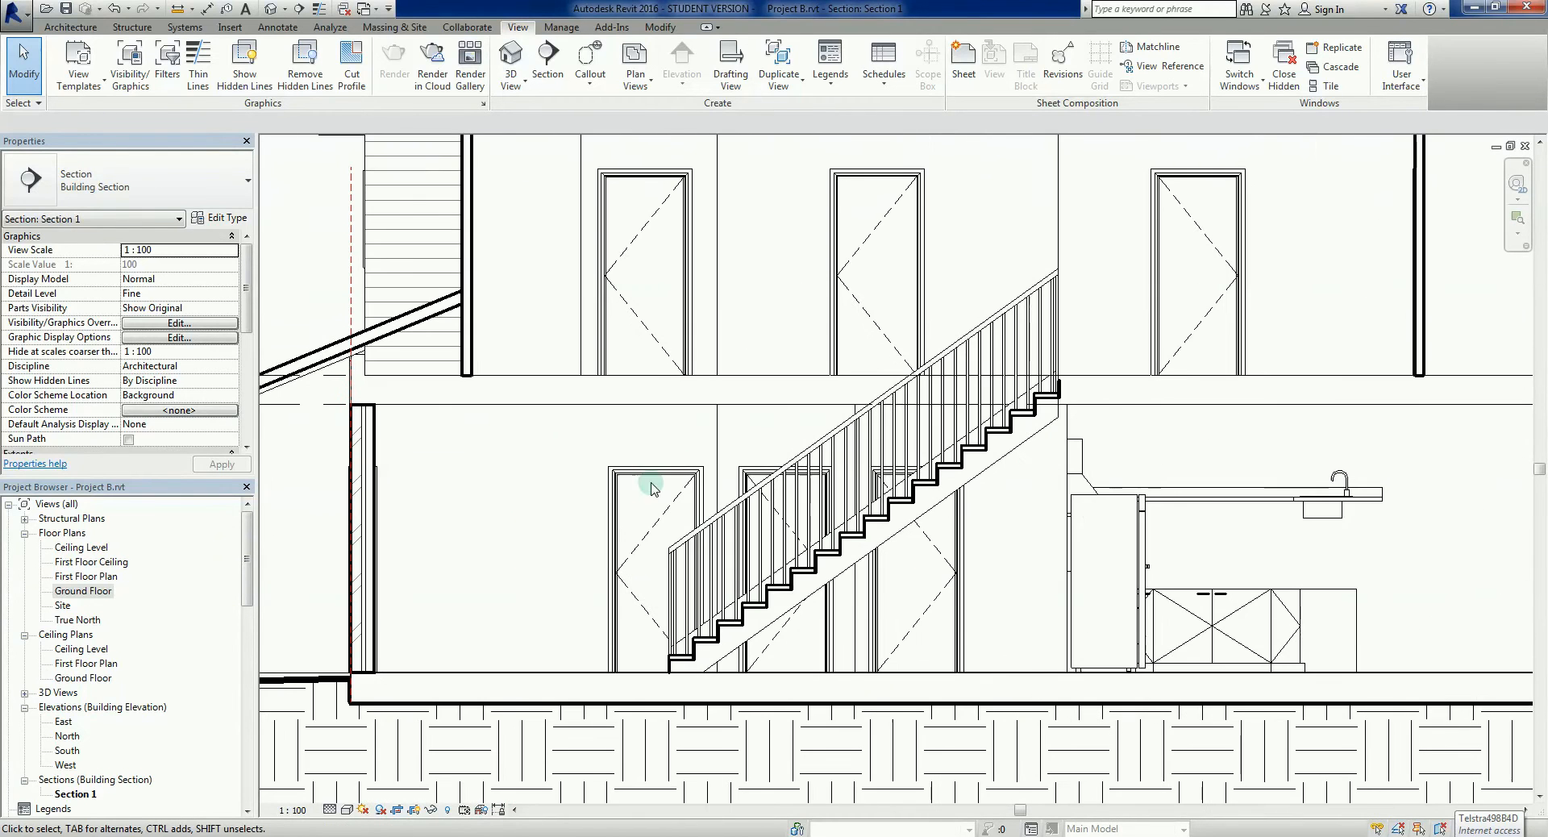
drag(652, 489, 850, 664)
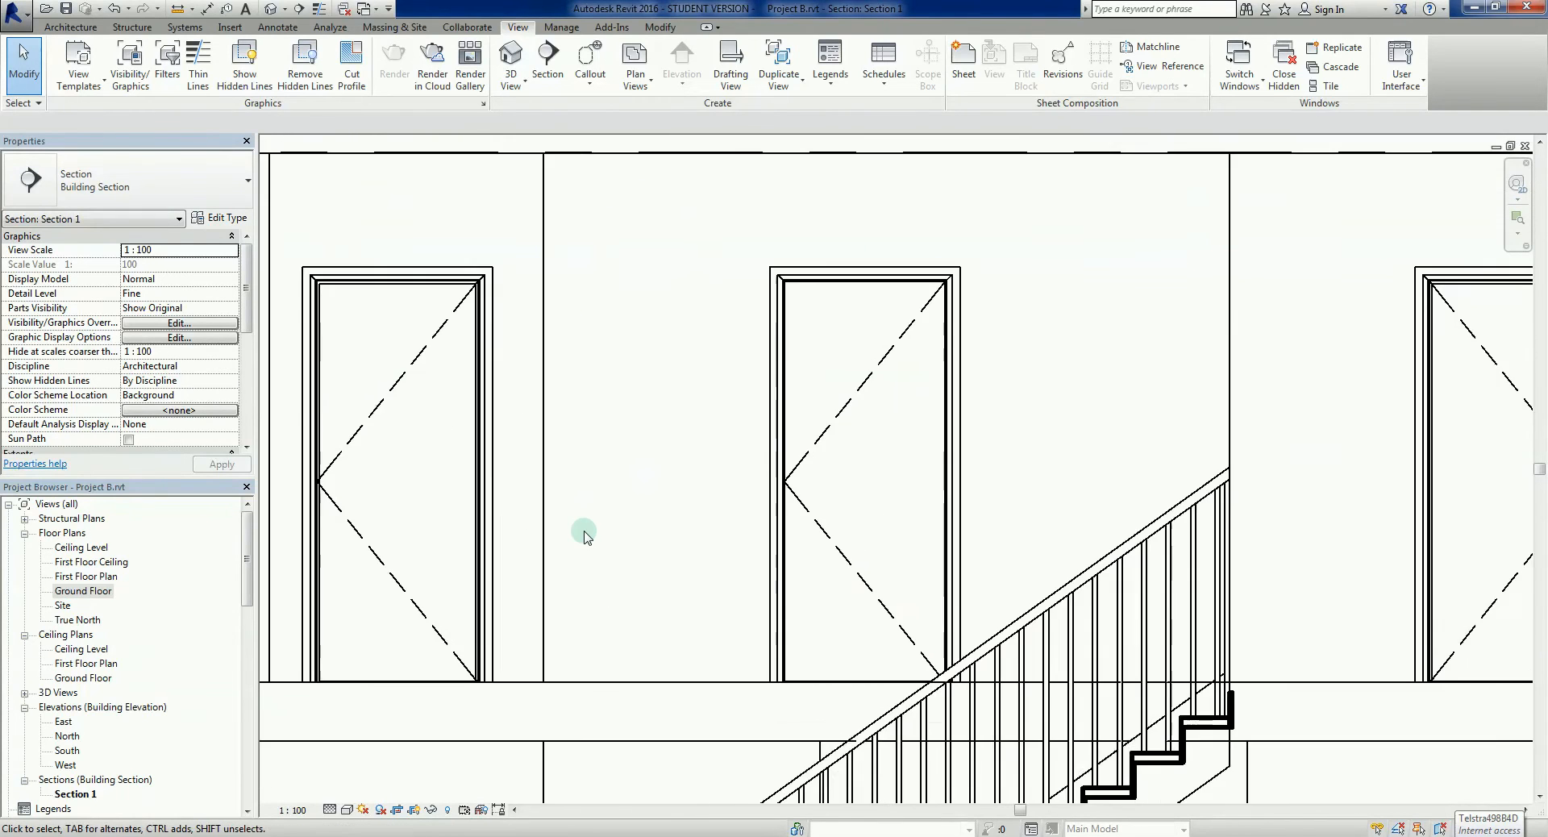
scroll(down, 3)
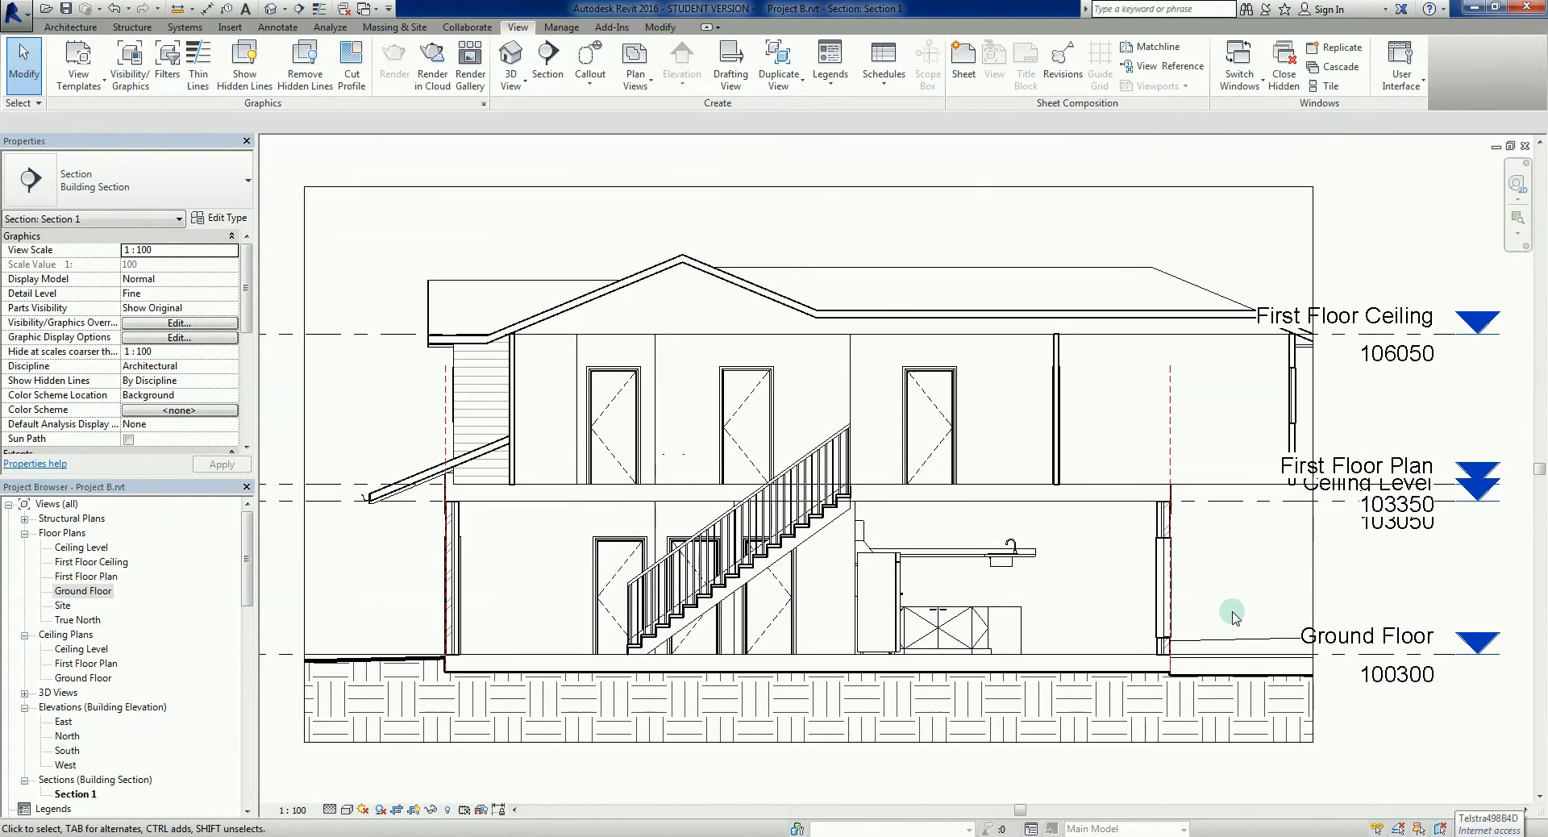
mouse_move(566, 781)
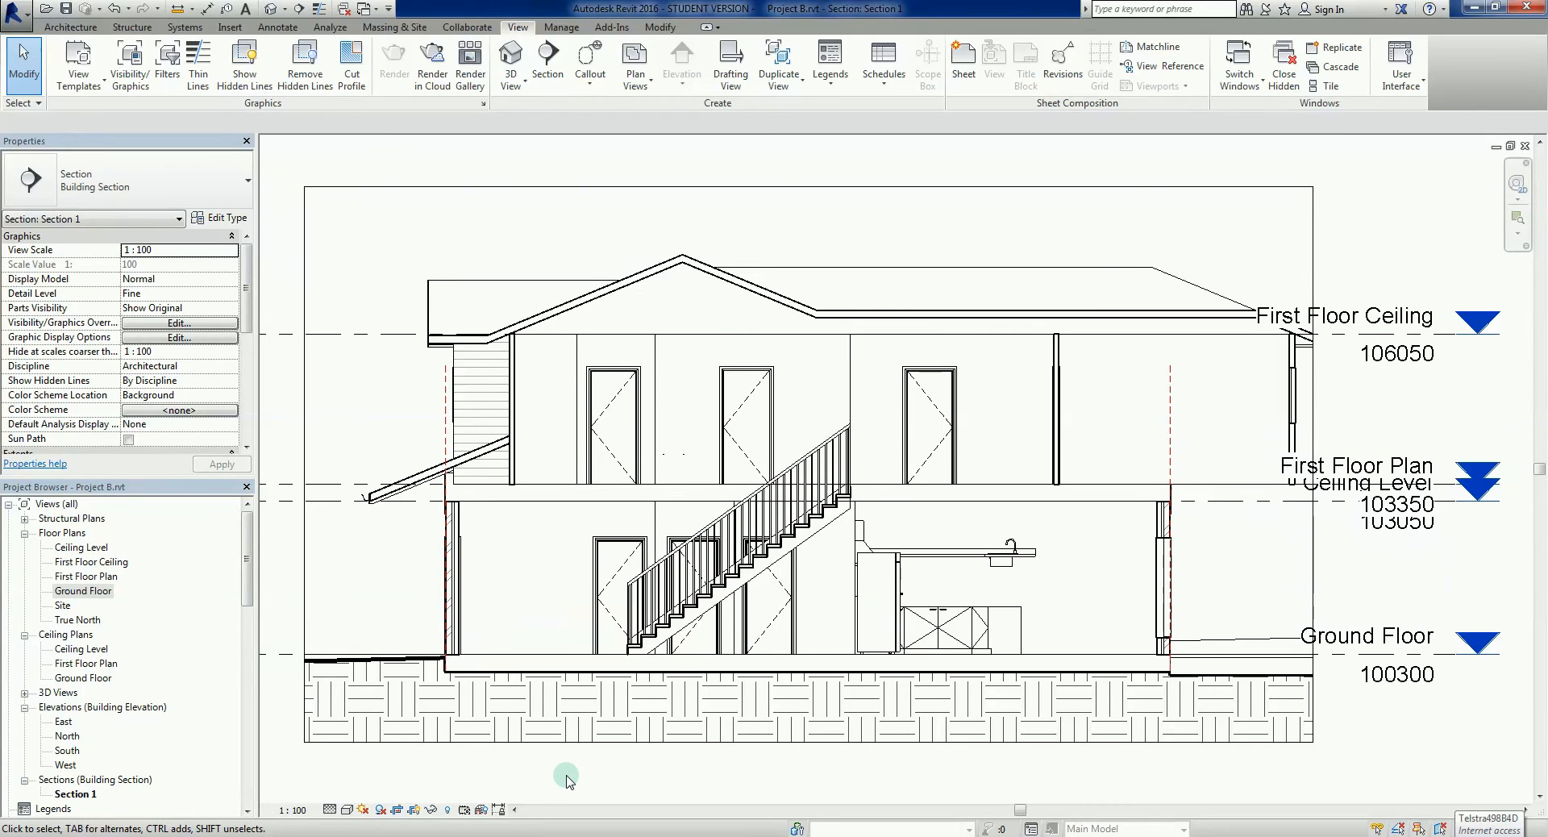
mouse_move(353, 769)
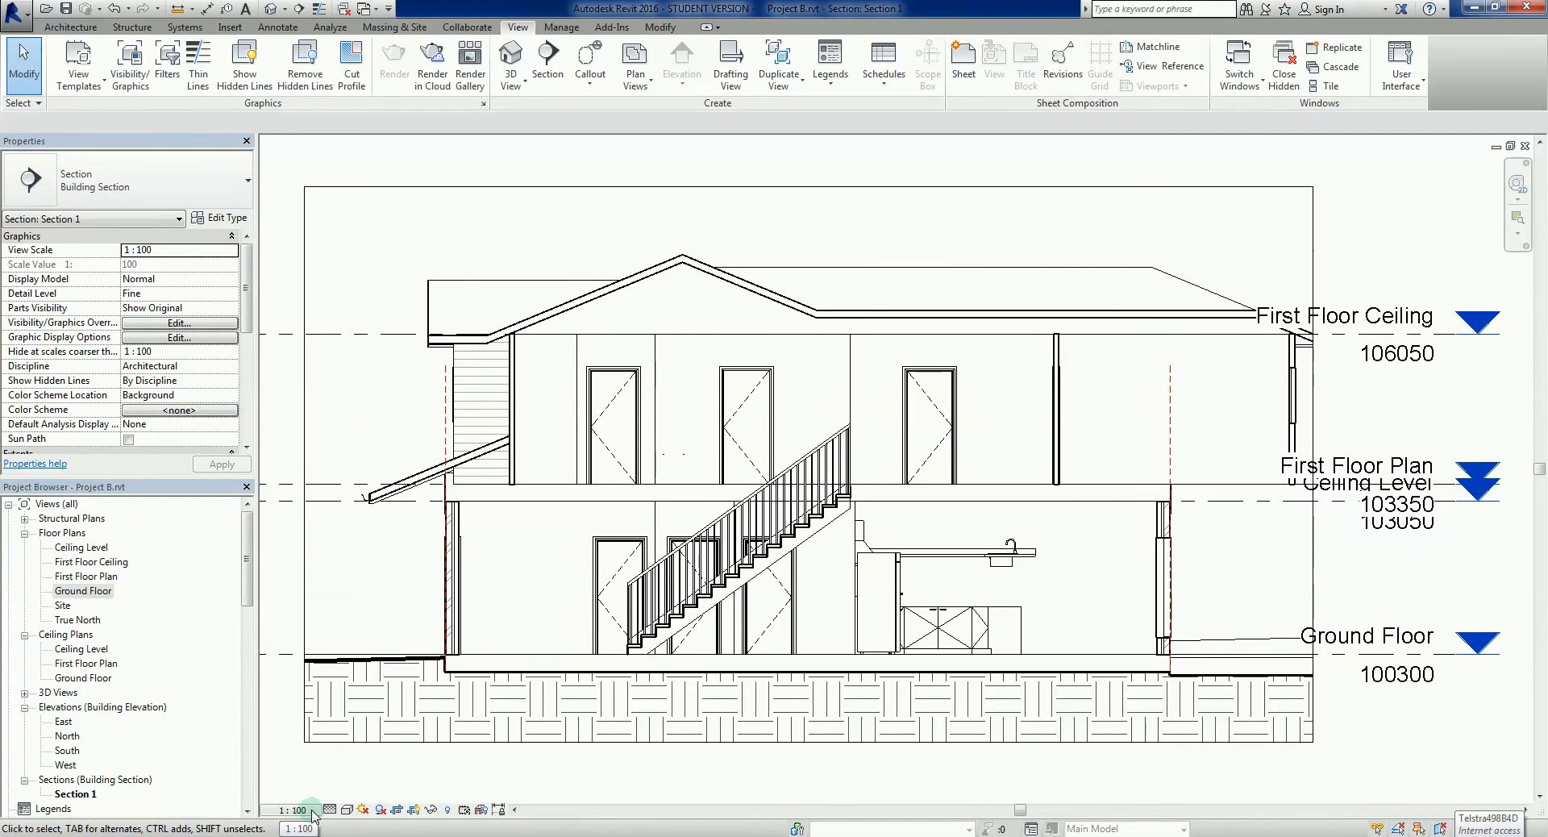
Choose 1:50 from the view scale list for Section 1.
click(297, 809)
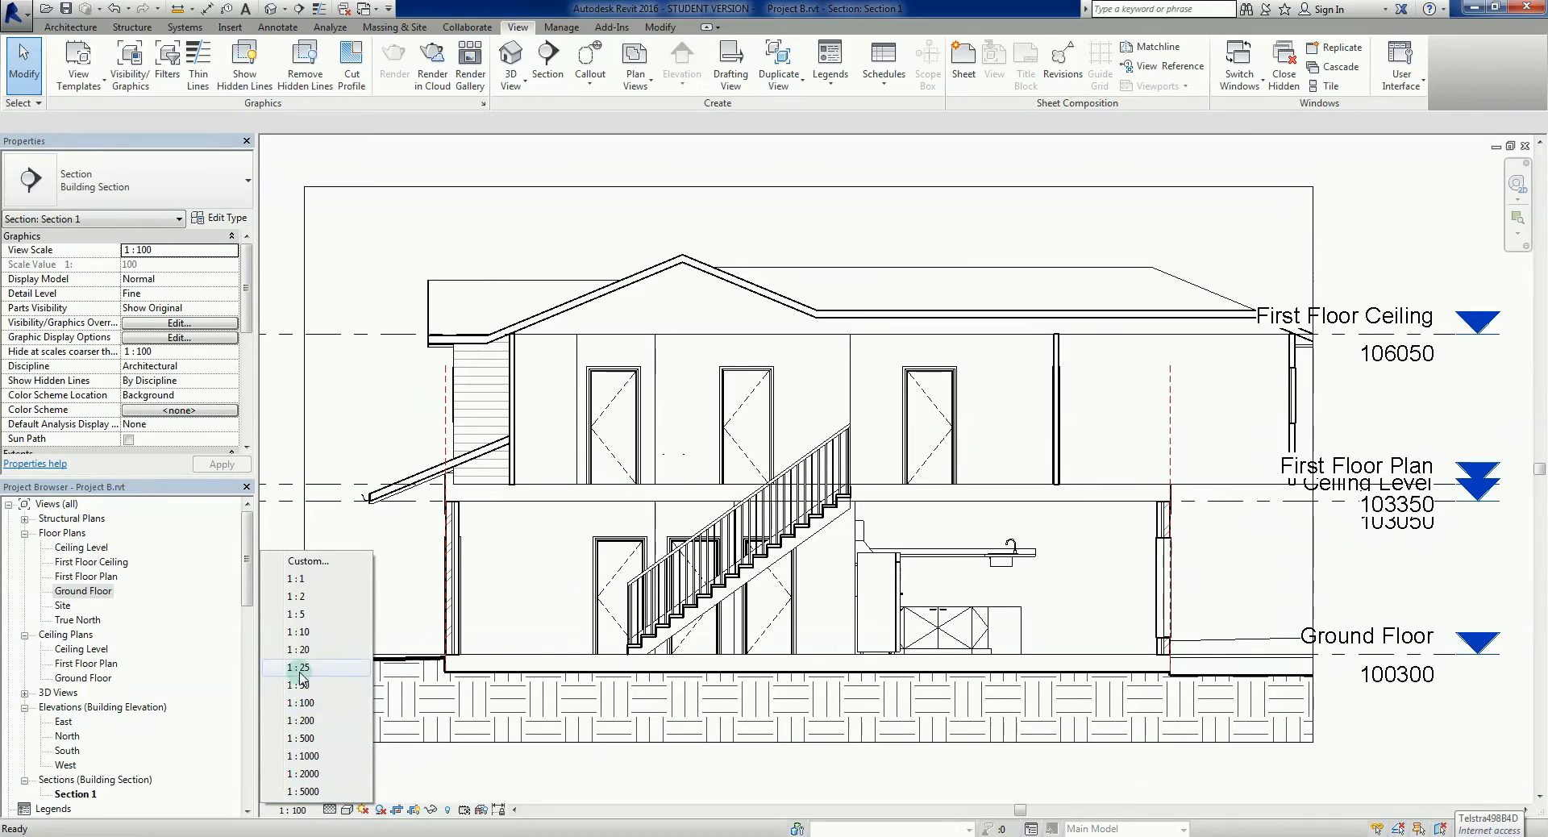
mouse_move(301, 685)
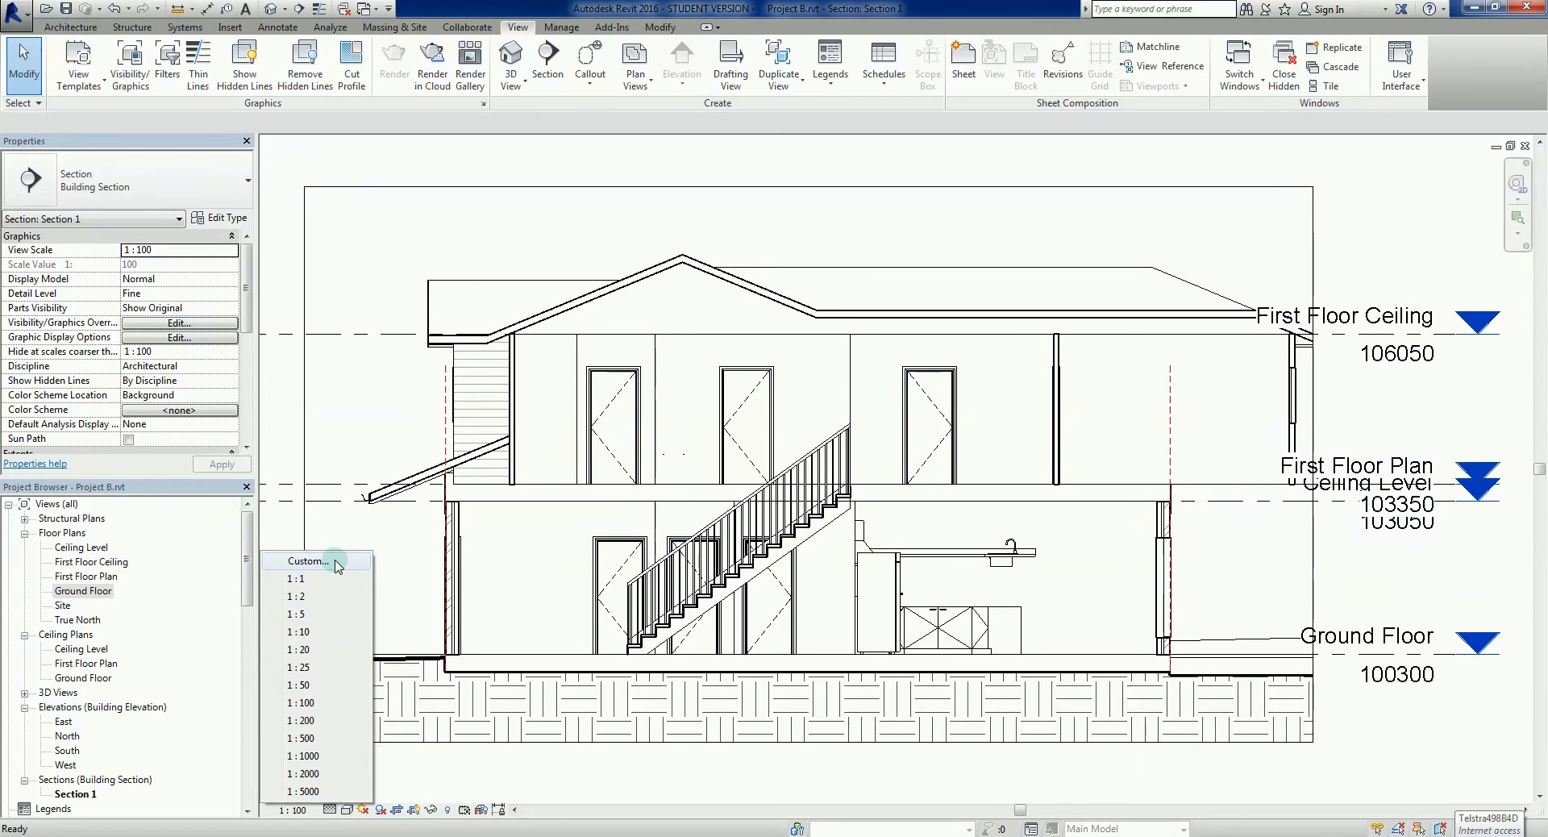
mouse_move(316, 685)
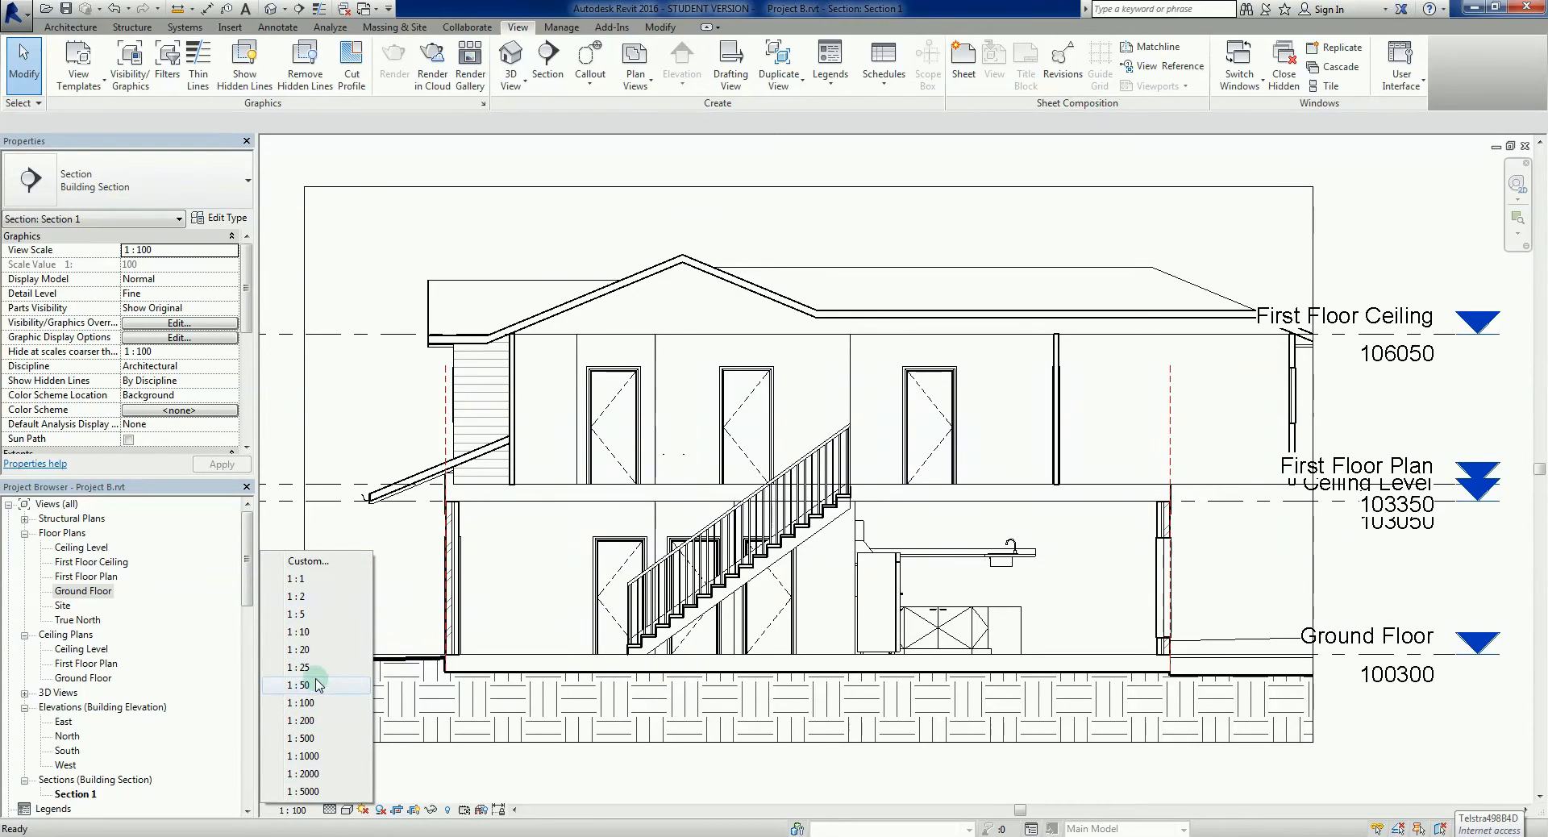
click(299, 686)
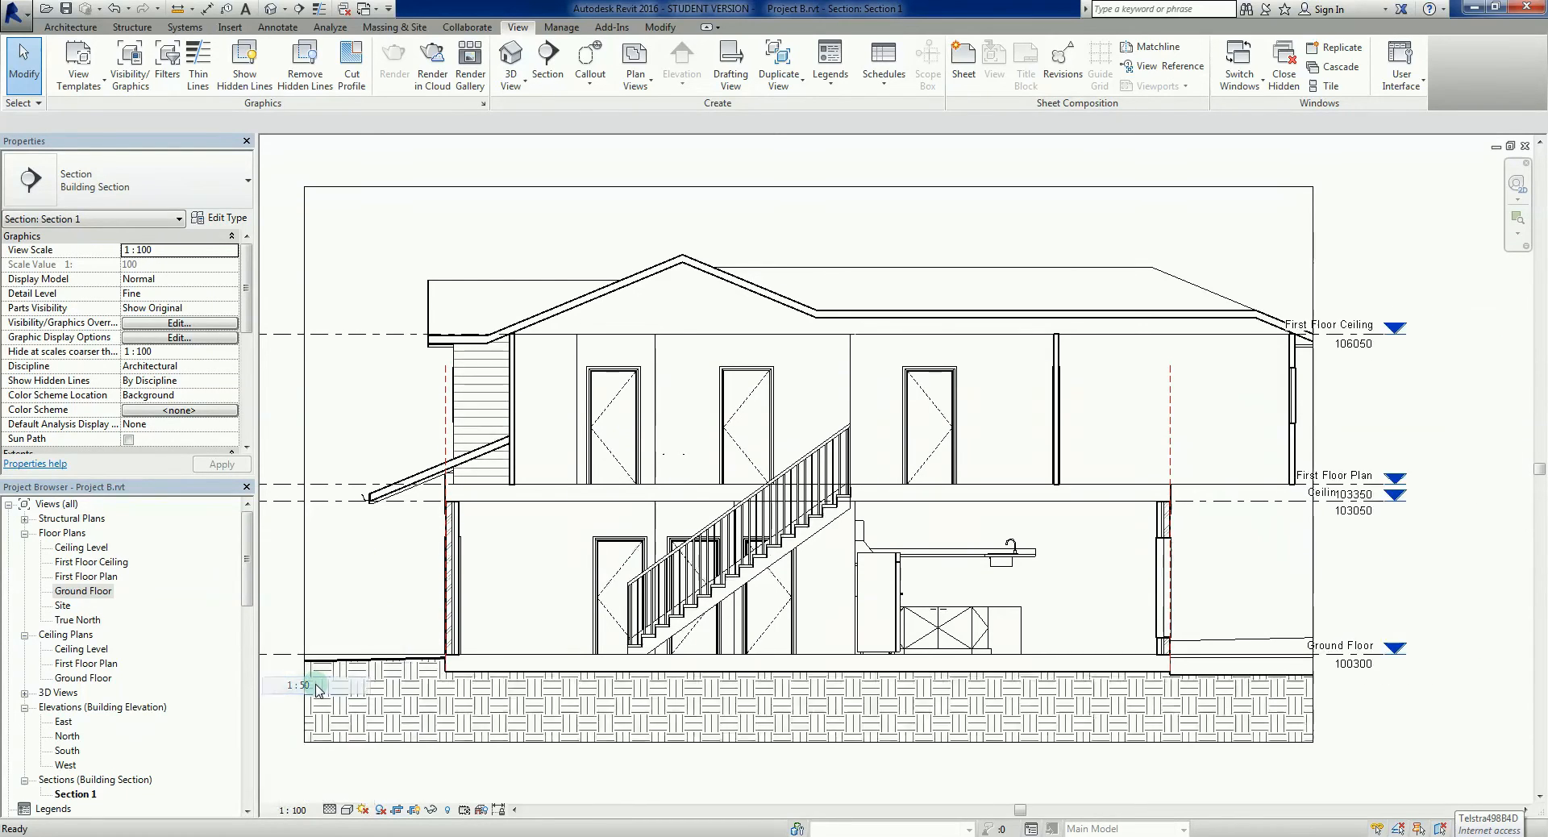
click(301, 686)
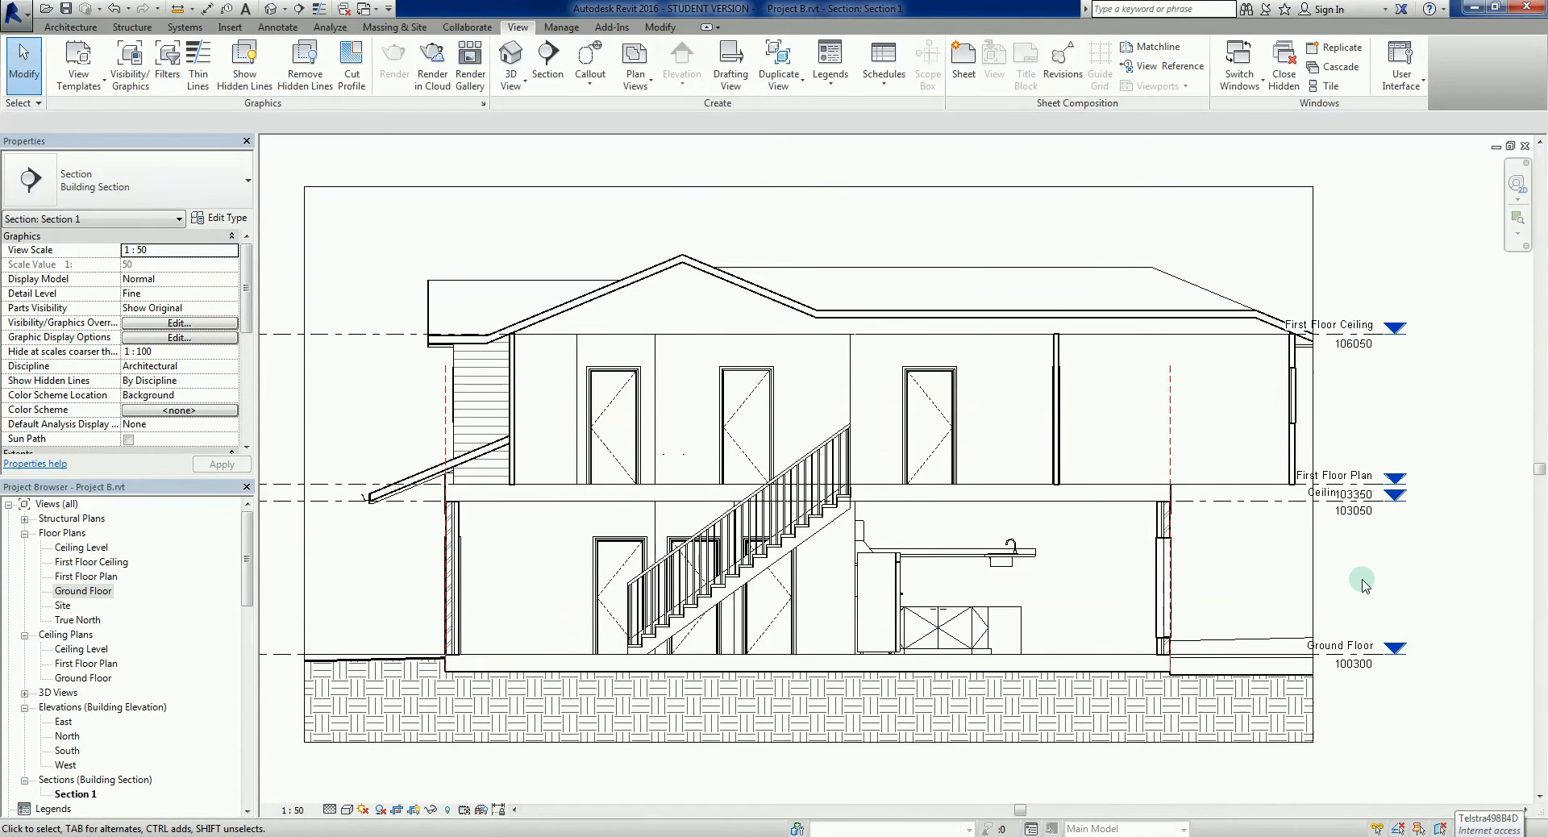
click(1338, 645)
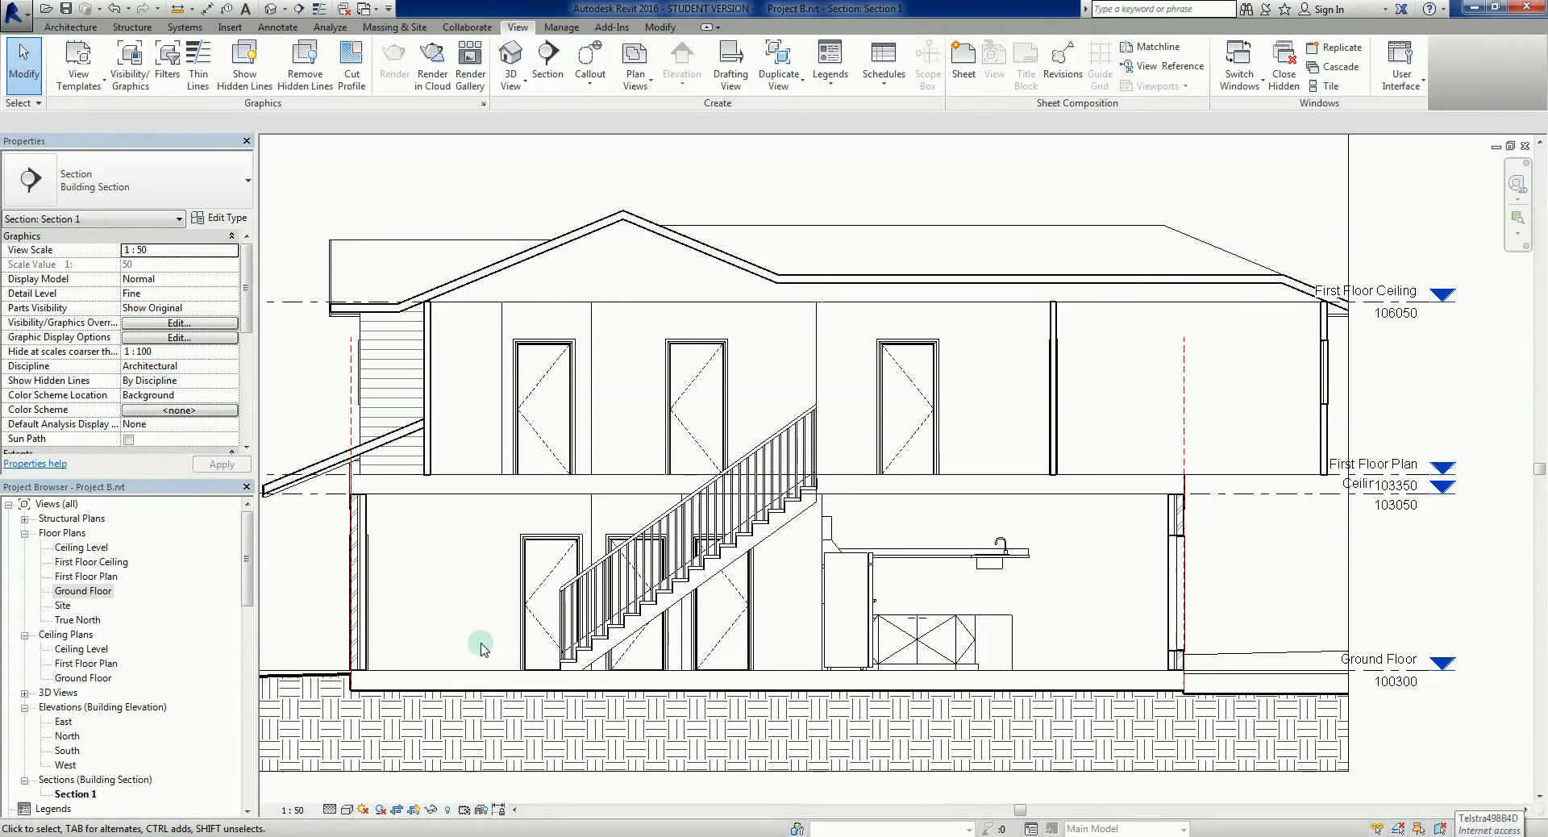
double_click(84, 591)
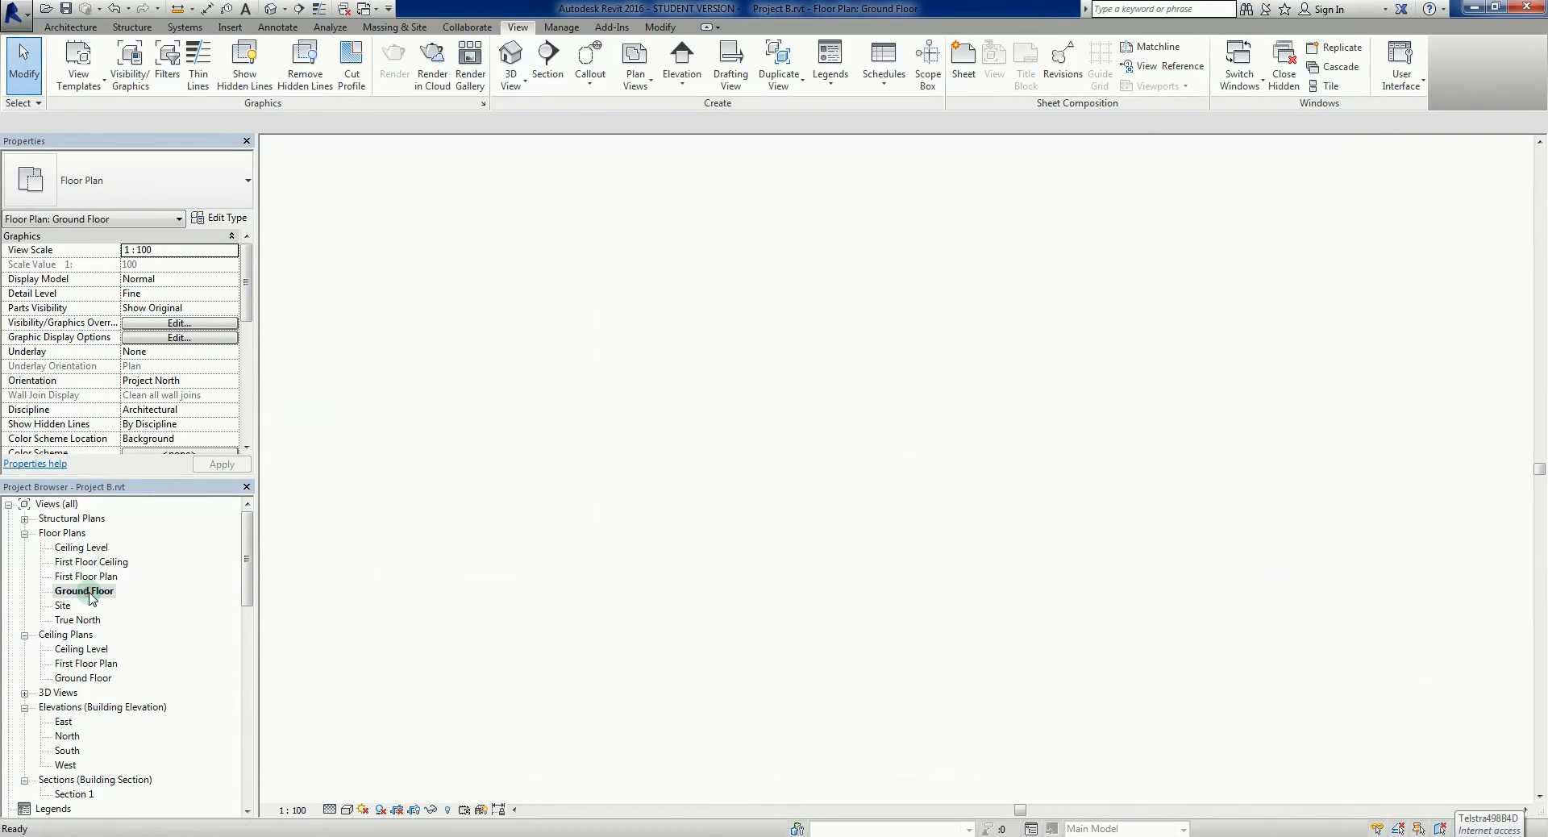
double_click(84, 590)
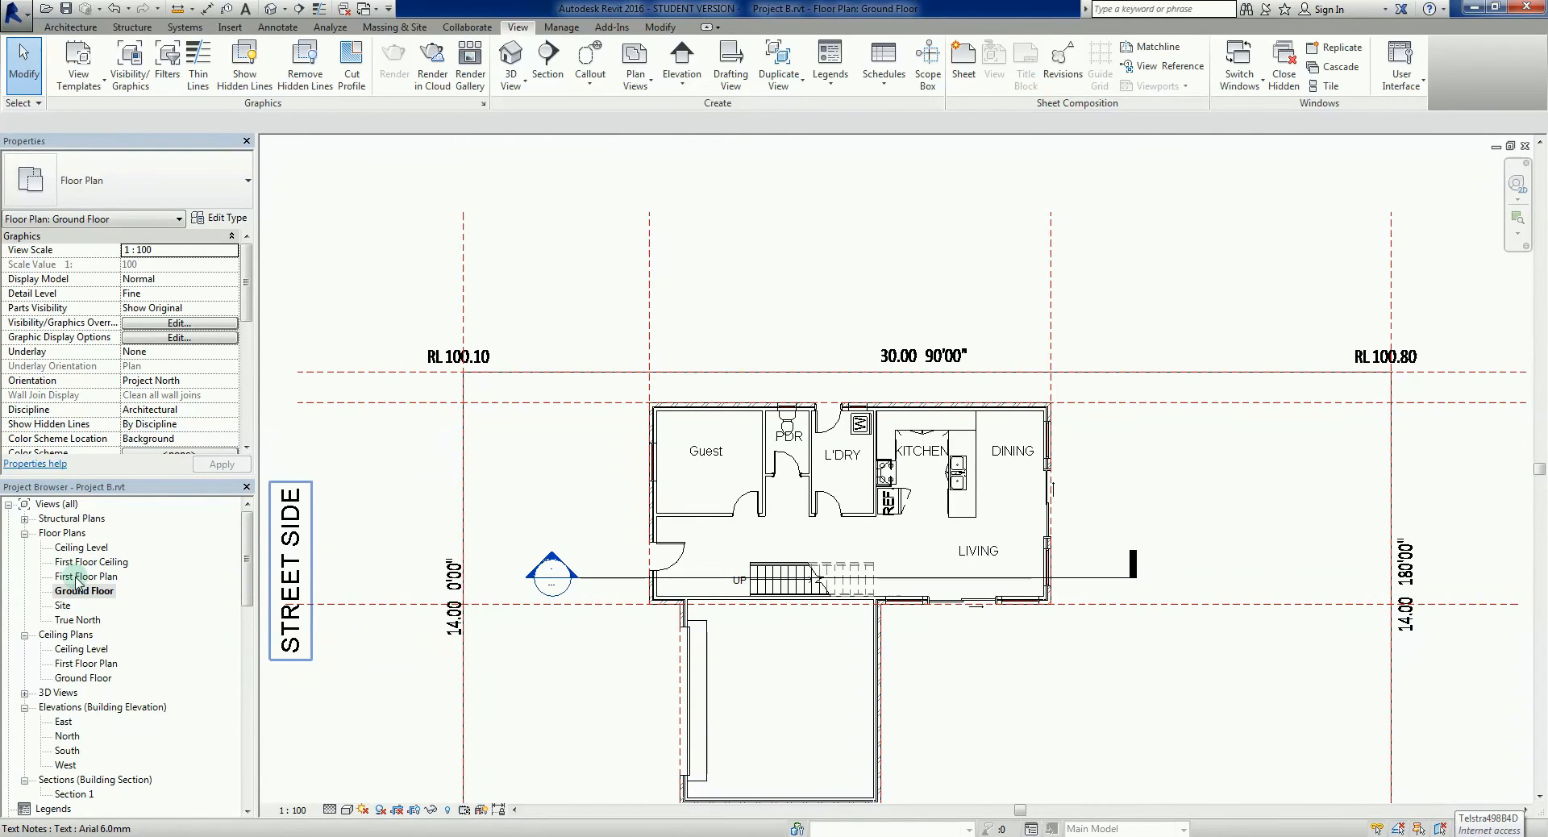
double_click(87, 575)
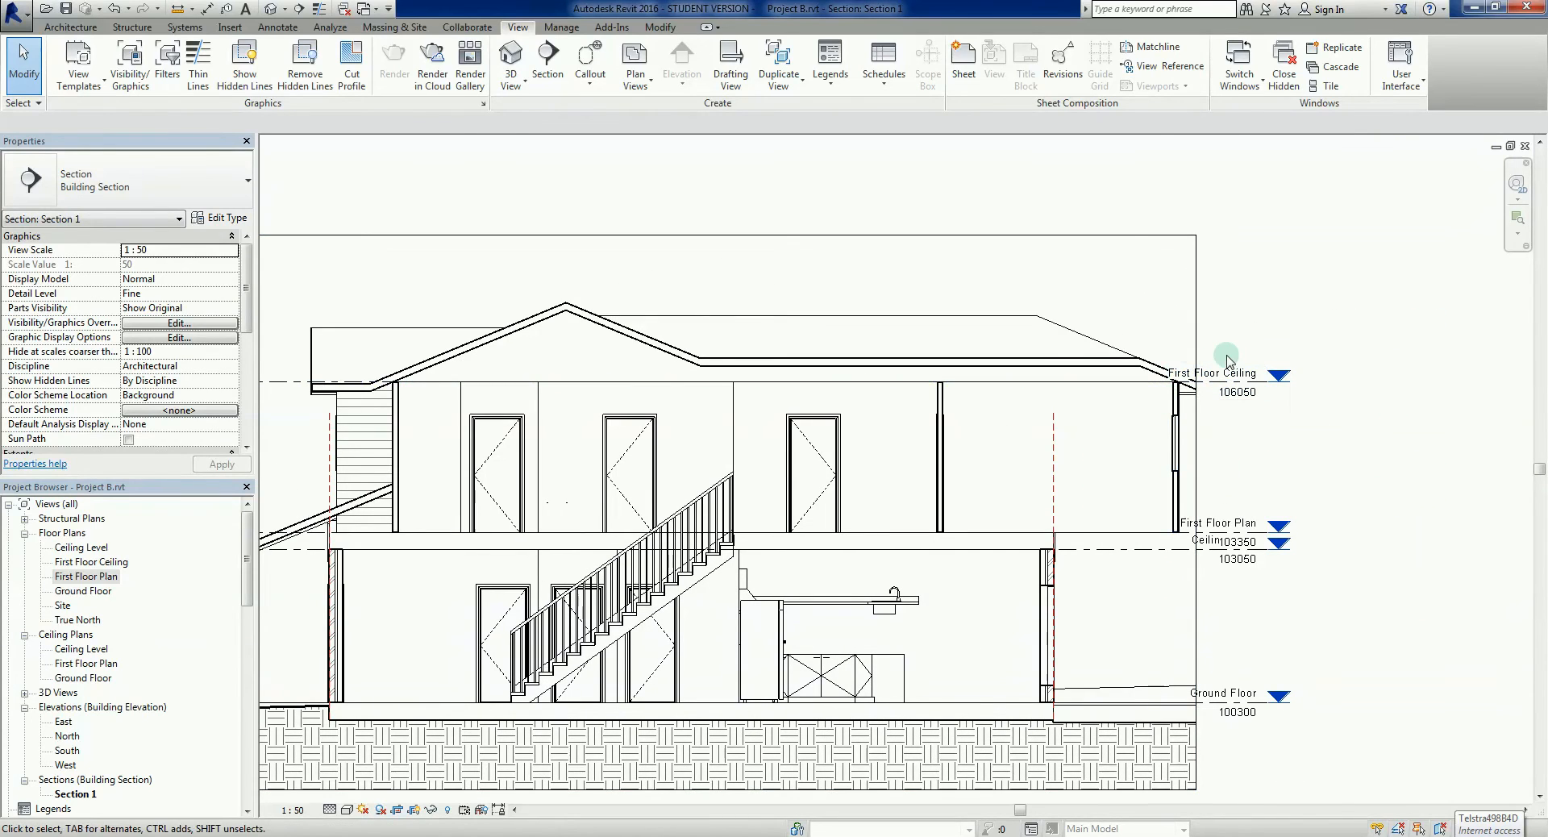
Return to the Ground Floor plan with the section marker across the living area.
click(1185, 395)
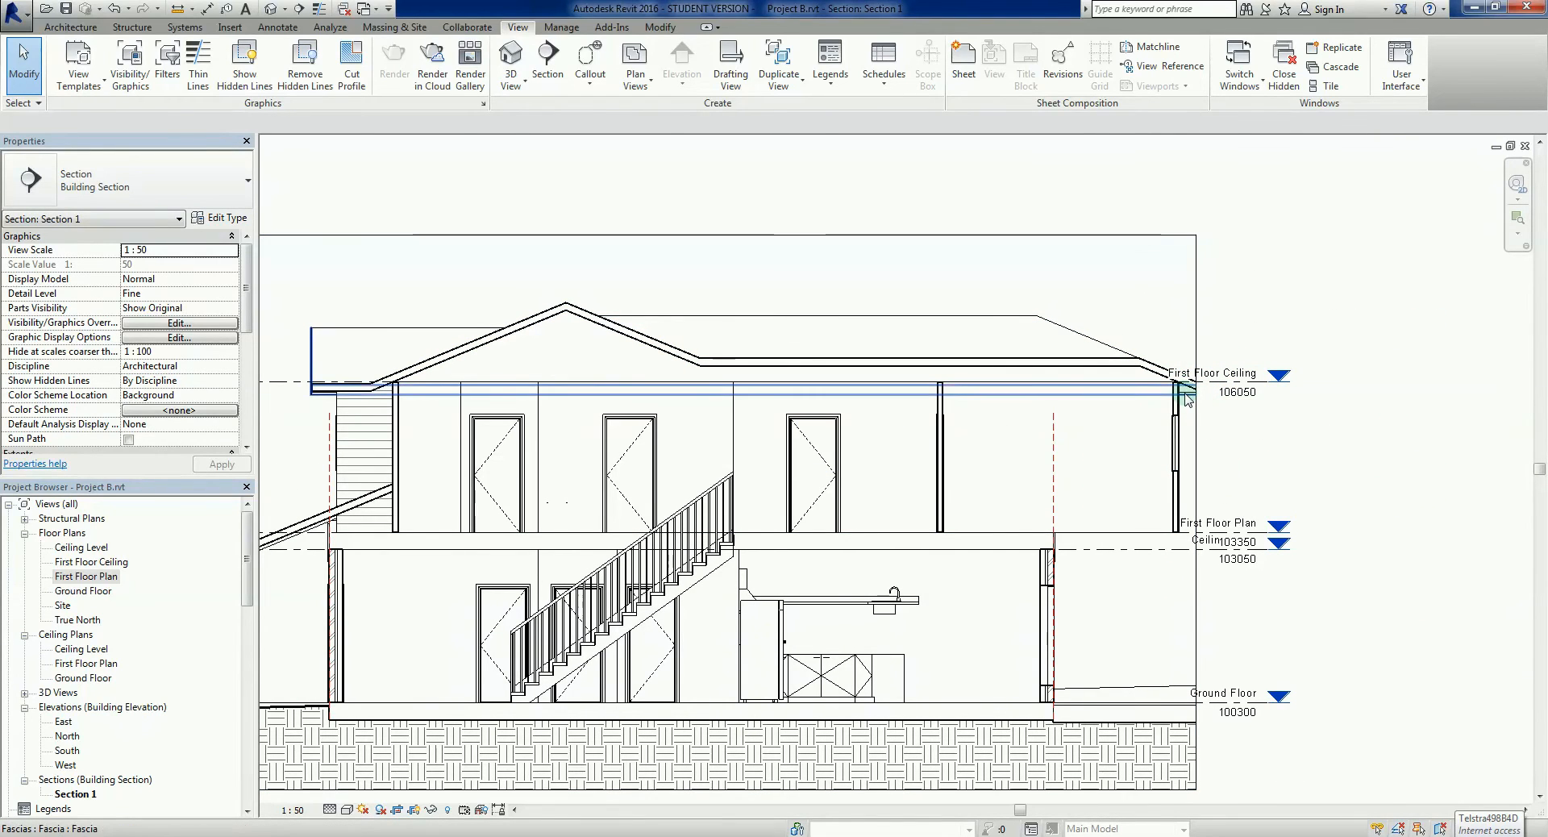
click(1195, 385)
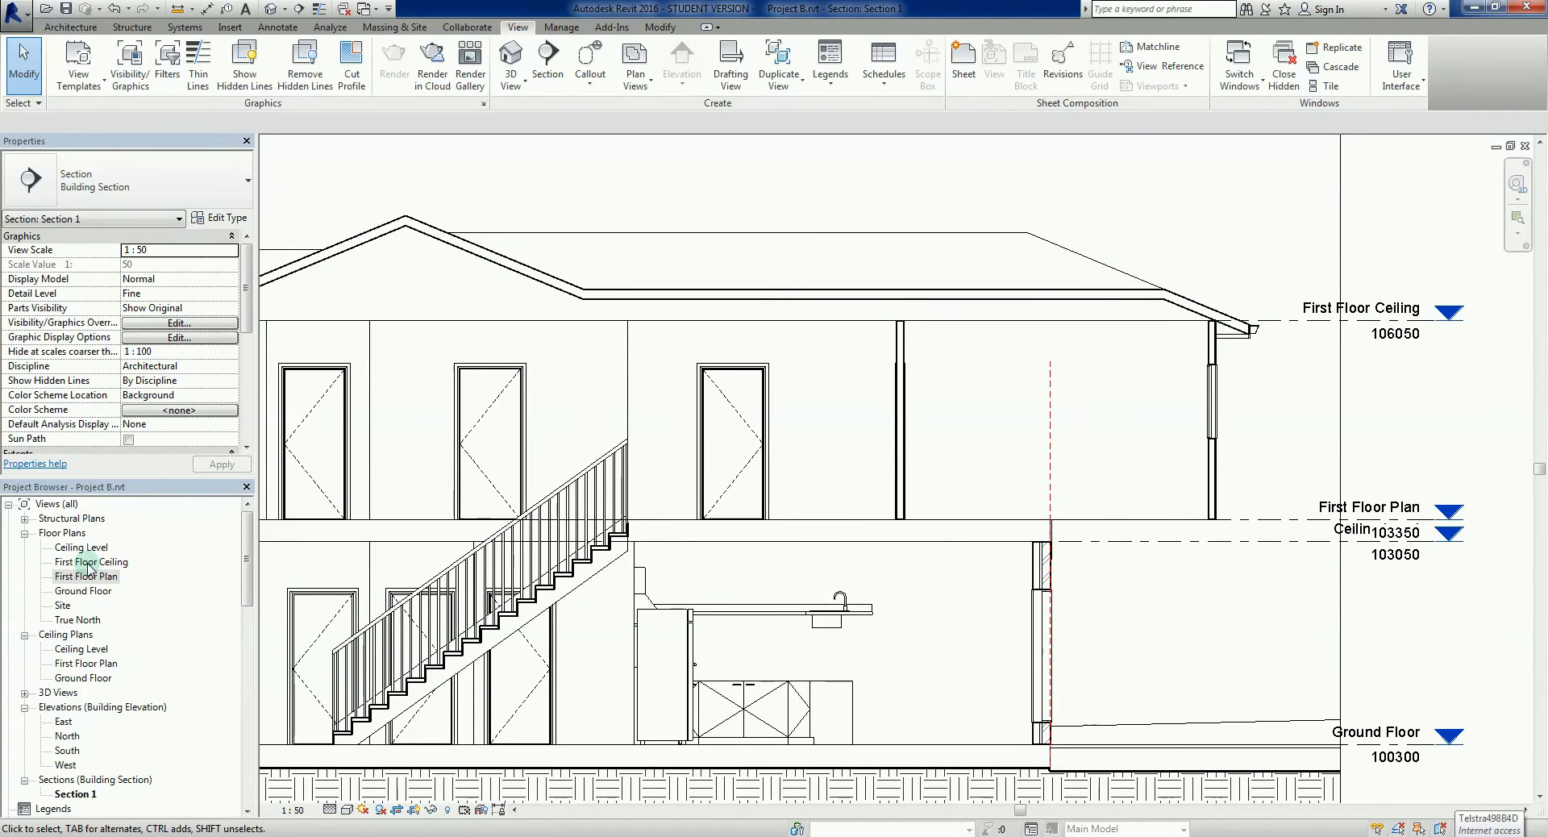
double_click(82, 590)
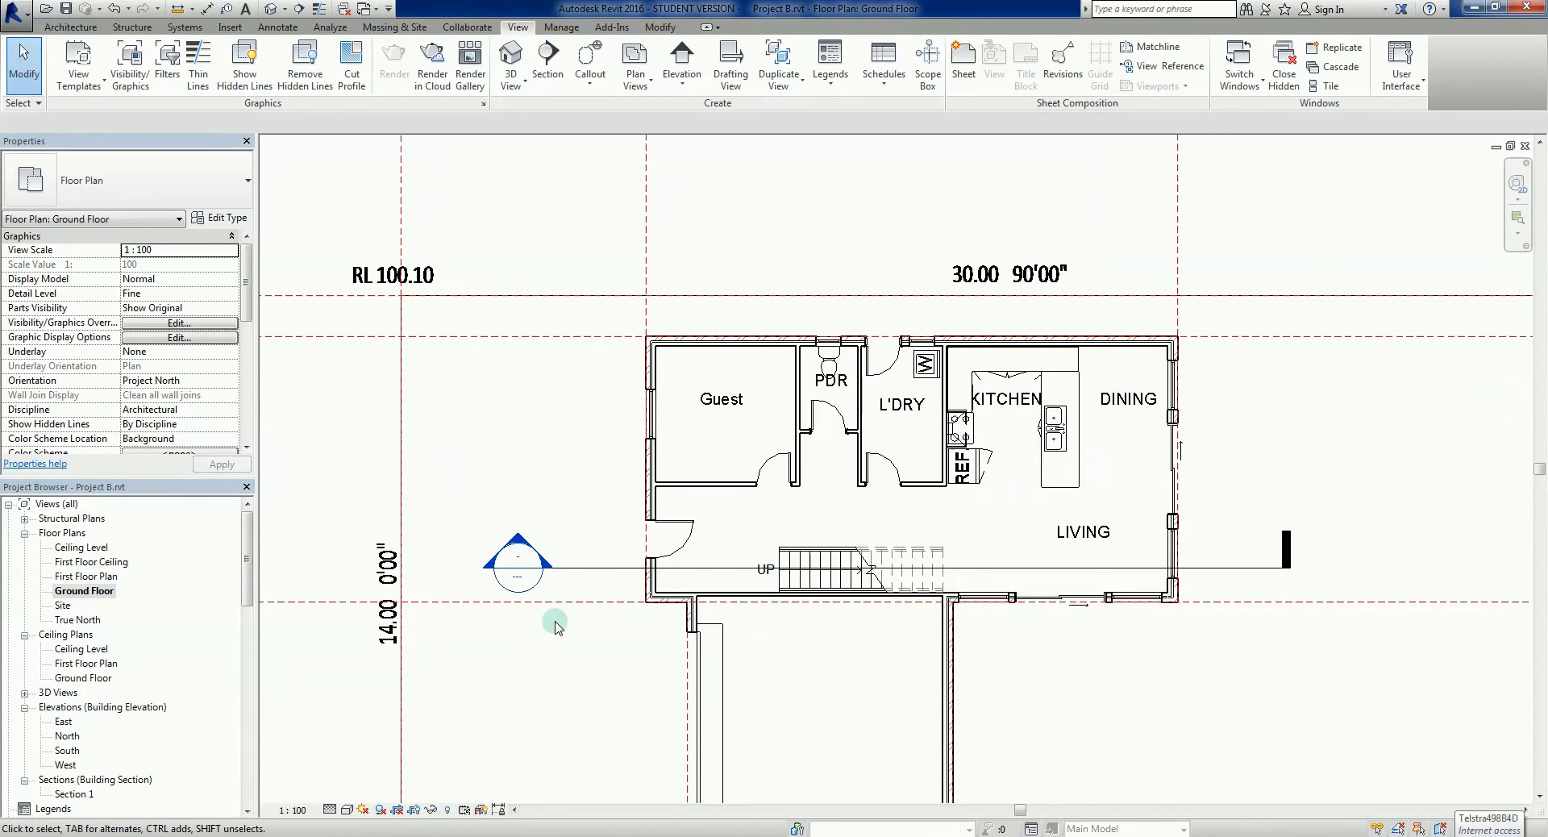
Select Section 1's cut line to show its crop extents around the house.
click(517, 568)
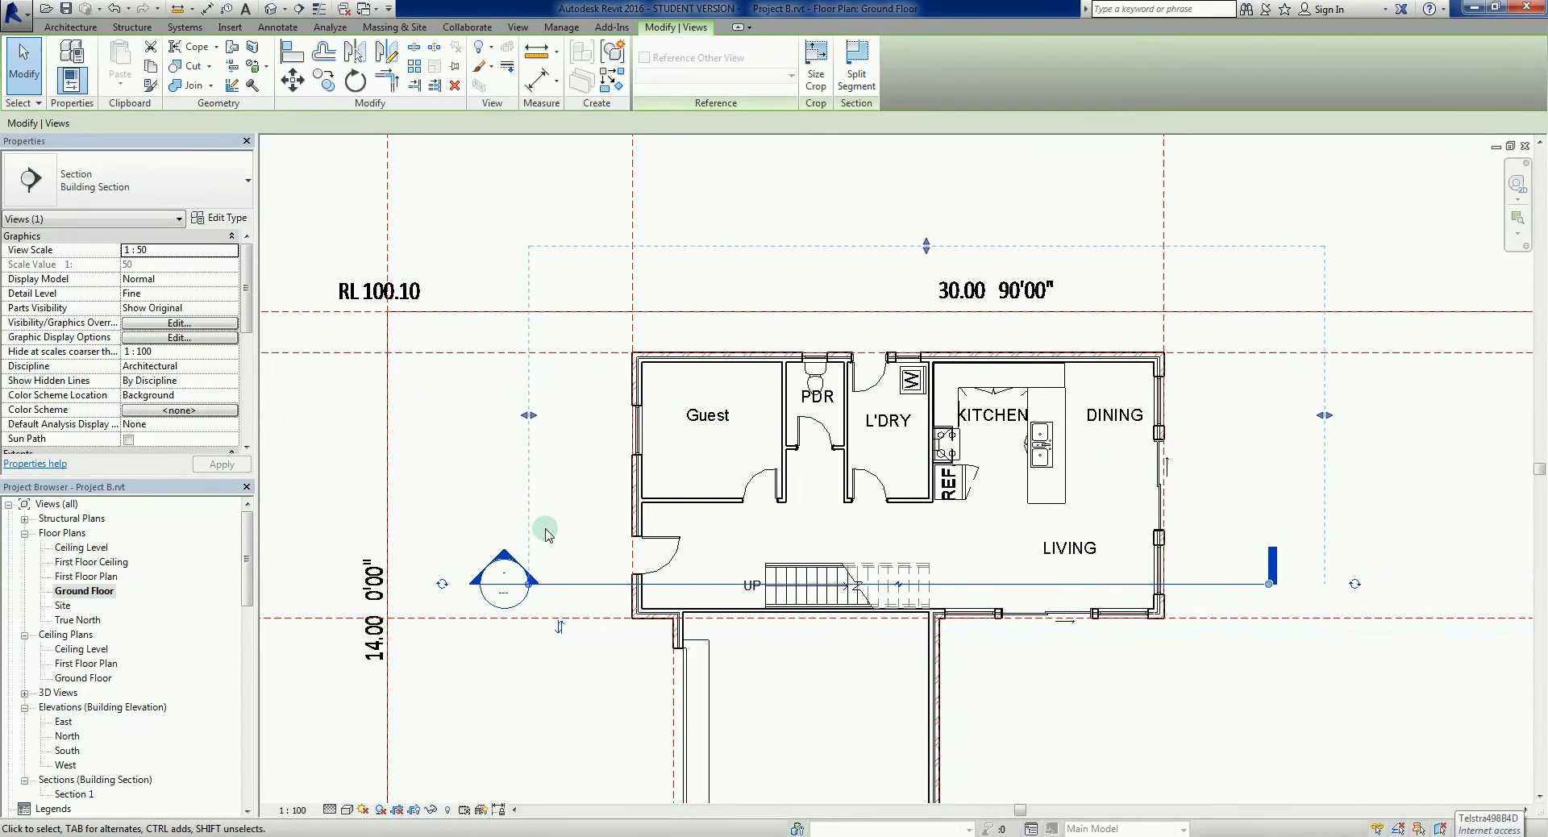
click(1271, 569)
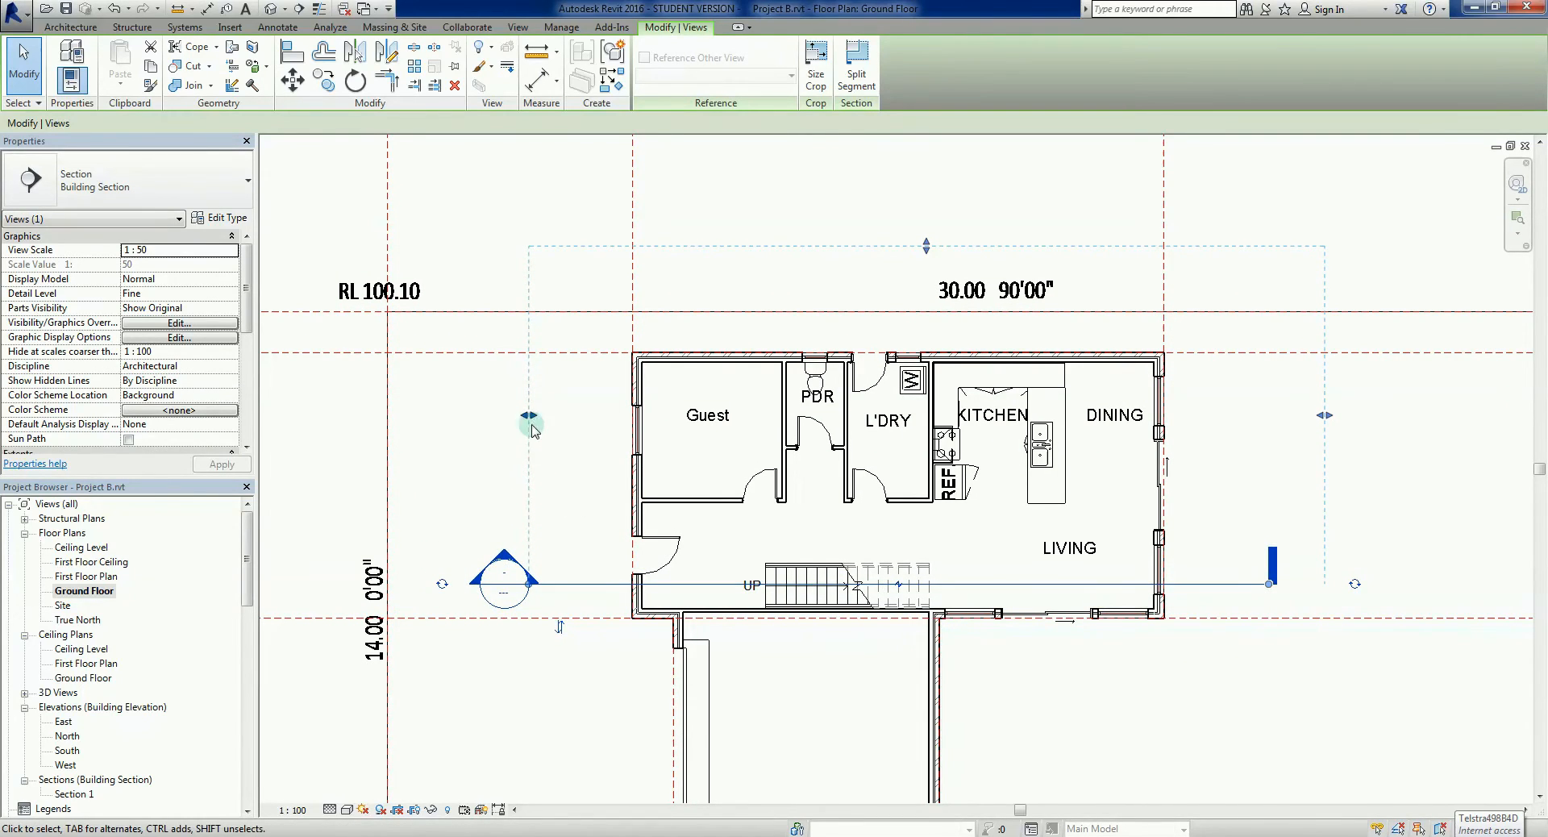
mouse_move(1327, 583)
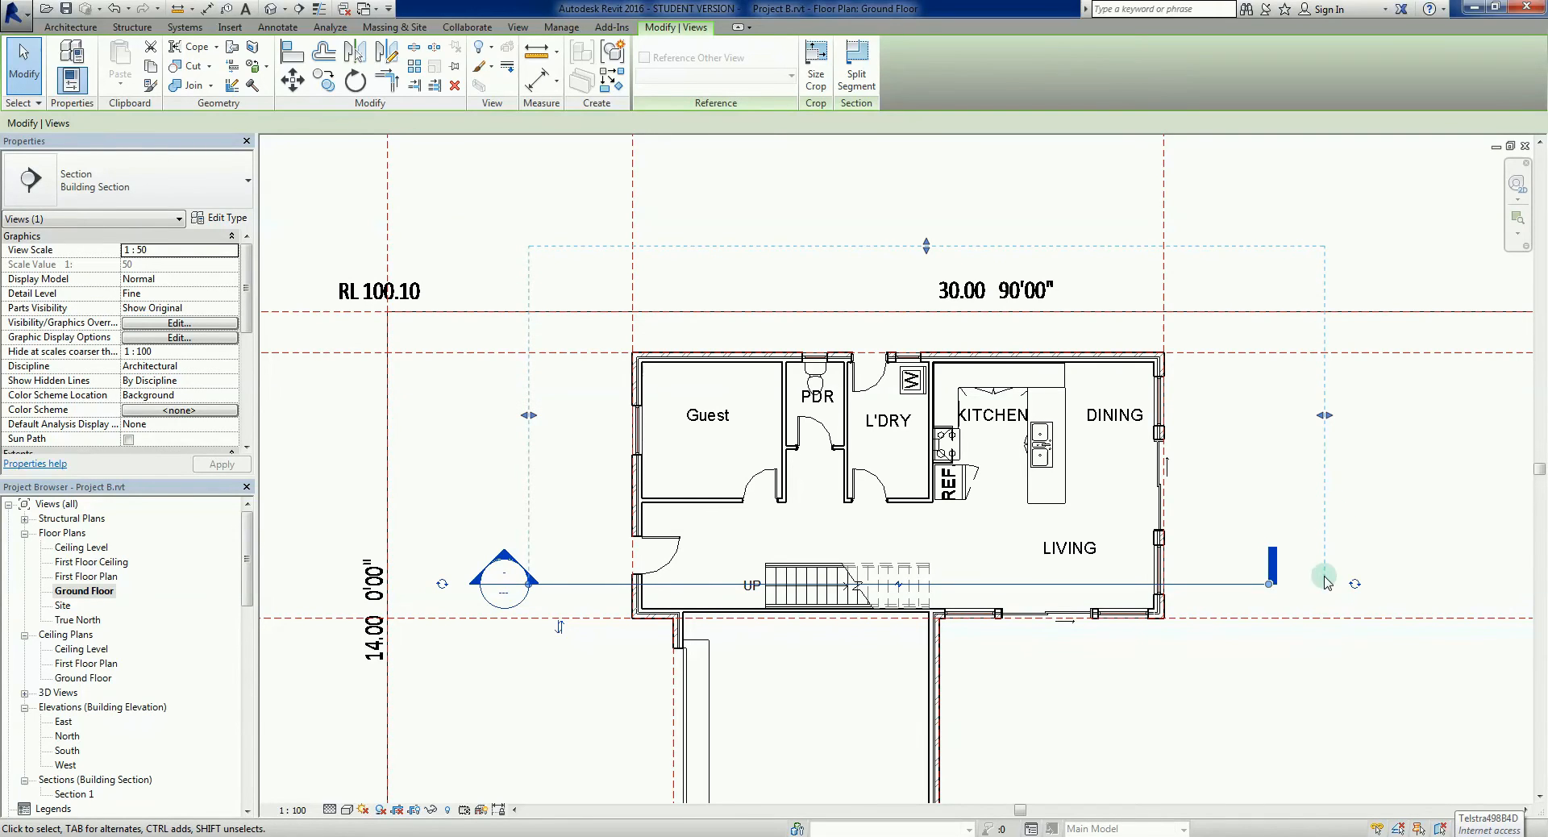
mouse_move(490, 474)
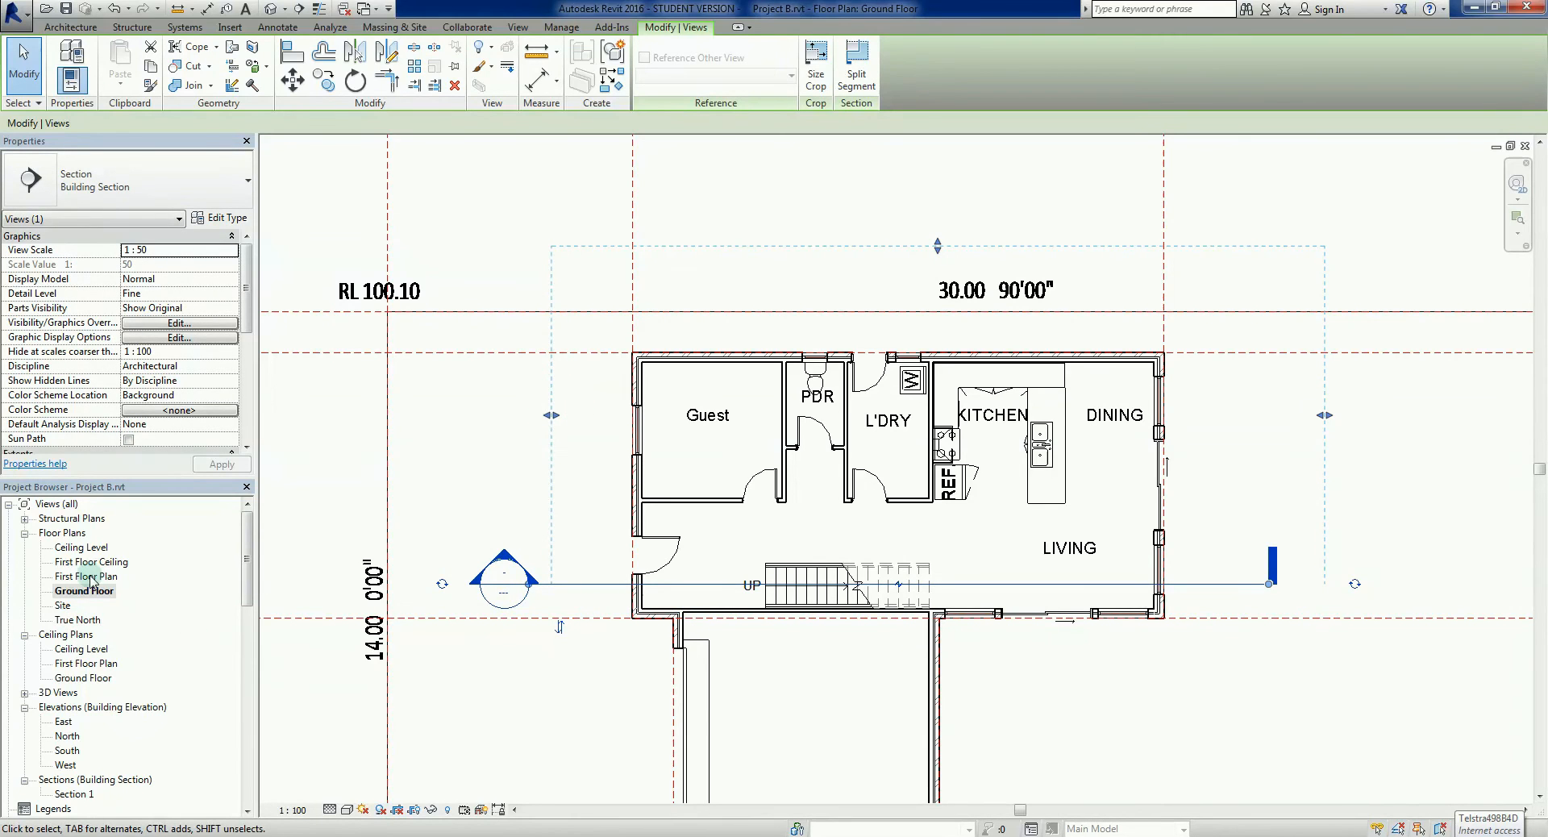
Switch to the First Floor Plan and adjust Section 1's extents from the Modify ribbon.
double_click(86, 576)
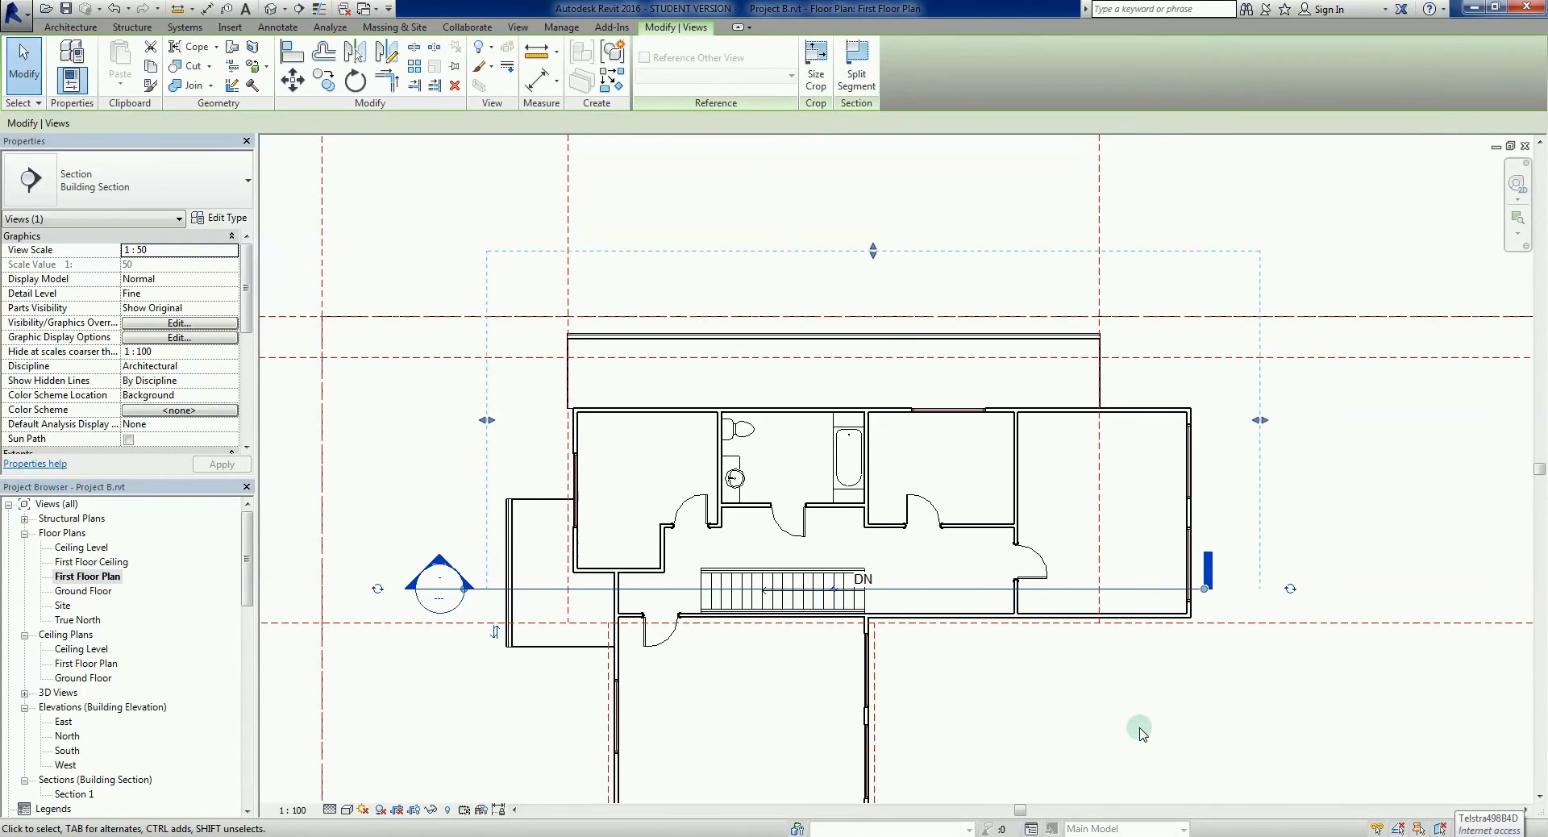
mouse_move(940, 271)
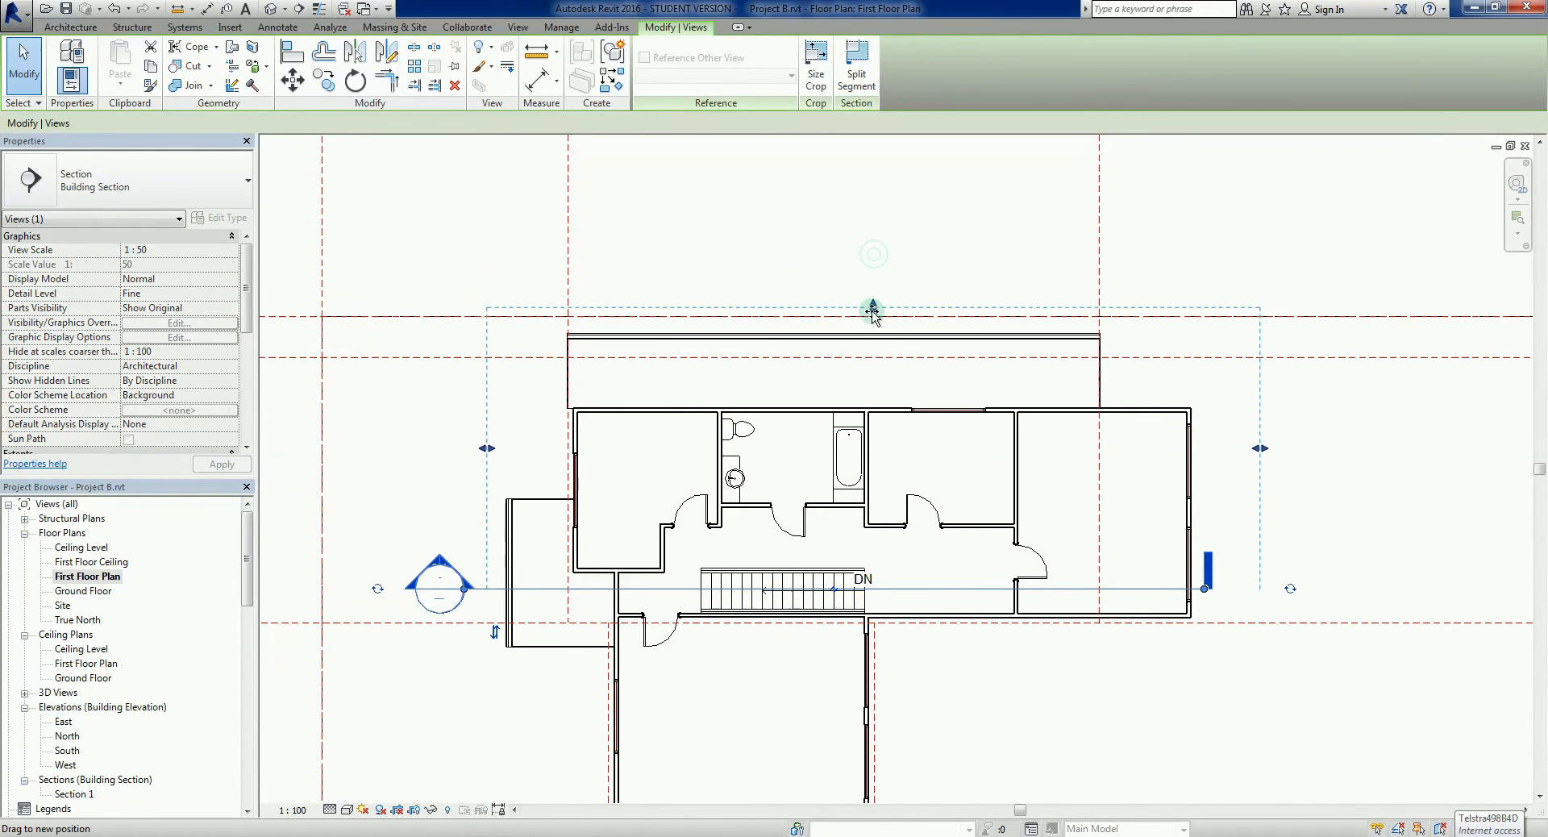
mouse_move(968, 617)
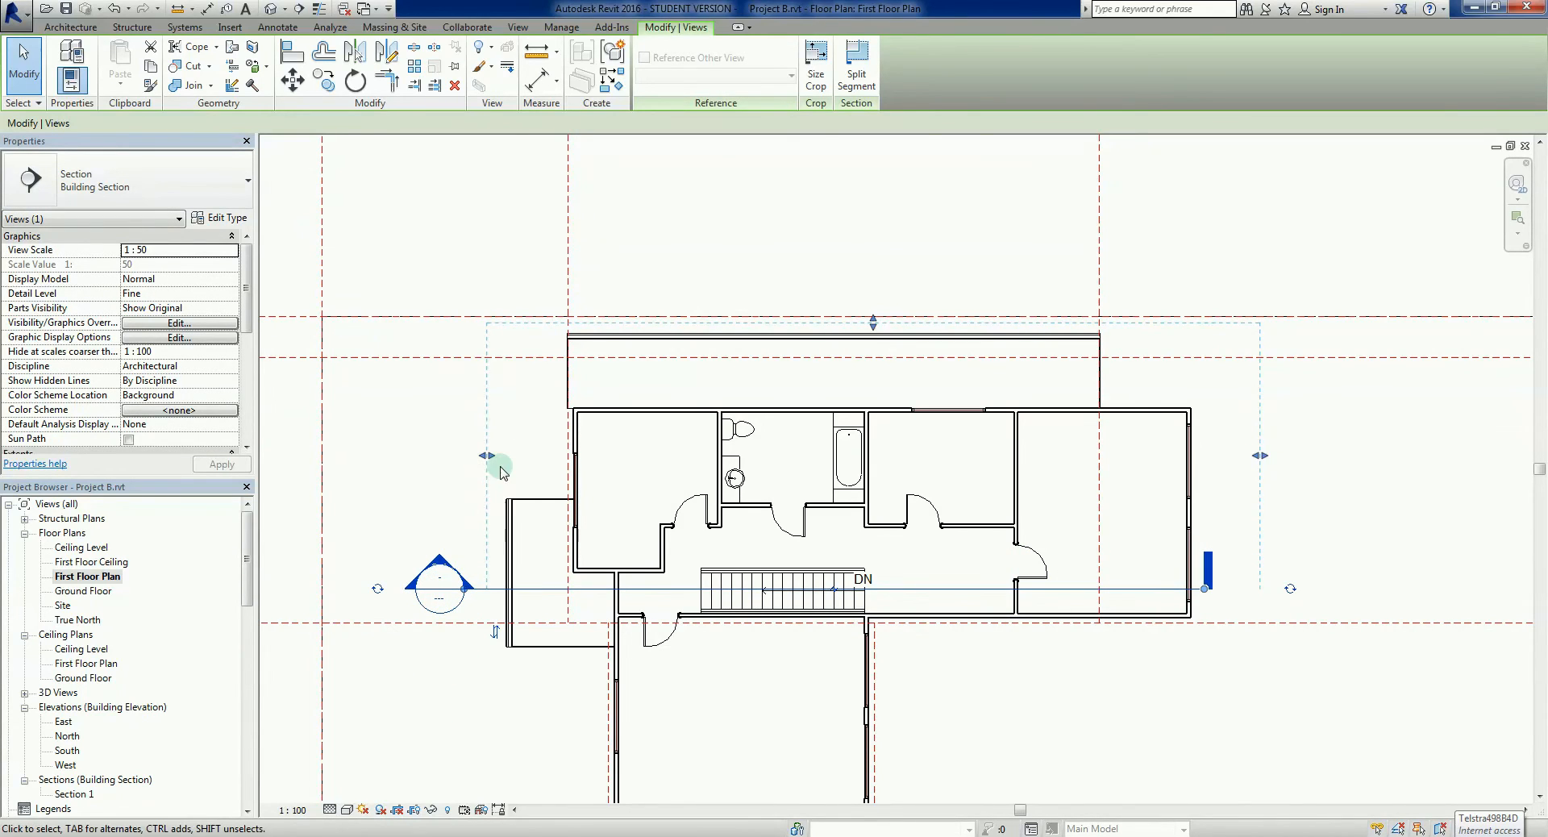
mouse_move(1285, 619)
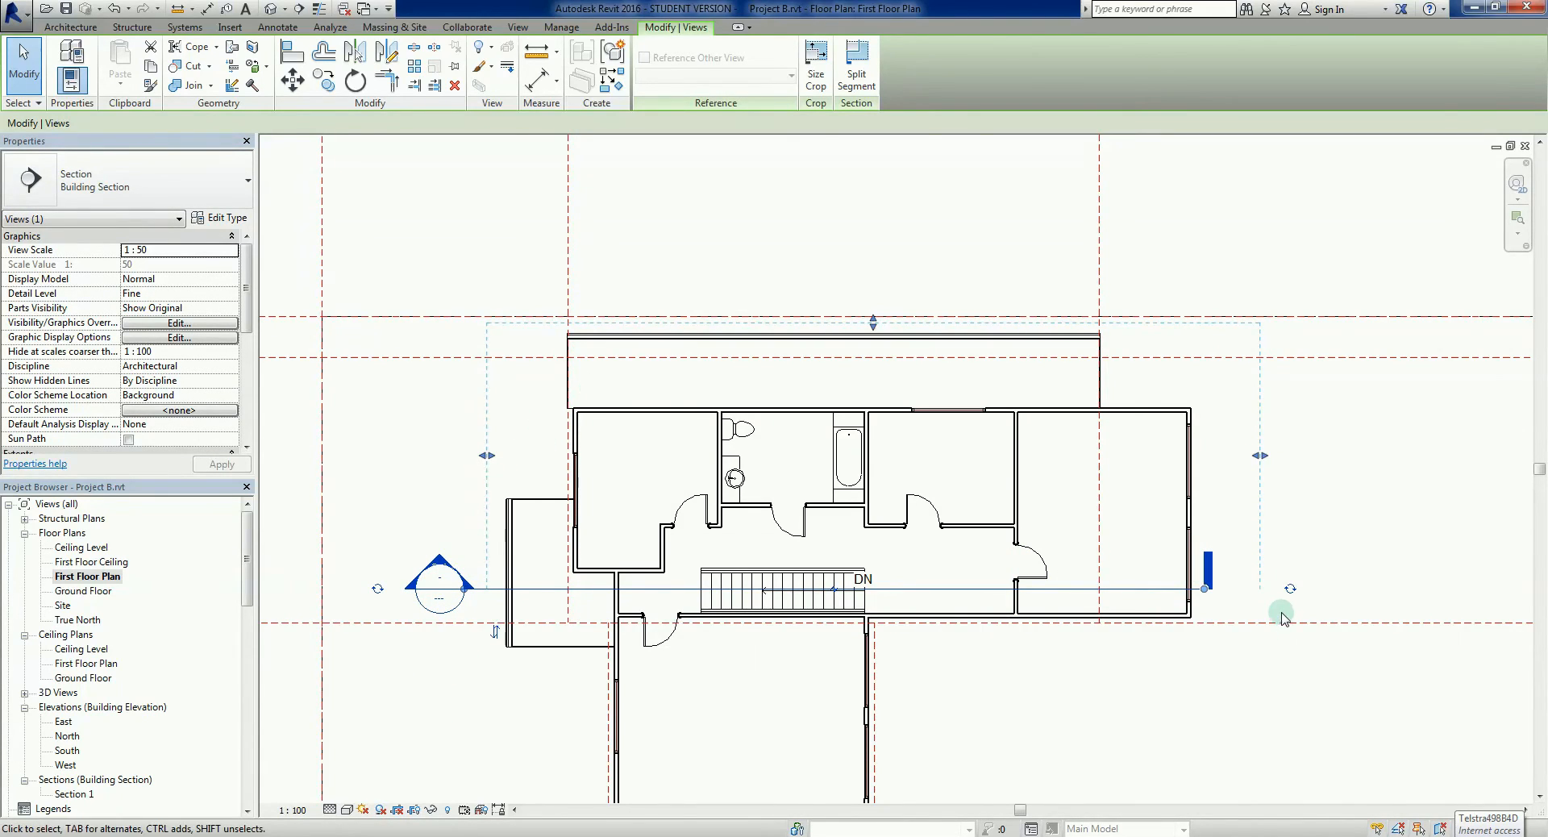
mouse_move(1264, 716)
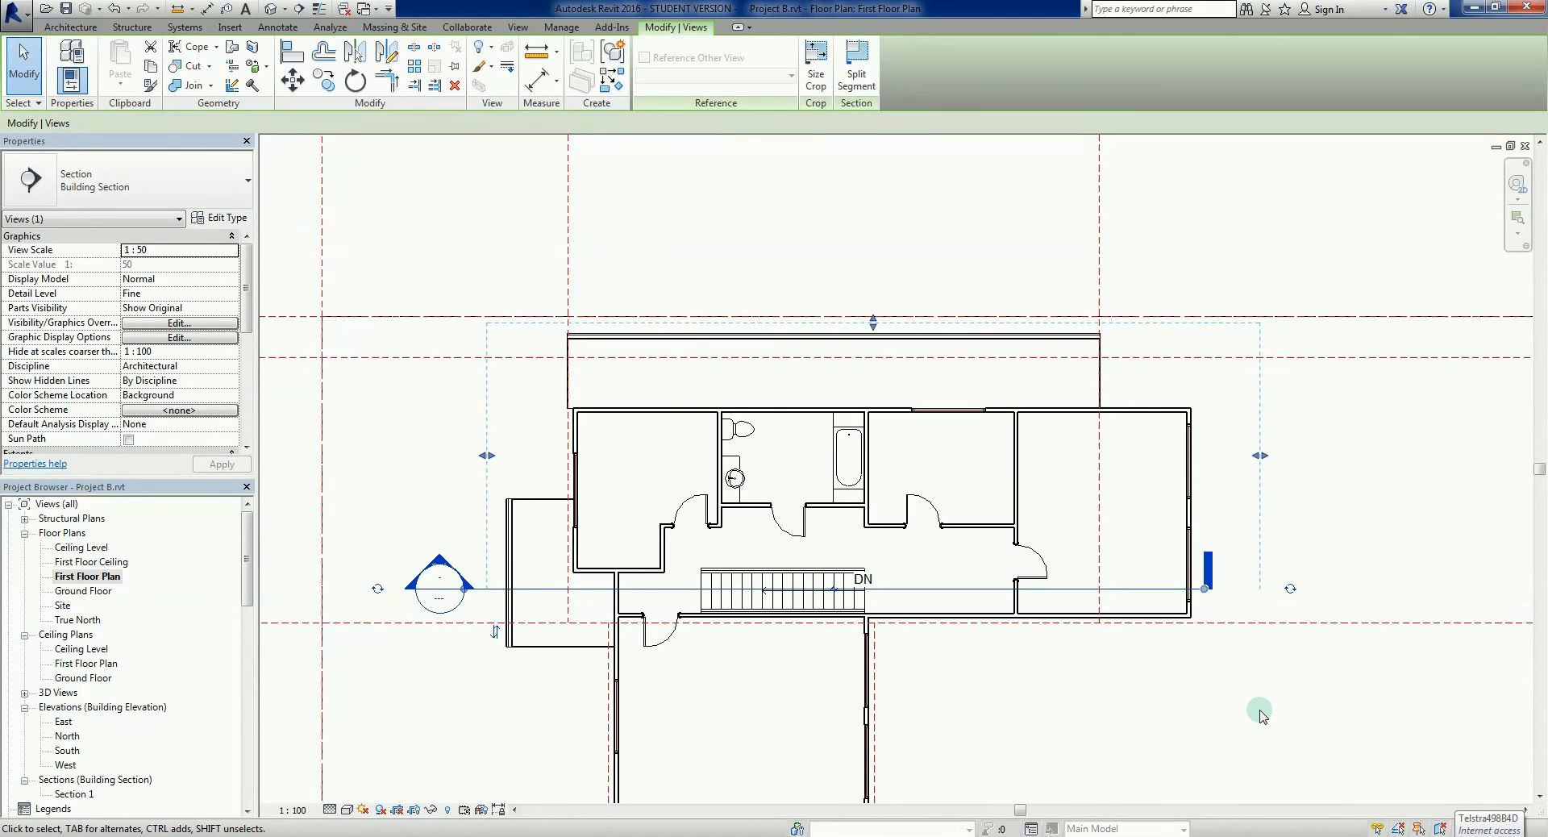
mouse_move(450, 772)
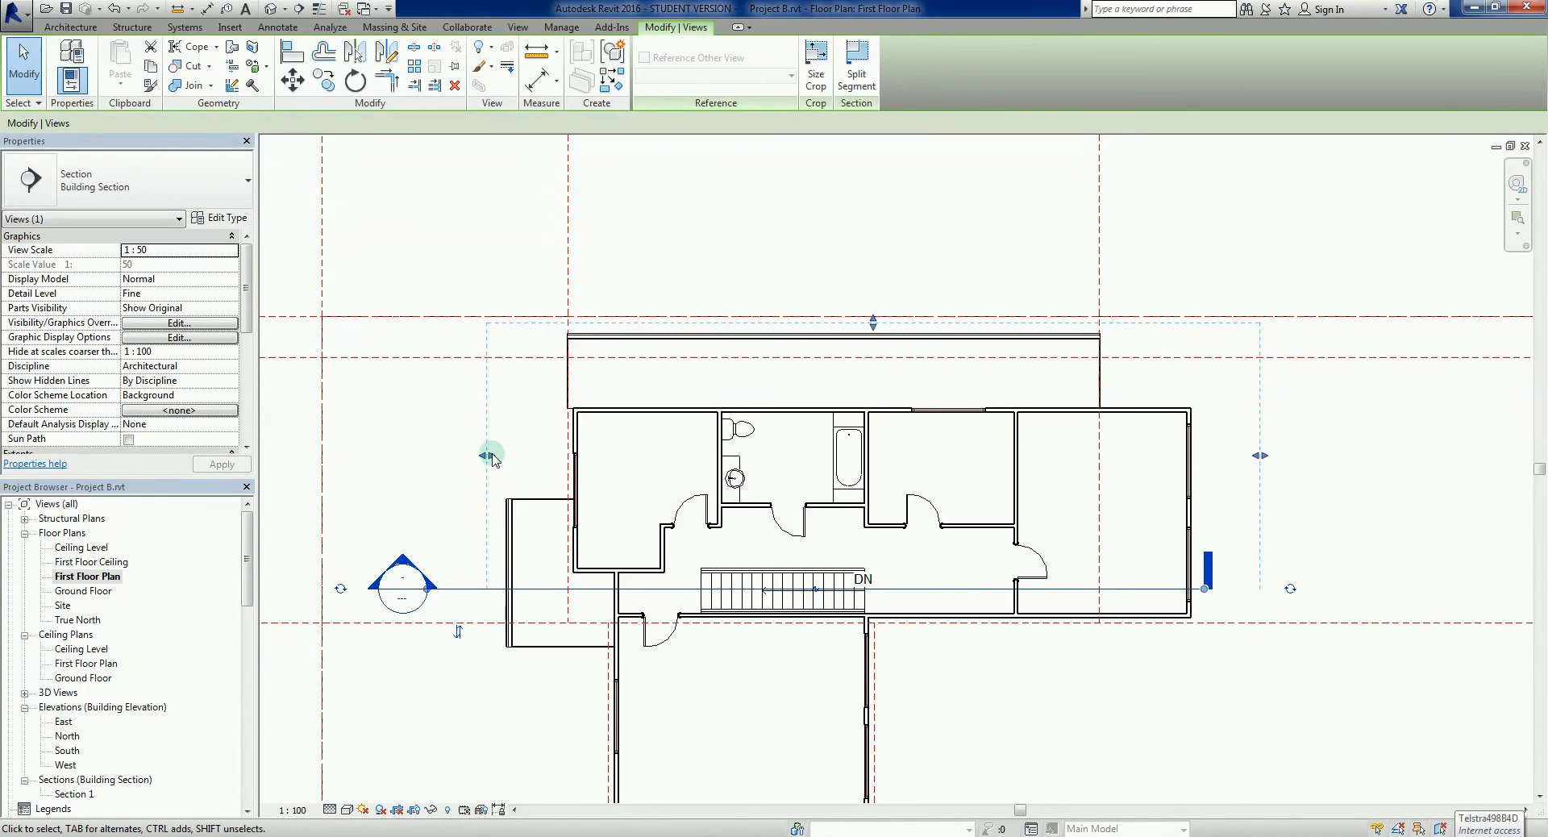
click(854, 65)
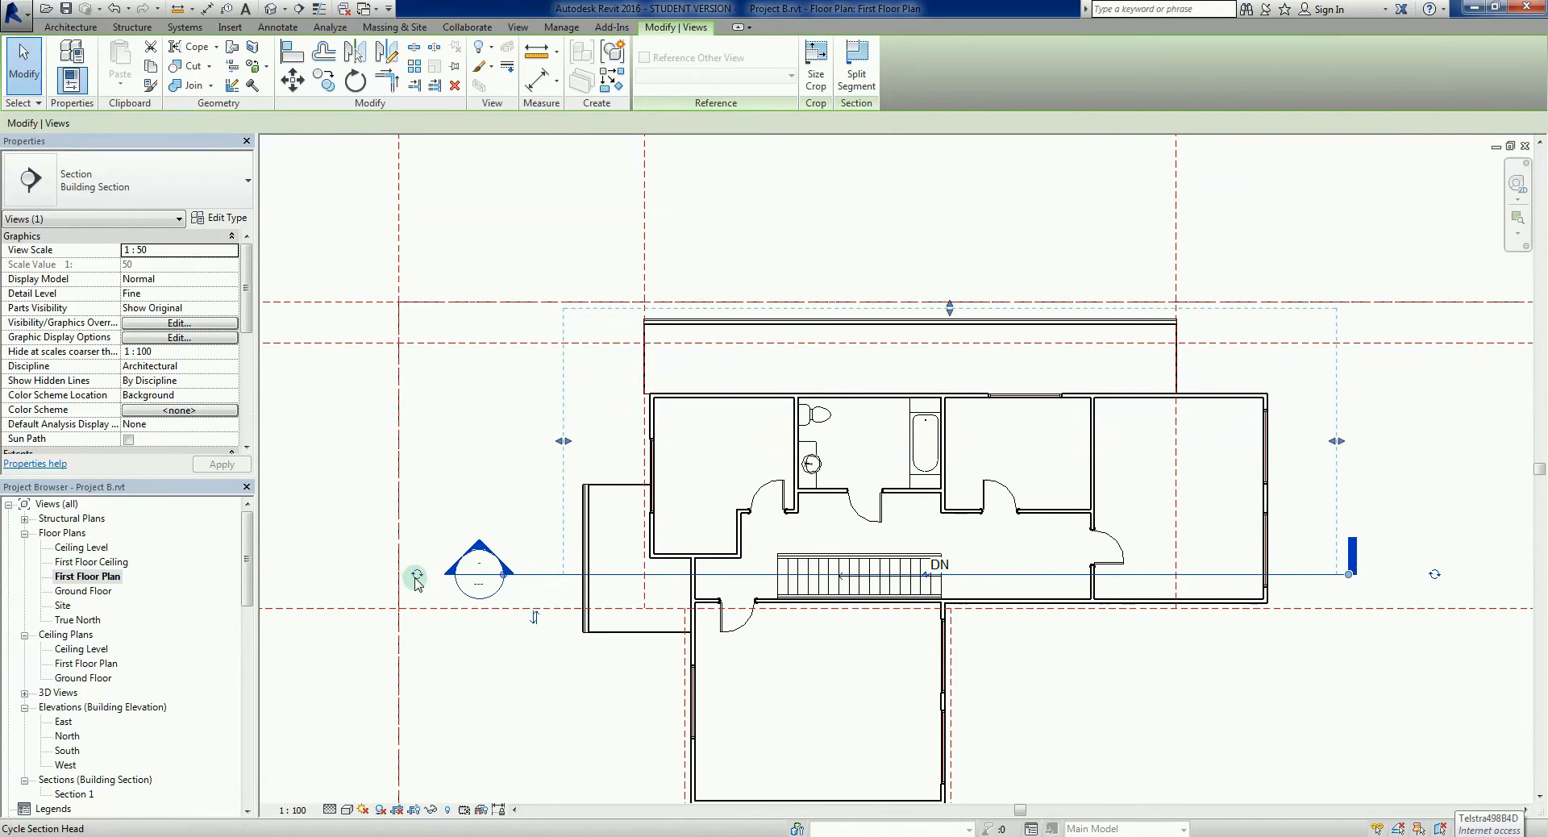
mouse_move(534, 620)
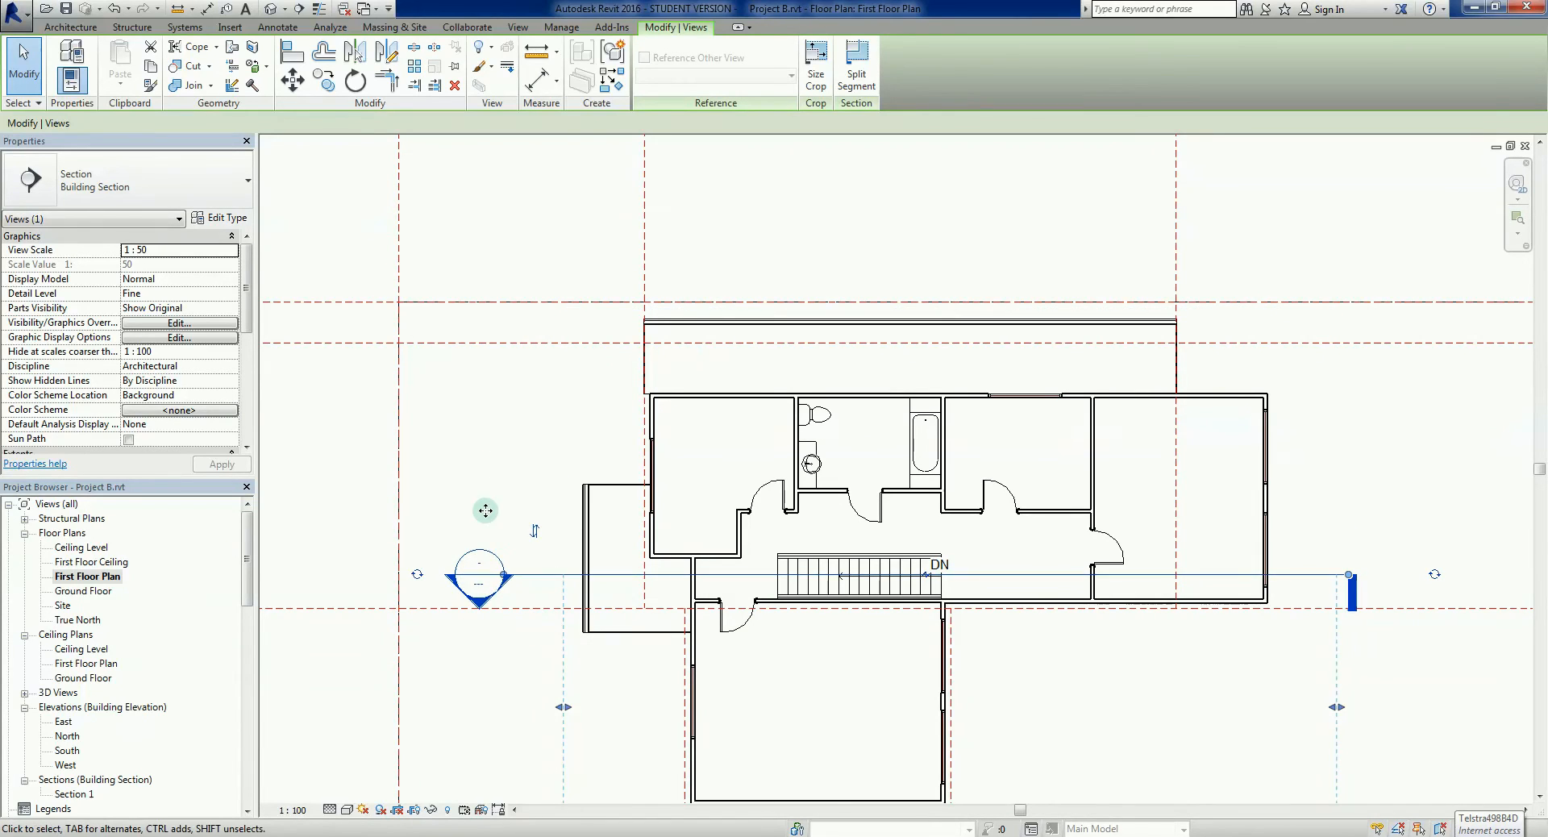
mouse_move(533, 531)
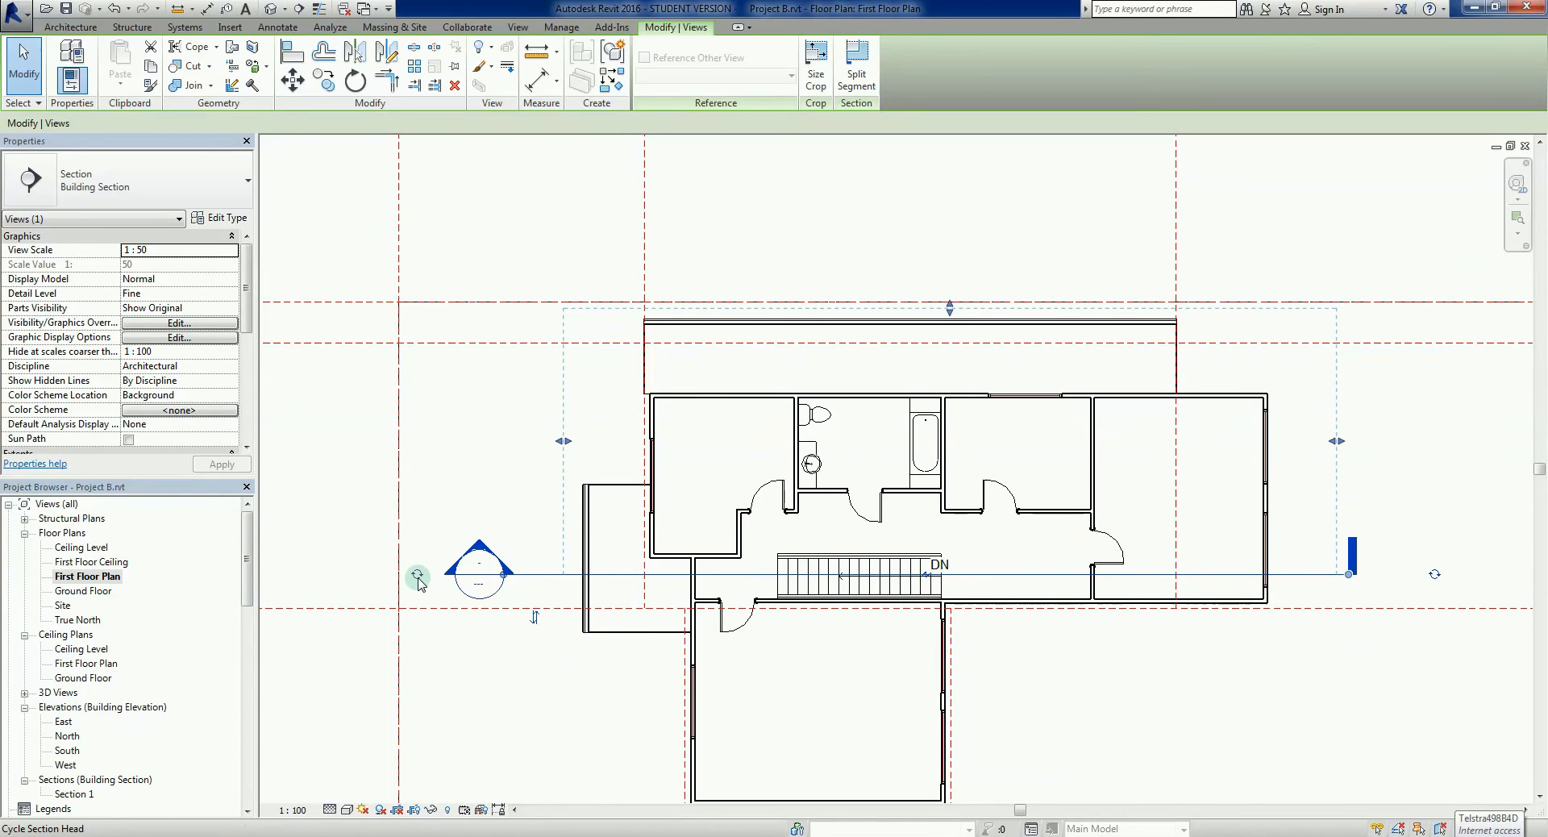
mouse_move(418, 575)
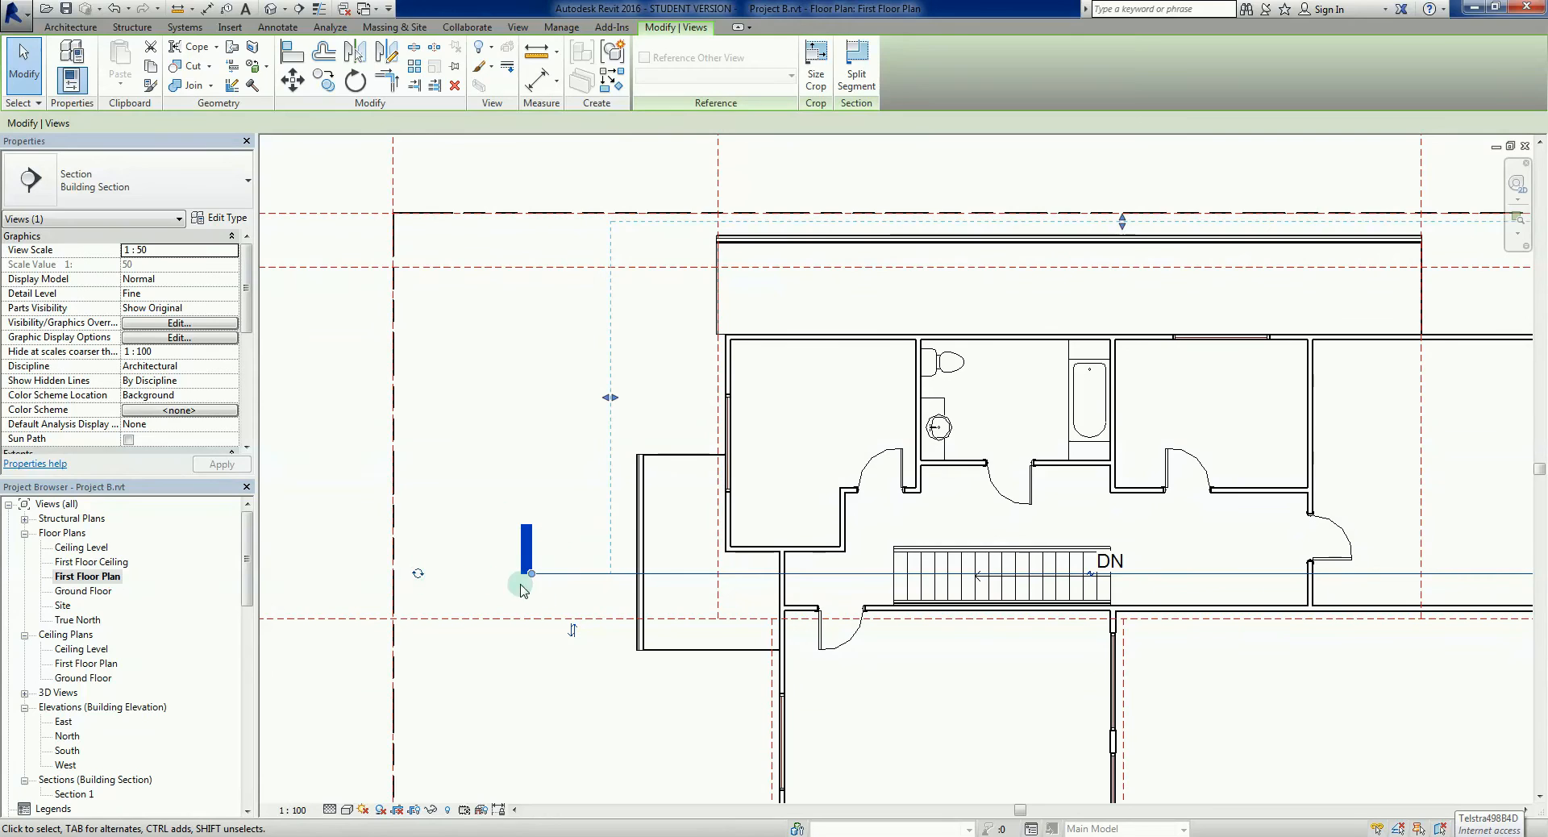
mouse_move(456, 593)
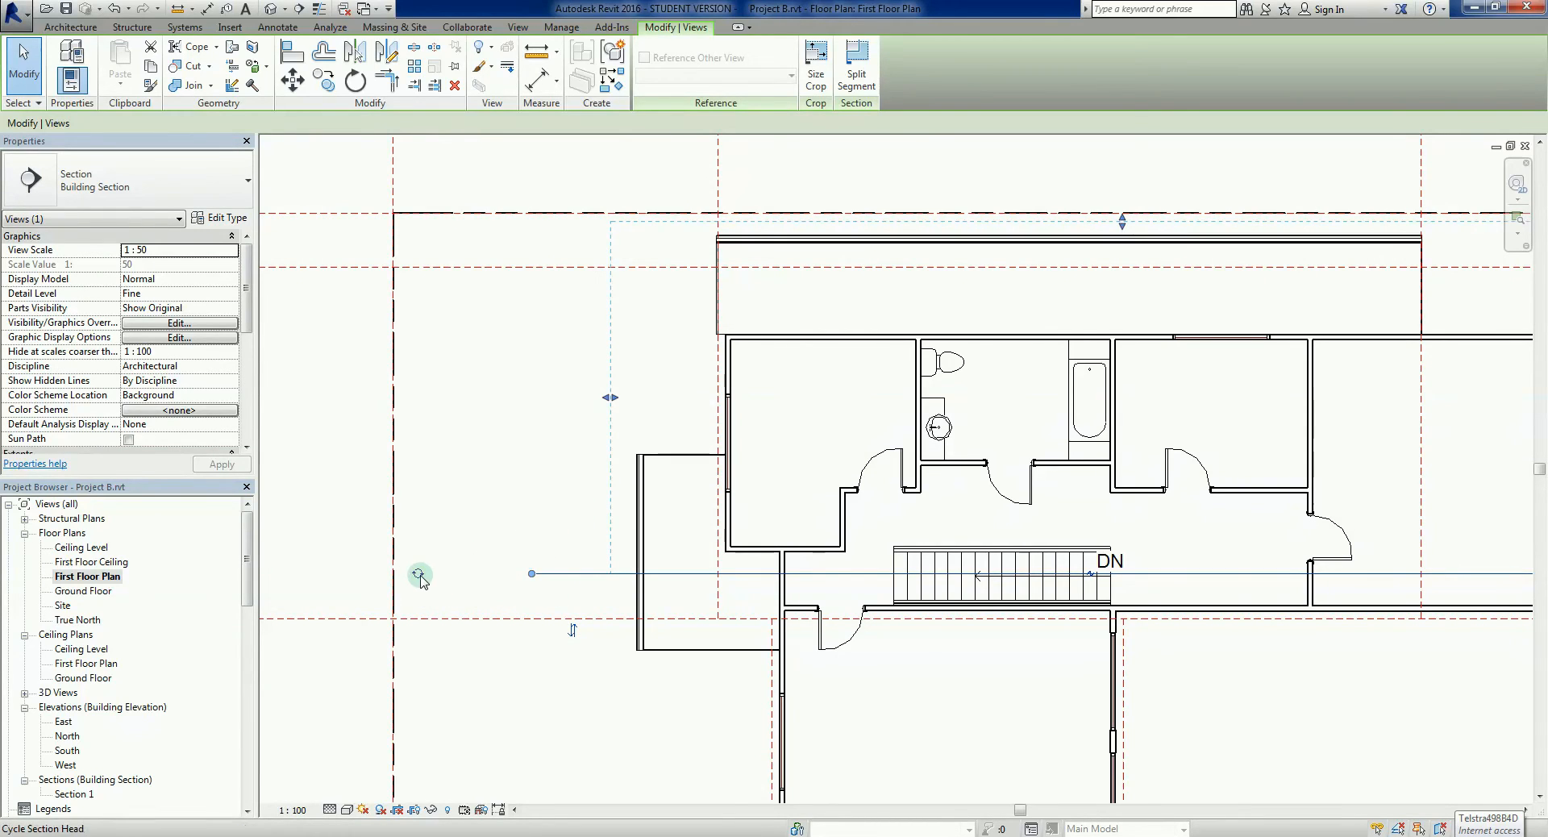
Cycle the section head marker shown at Section 1's left end.
click(421, 577)
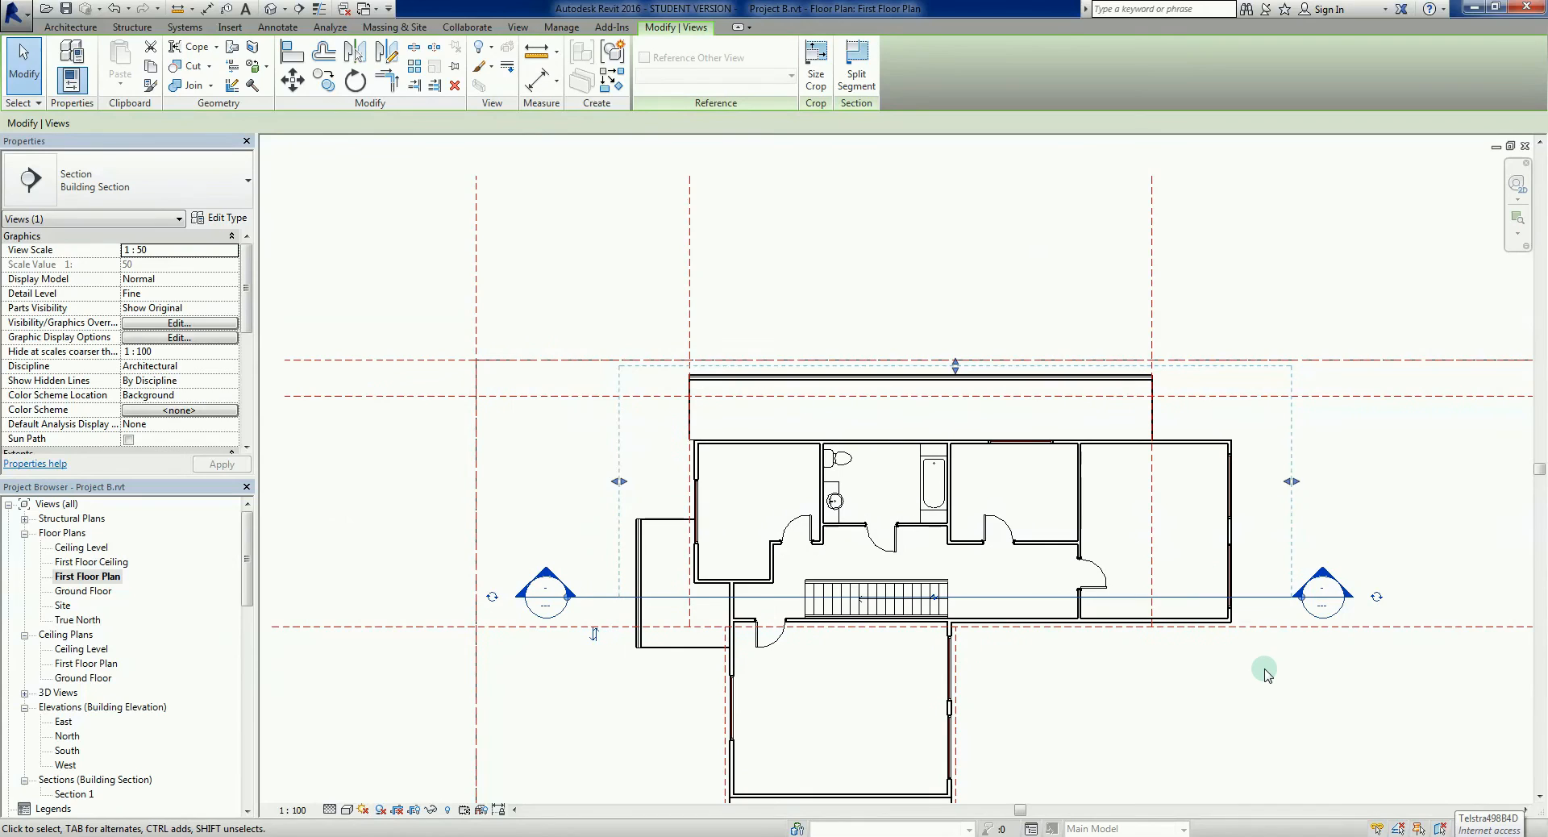
mouse_move(1268, 689)
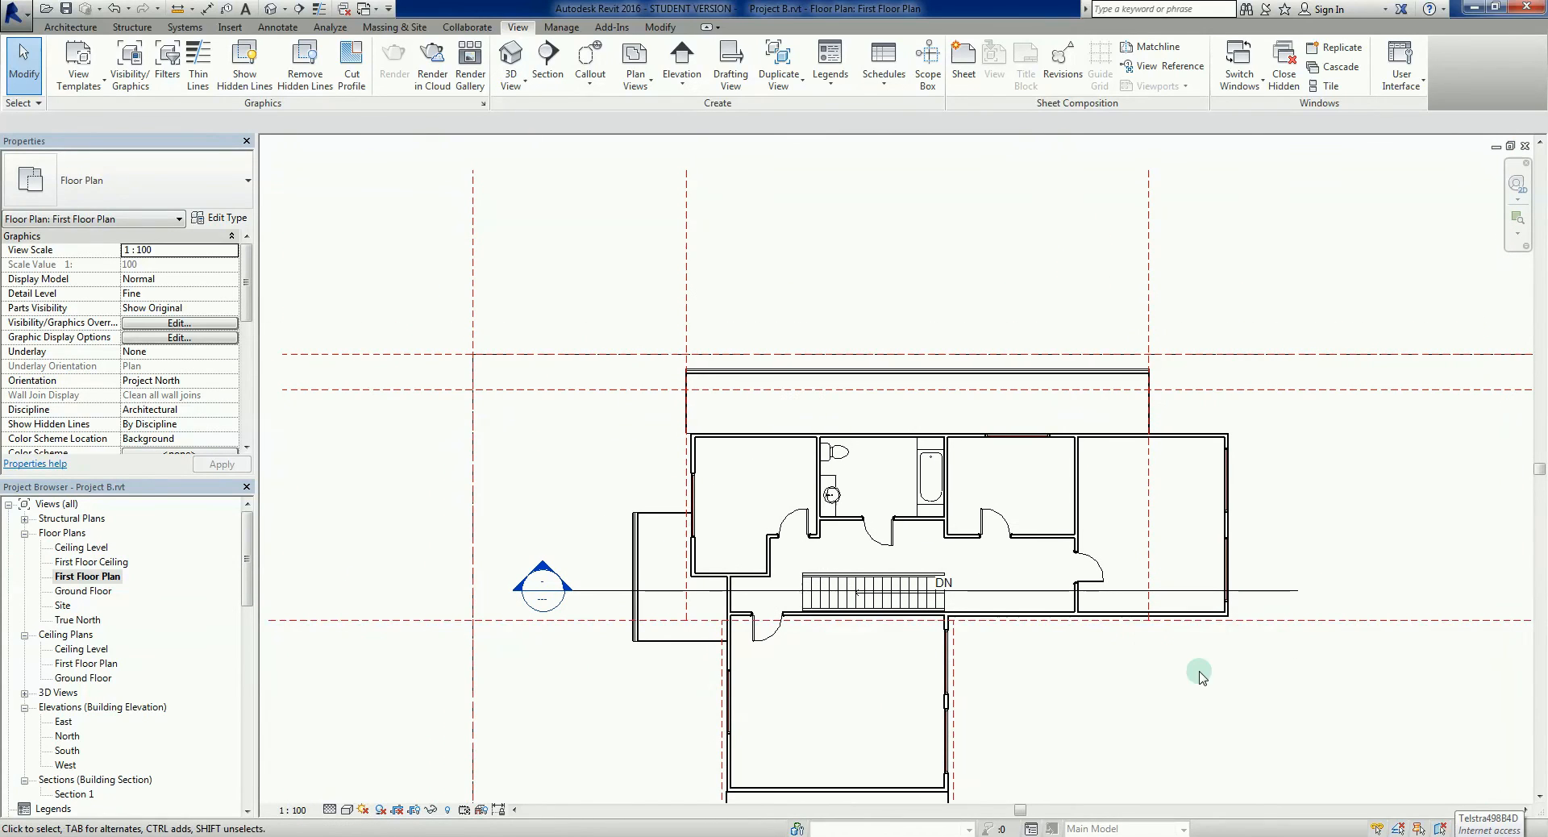
mouse_move(639, 685)
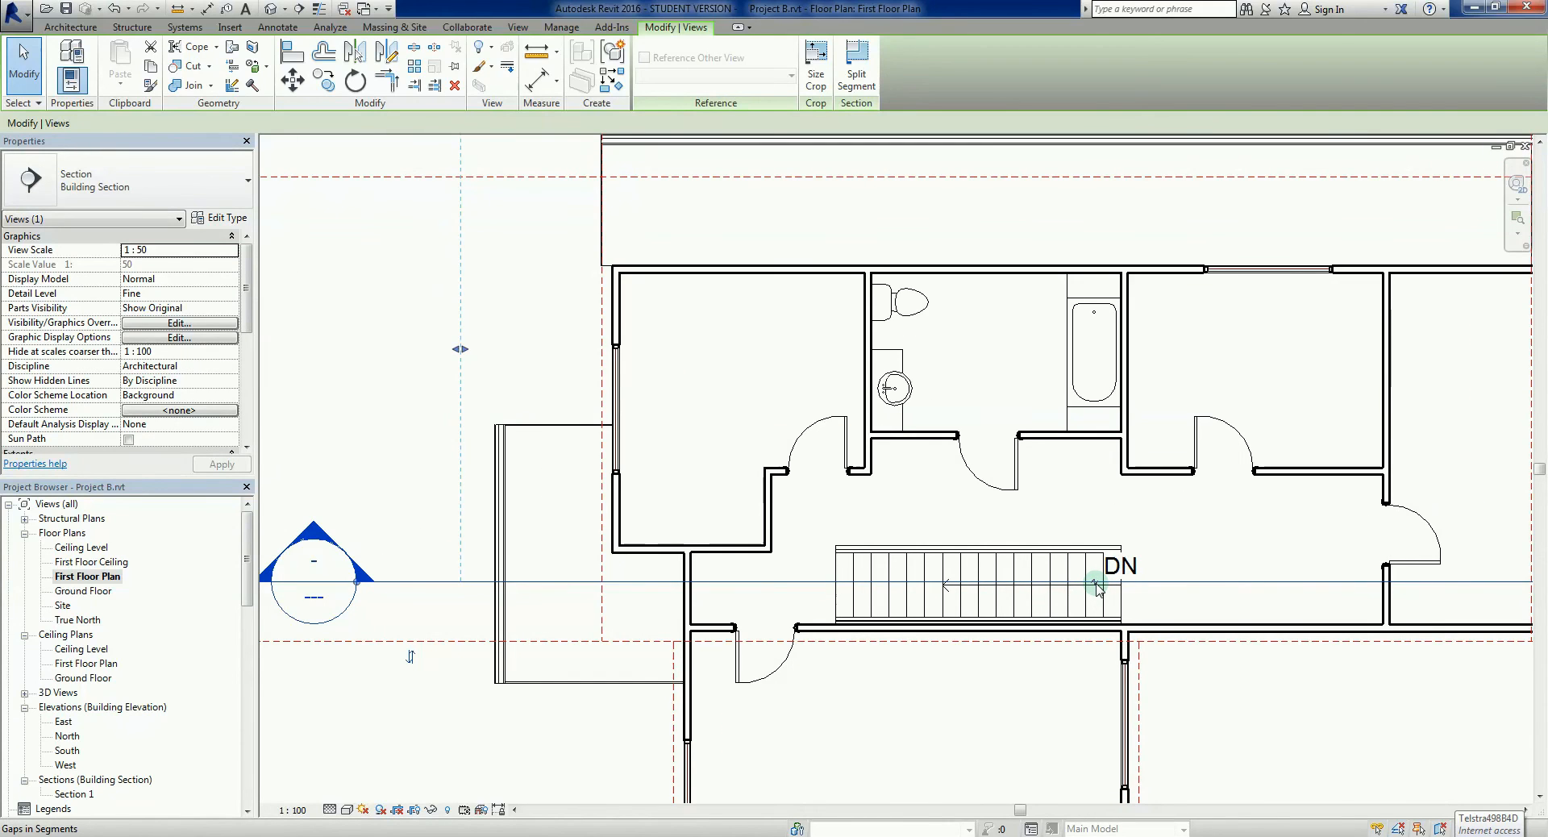
mouse_move(1097, 587)
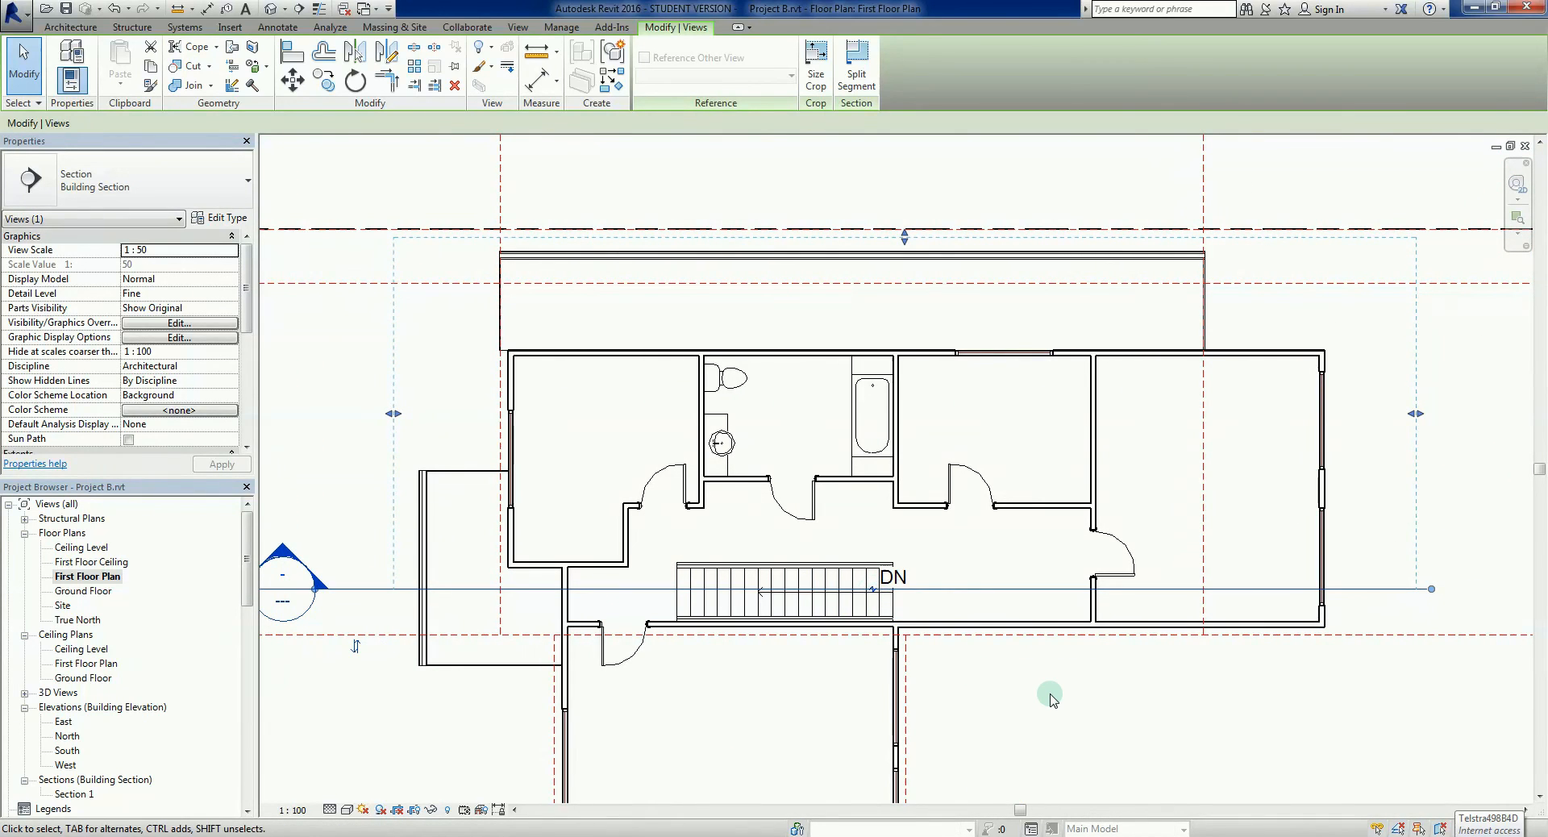
mouse_move(1047, 695)
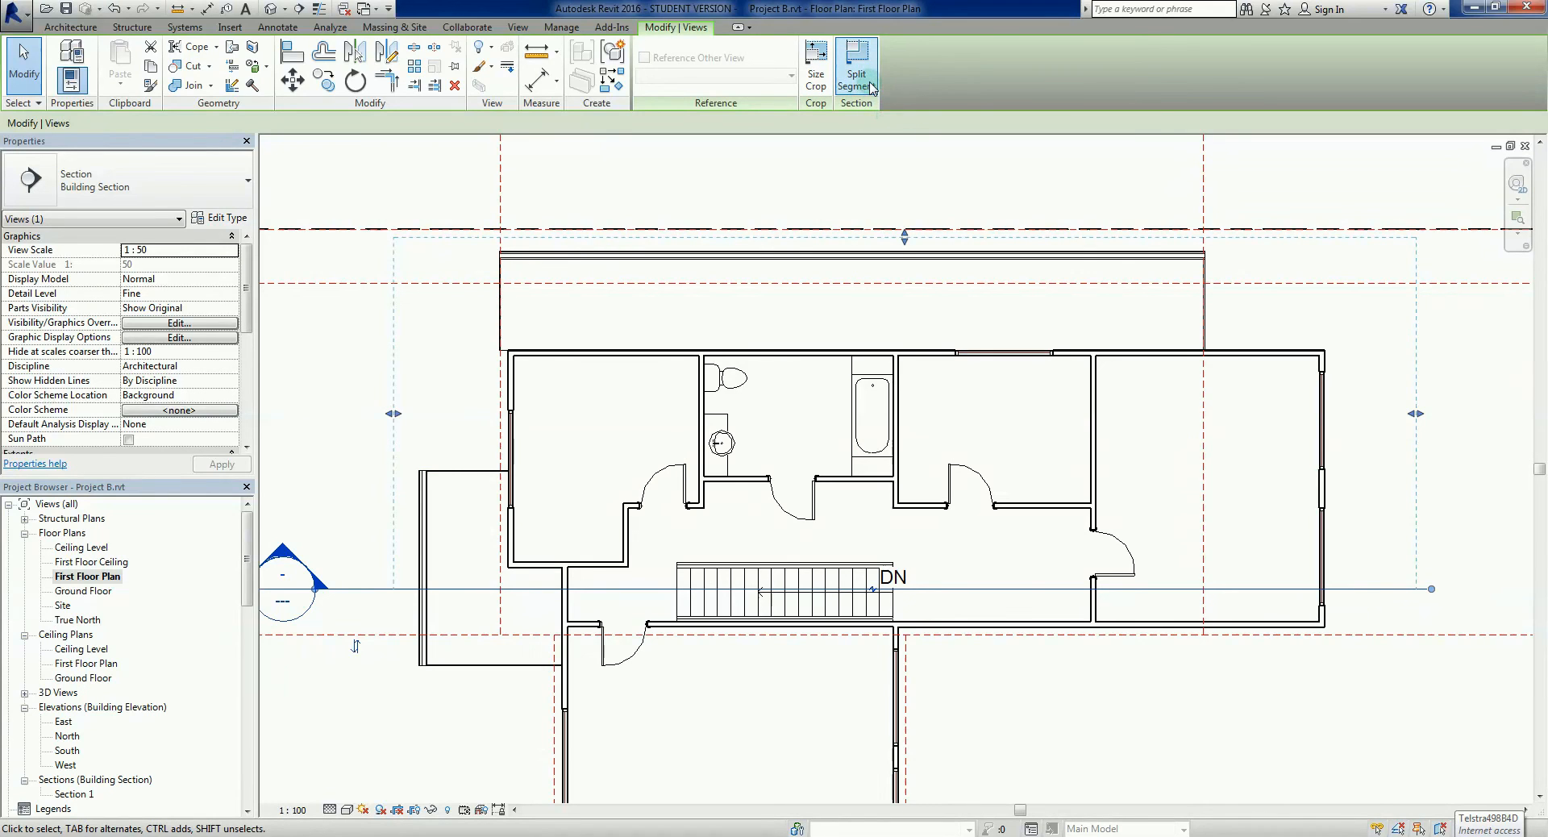
mouse_move(855, 65)
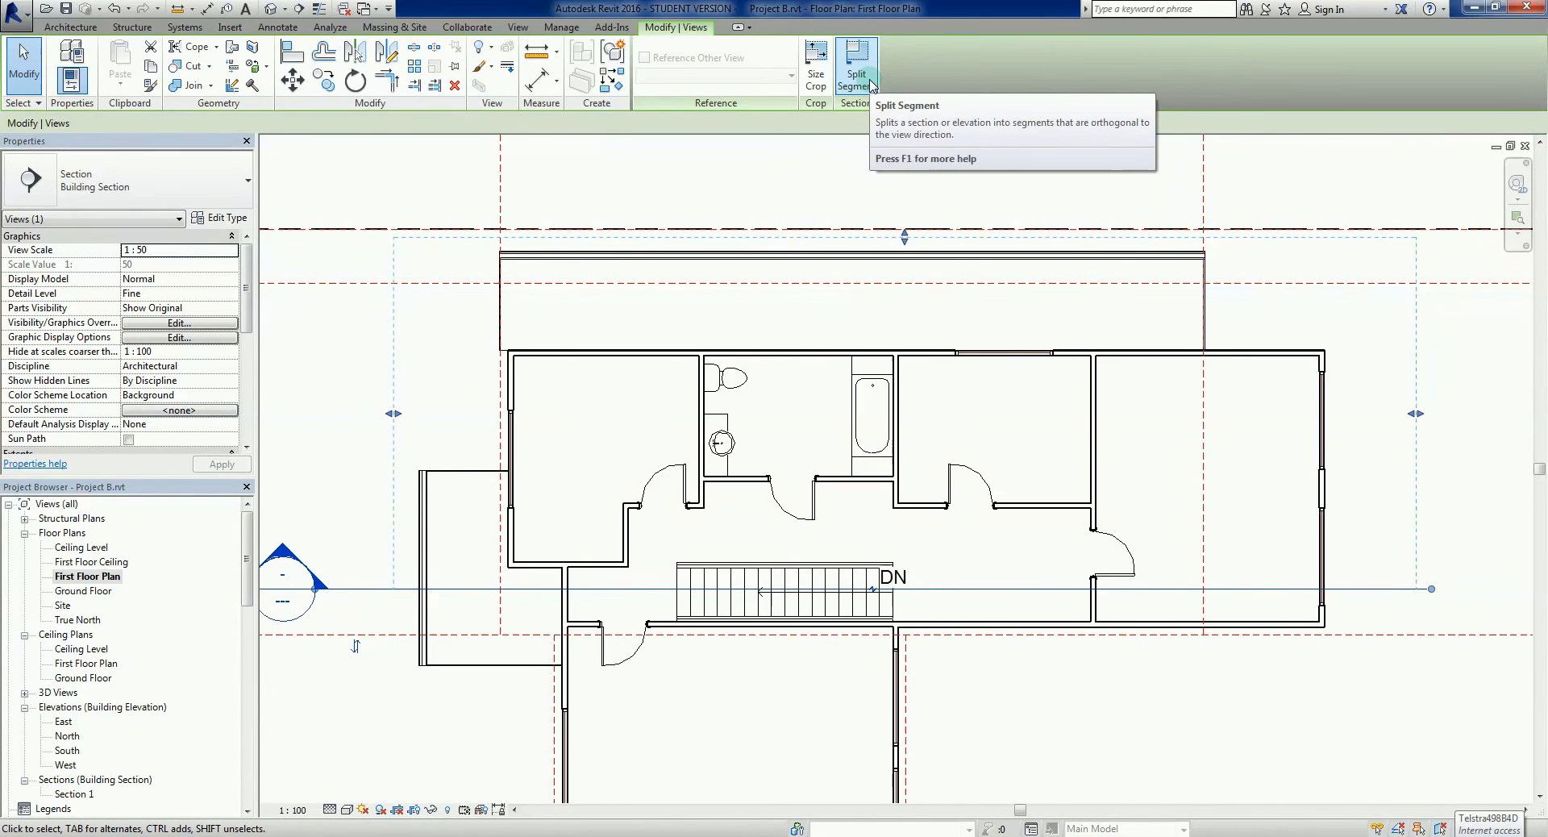
mouse_move(857, 74)
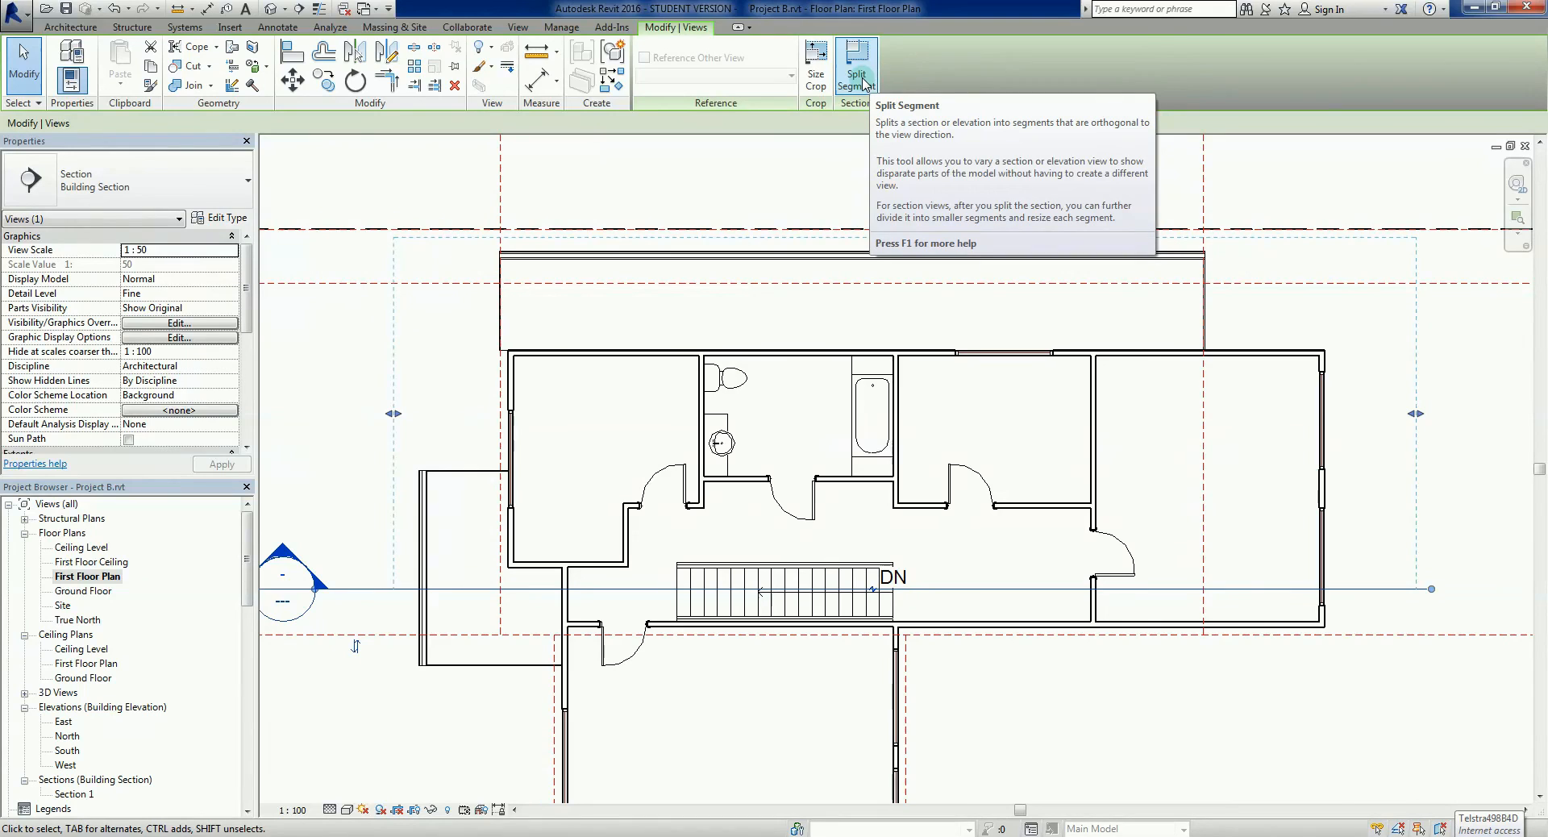
Use Split Segment to jog Section 1's right portion upward through the upper rooms.
click(855, 68)
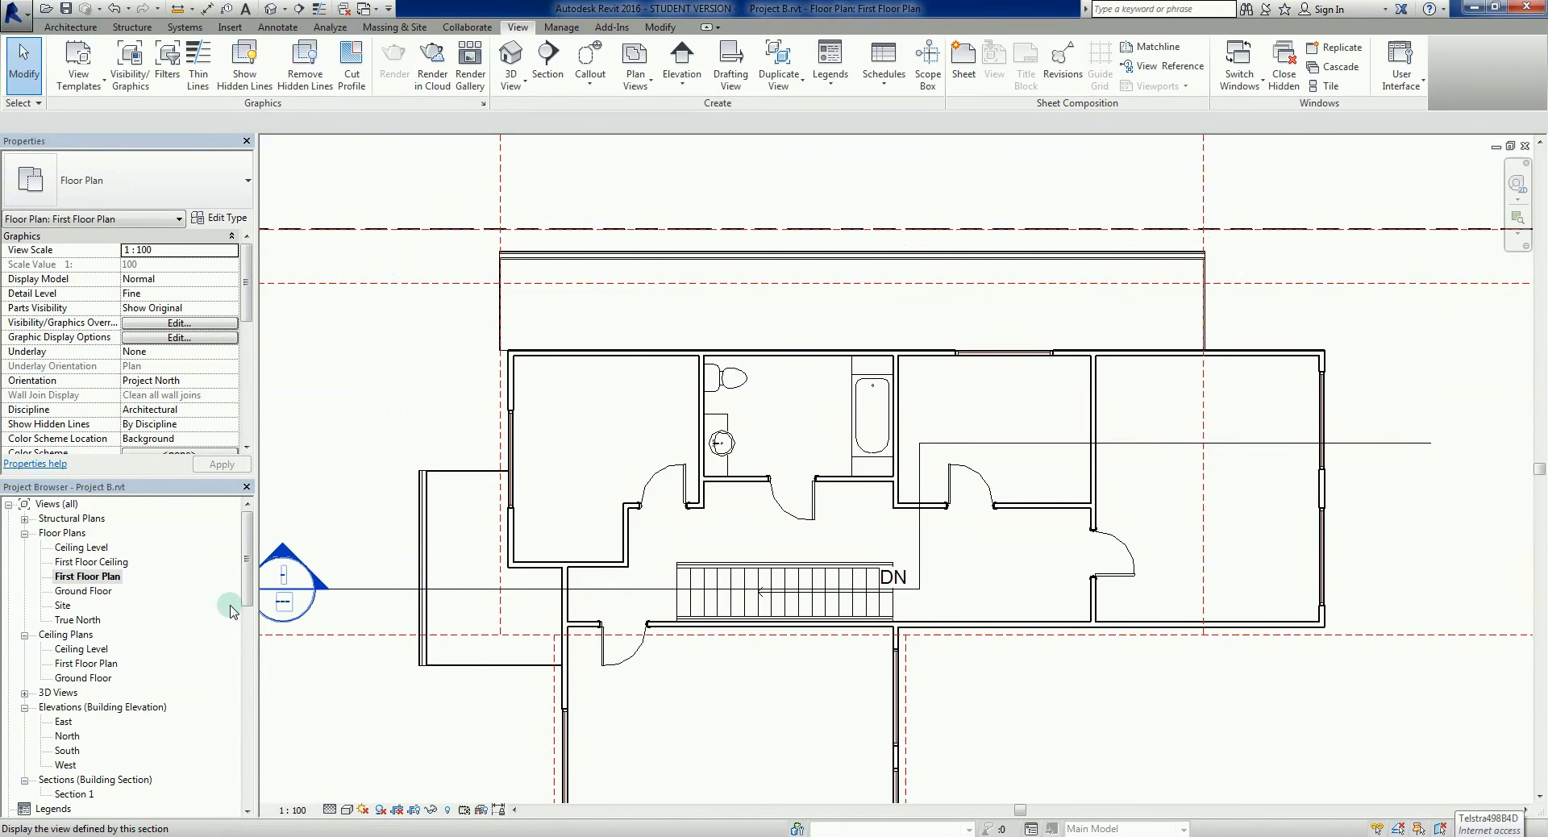
click(921, 563)
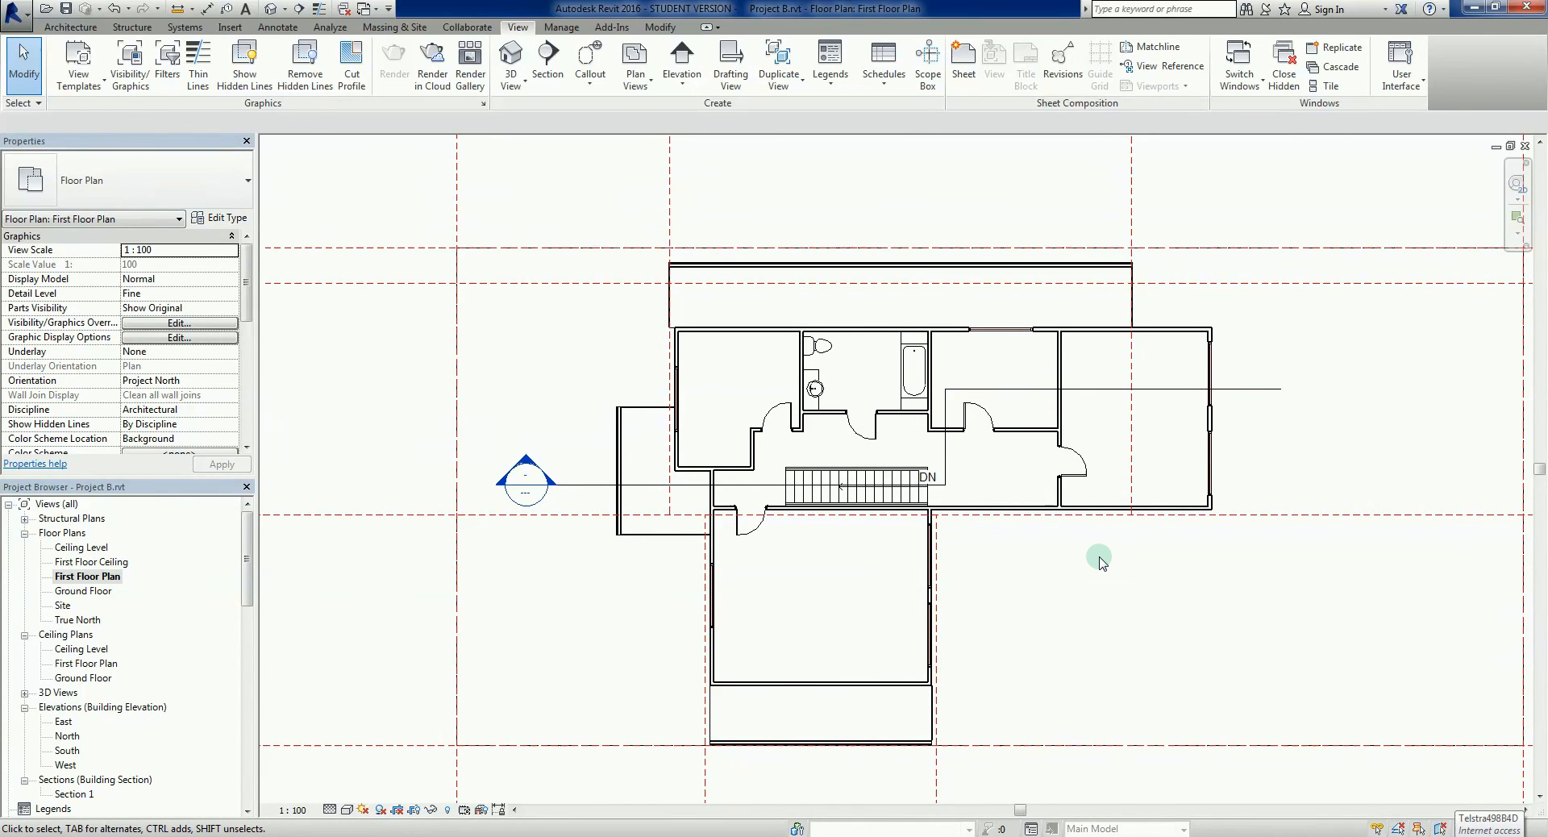
mouse_move(595, 606)
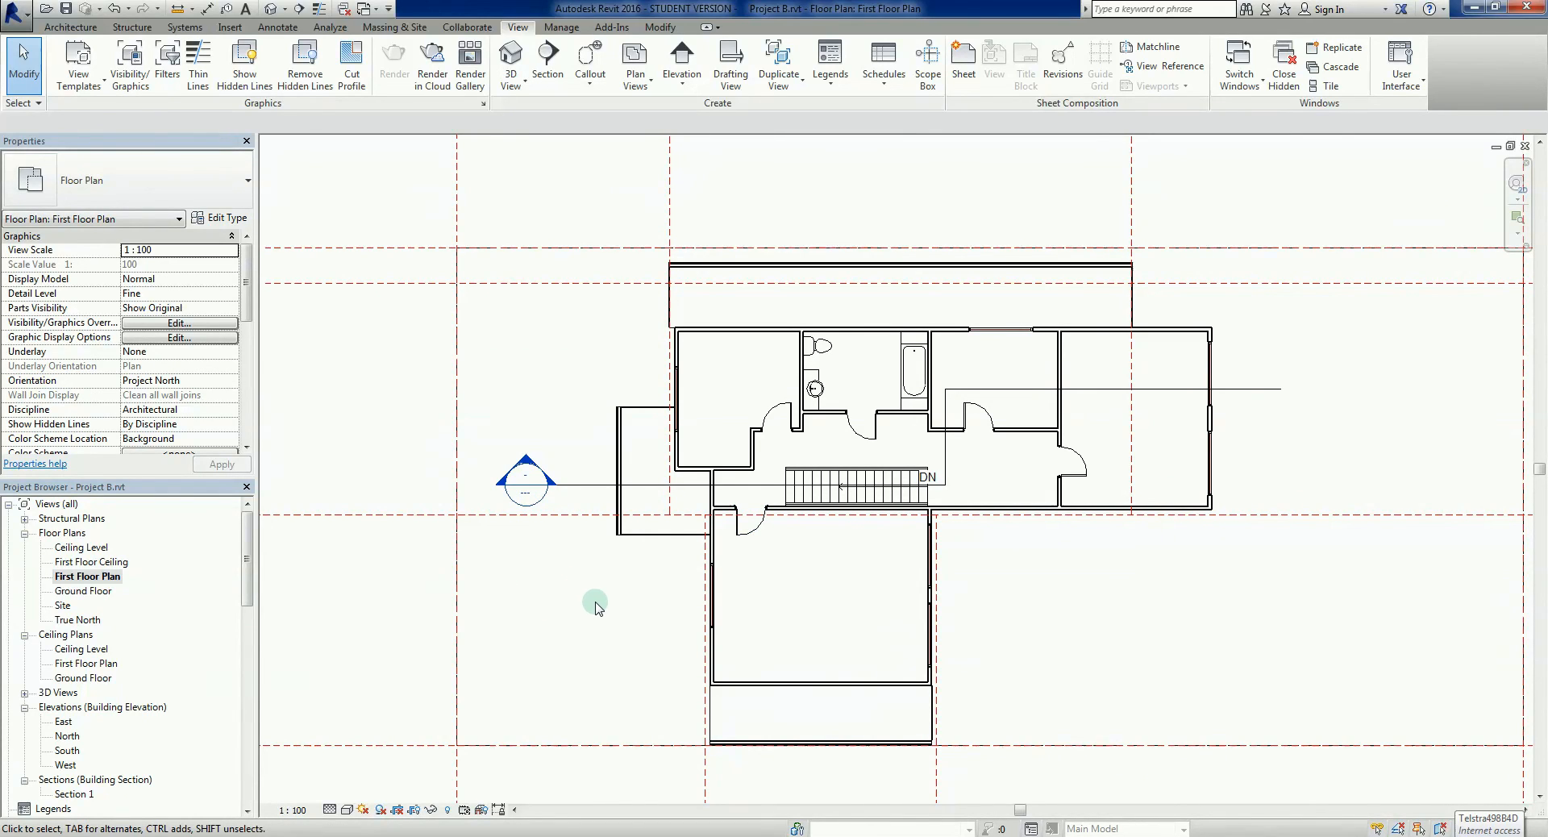
mouse_move(808, 191)
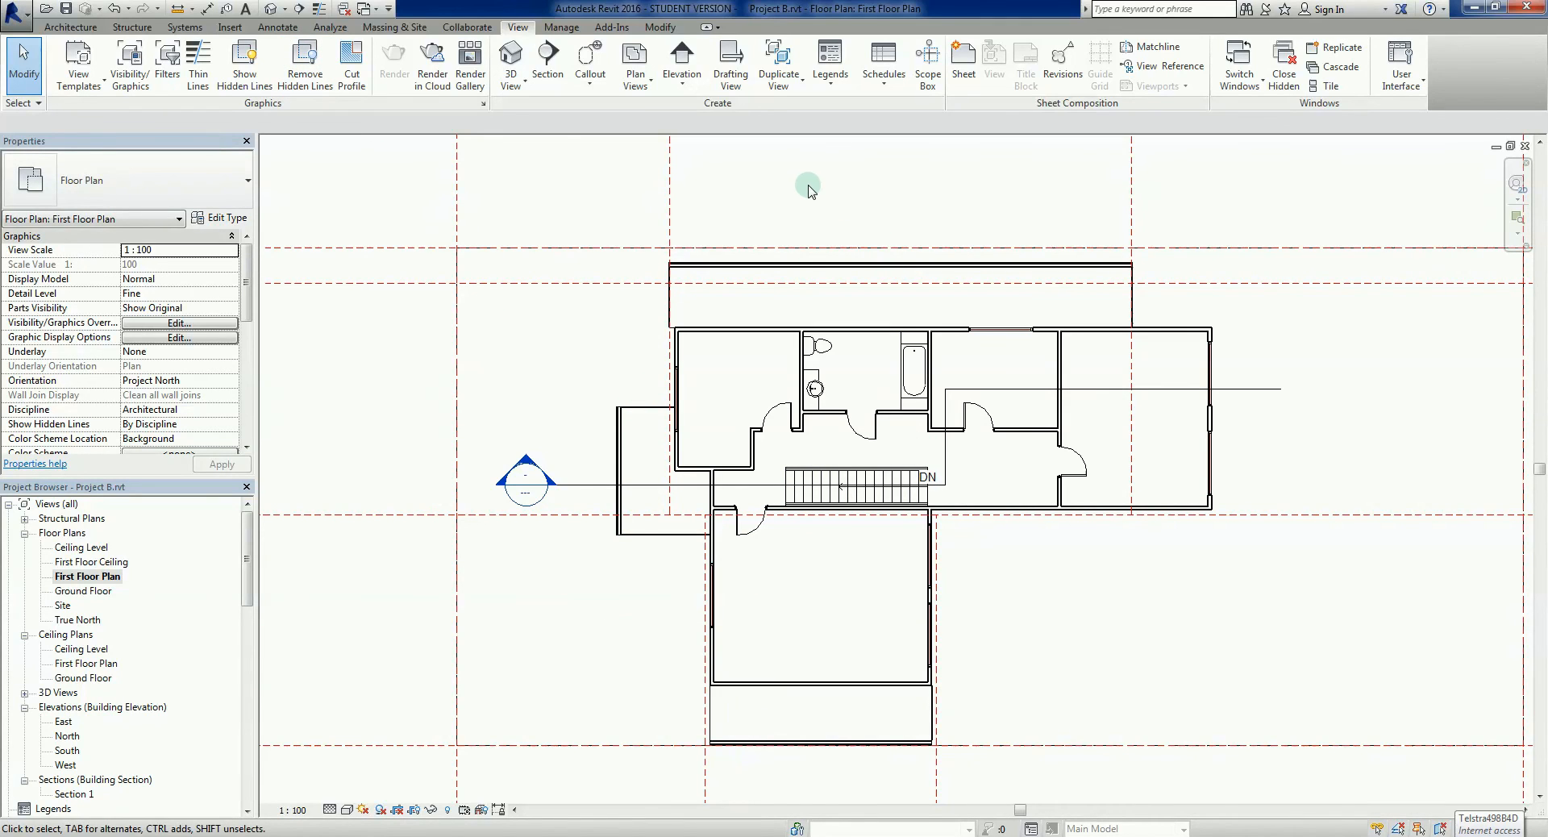
mouse_move(829, 245)
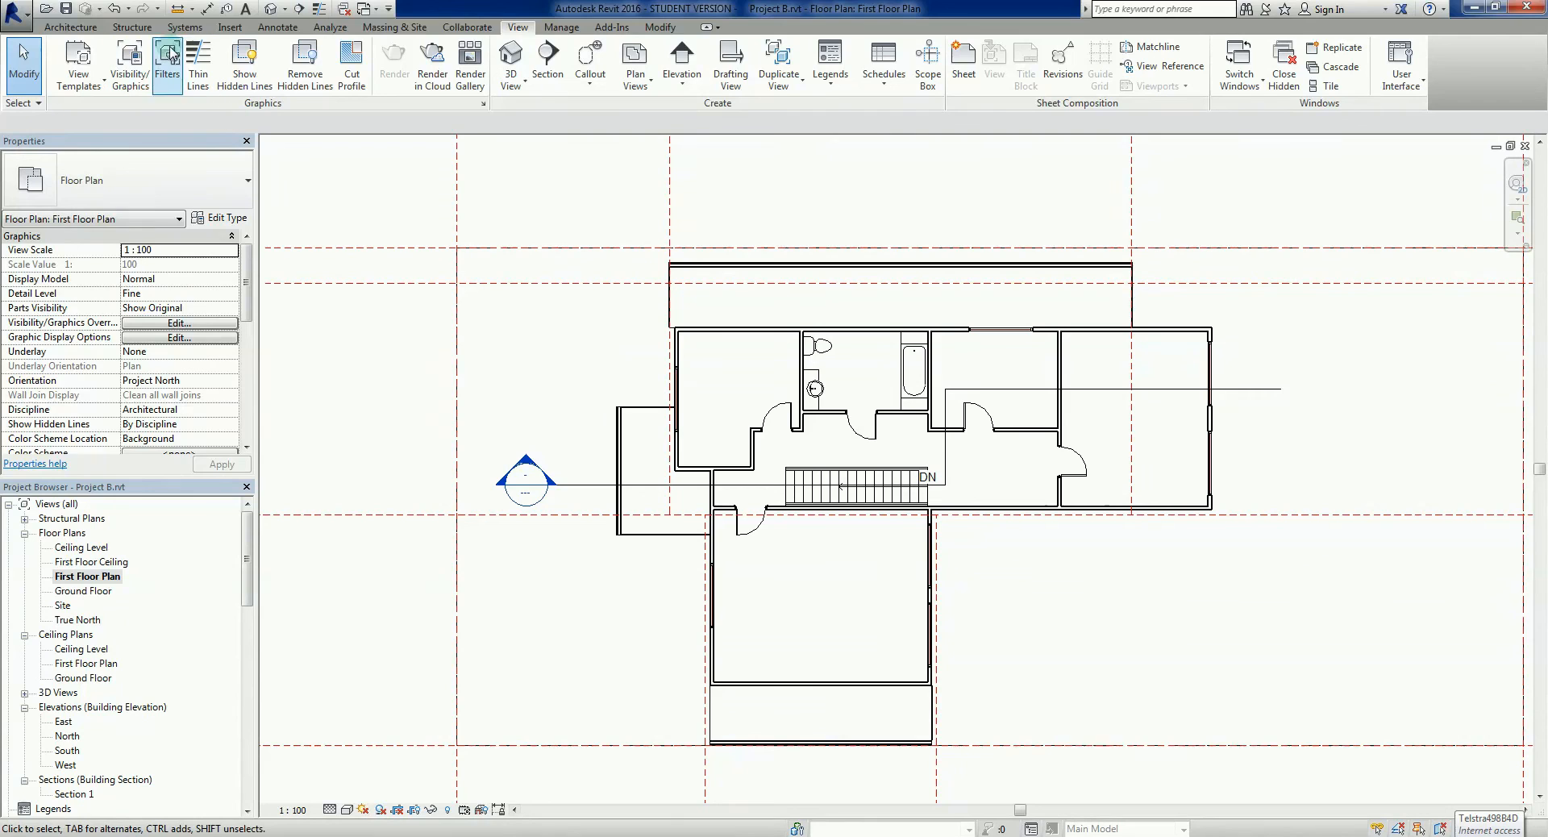
mouse_move(298, 8)
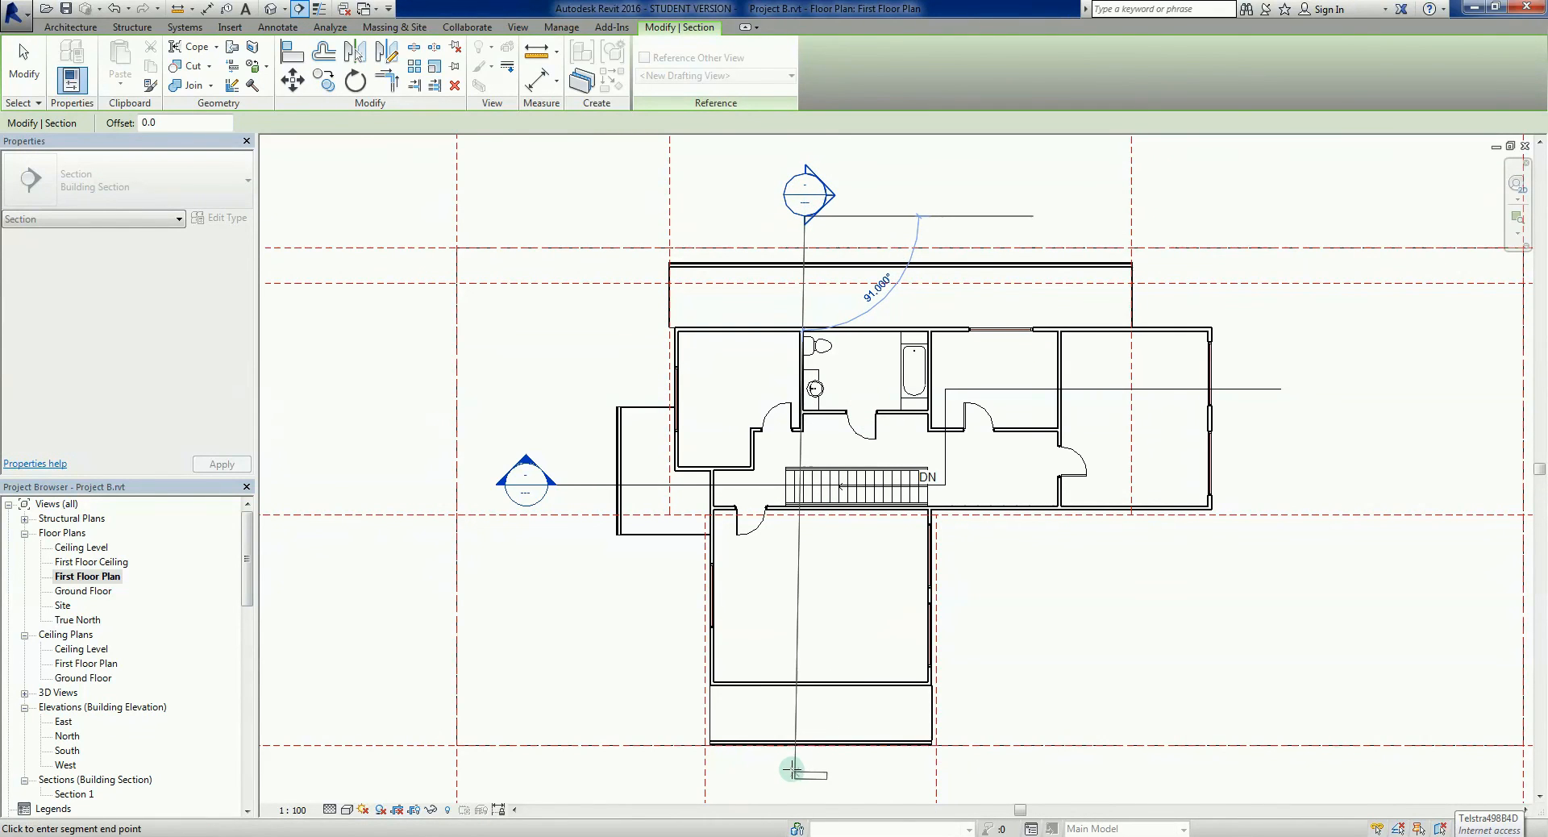
Place vertical Section 2 from above the house down below the garage and deselect it.
click(807, 785)
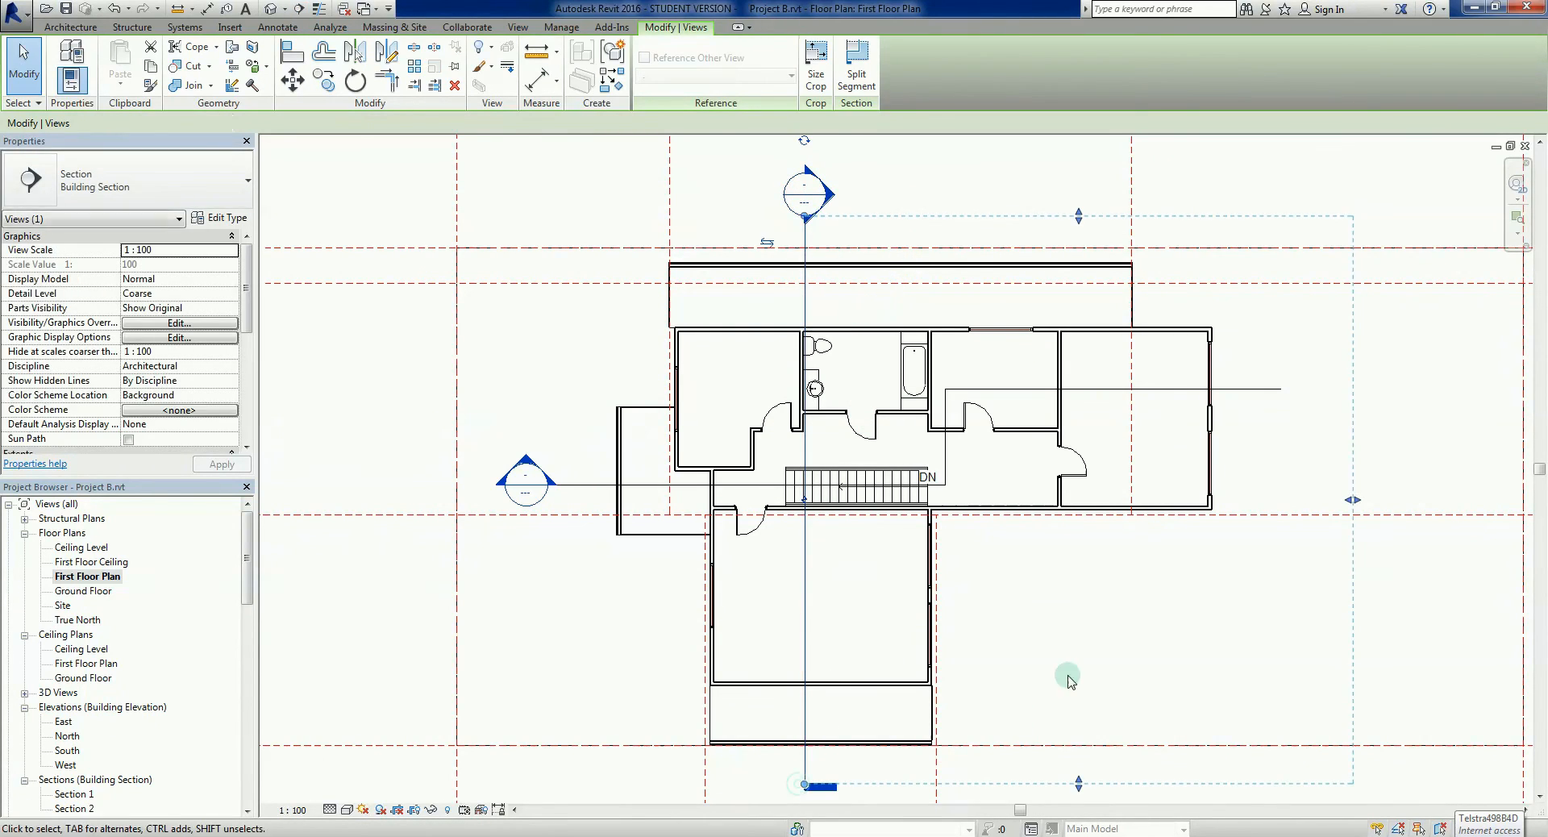
mouse_move(1176, 611)
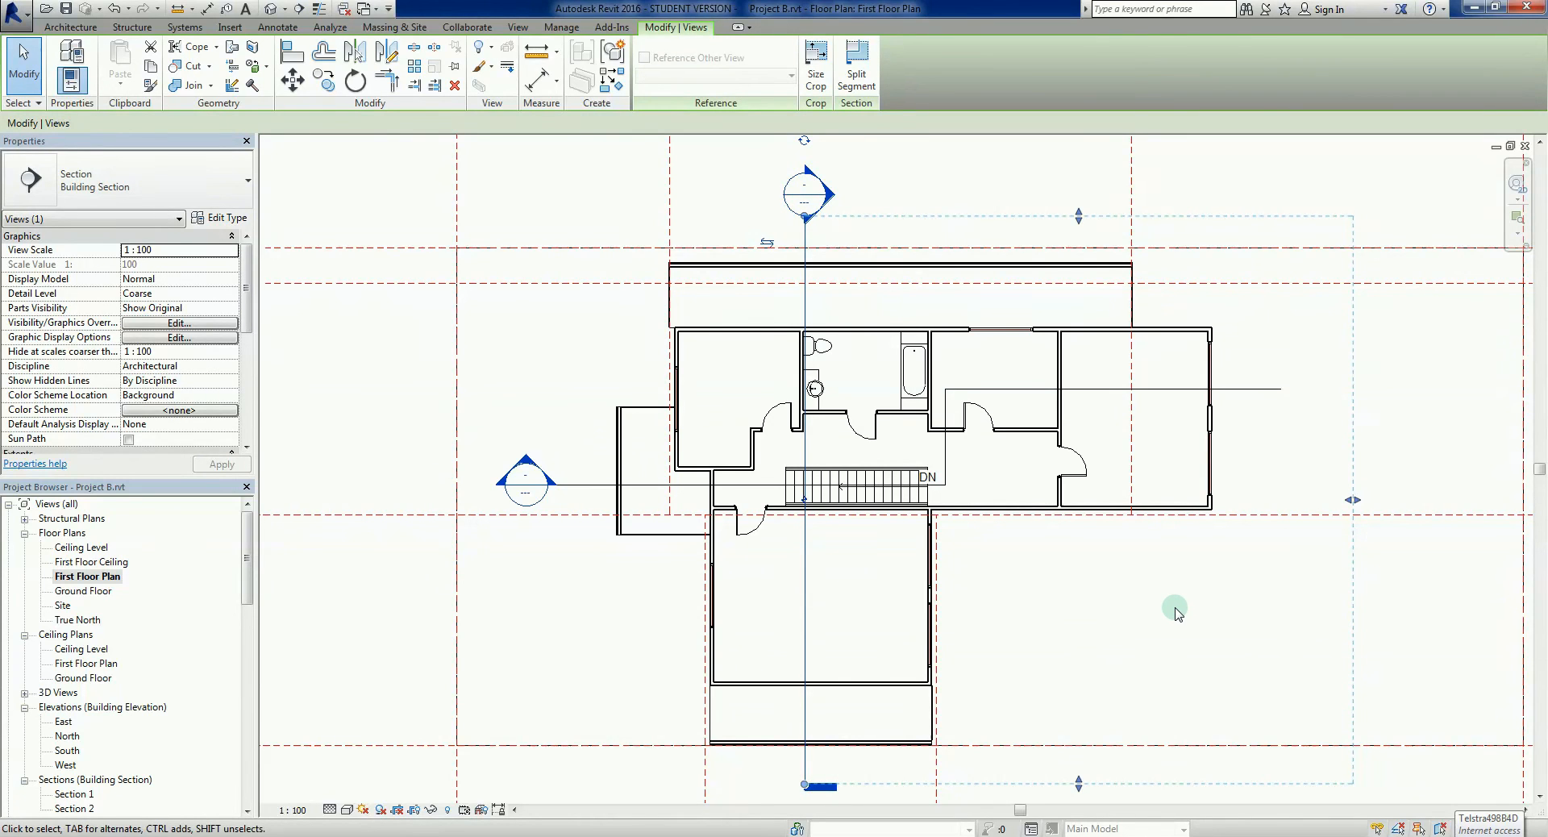
click(808, 192)
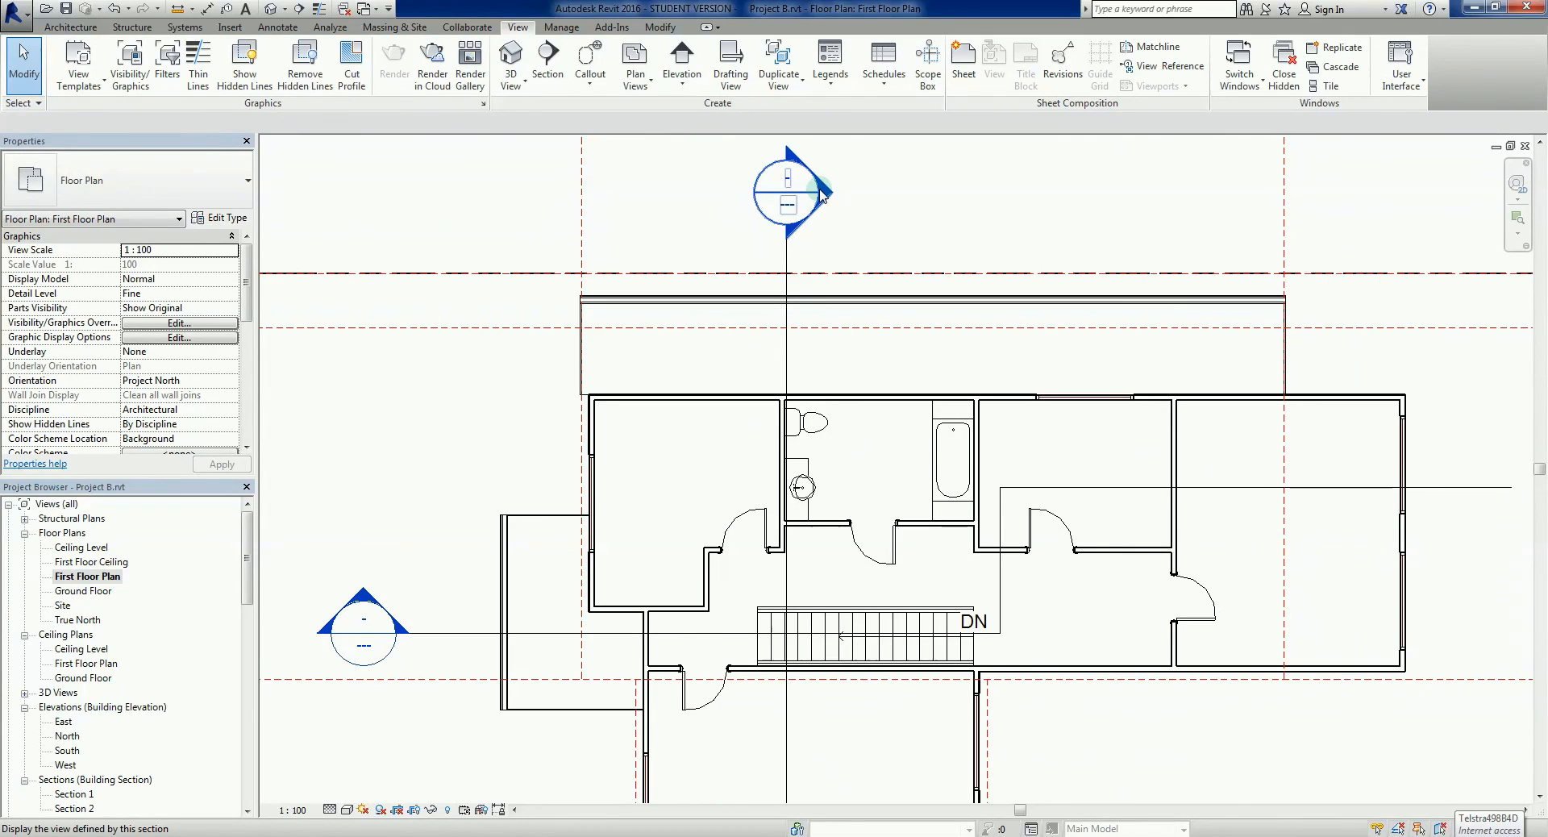
Bring up the Section 2 view and set its view scale to 1:50.
double_click(790, 191)
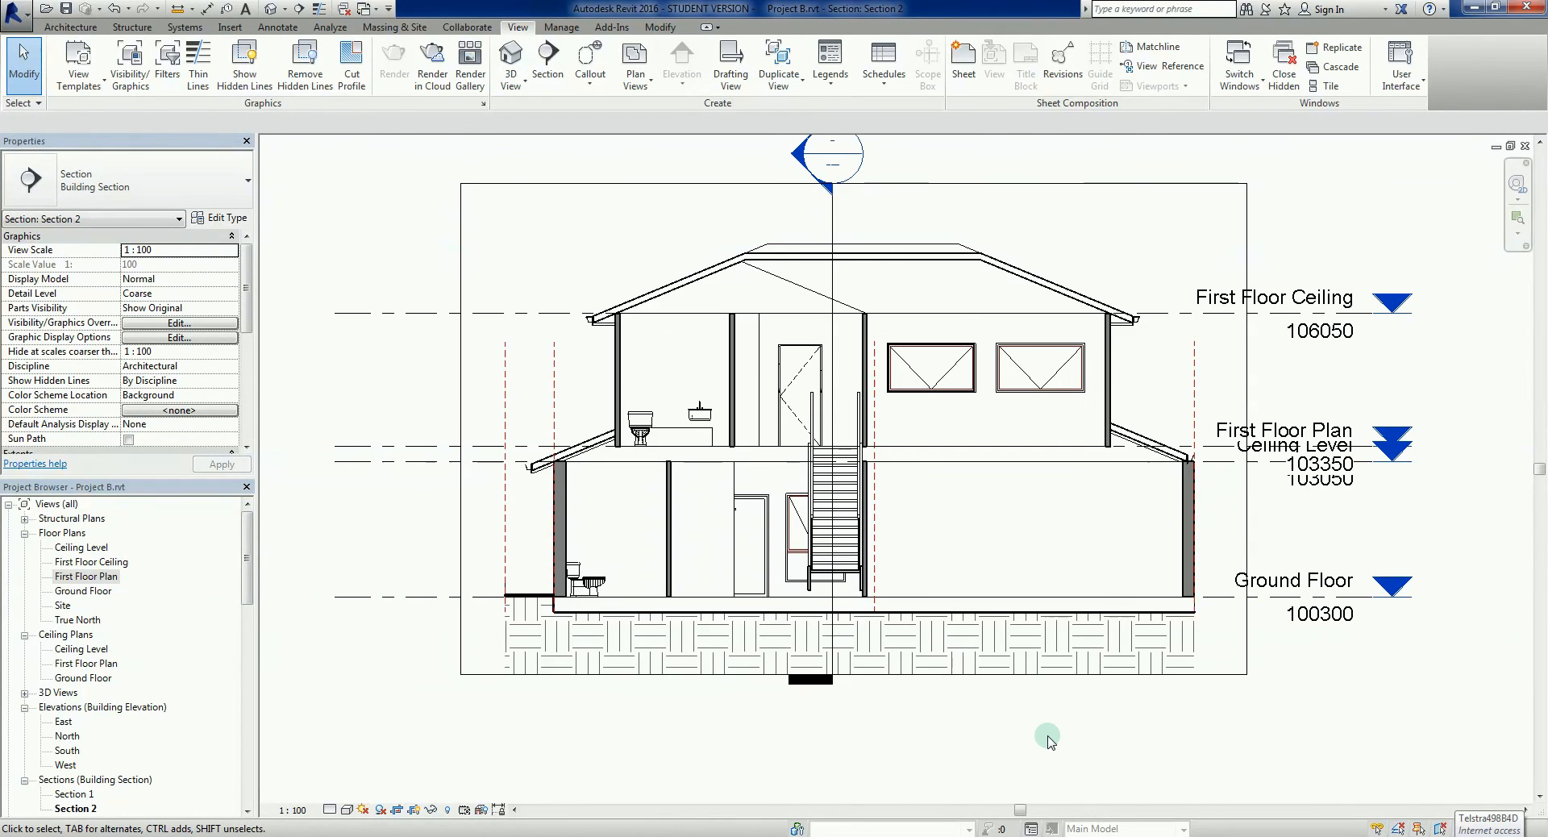
mouse_move(581, 547)
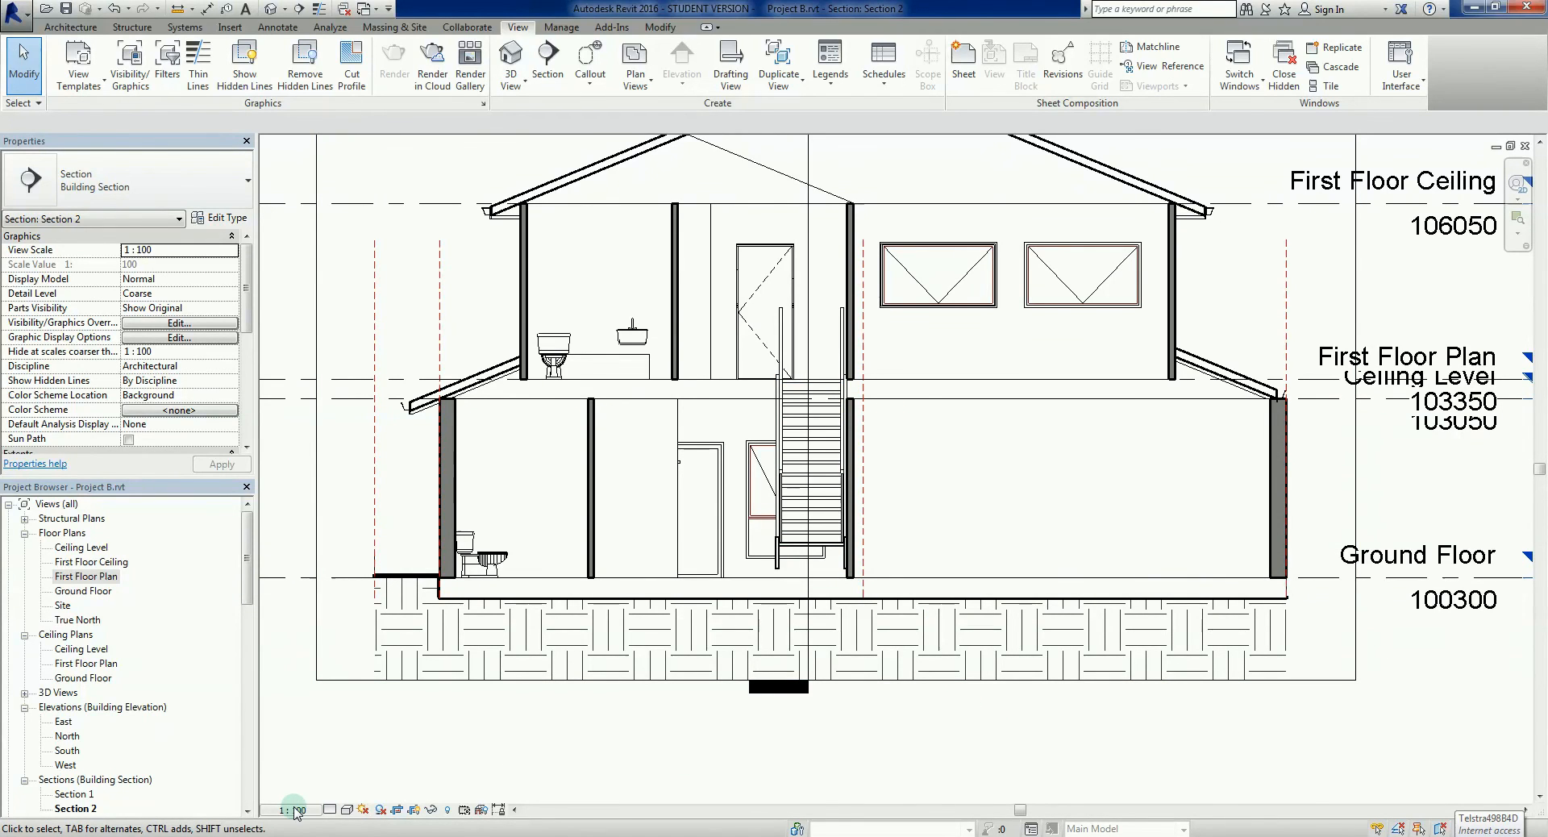
click(292, 810)
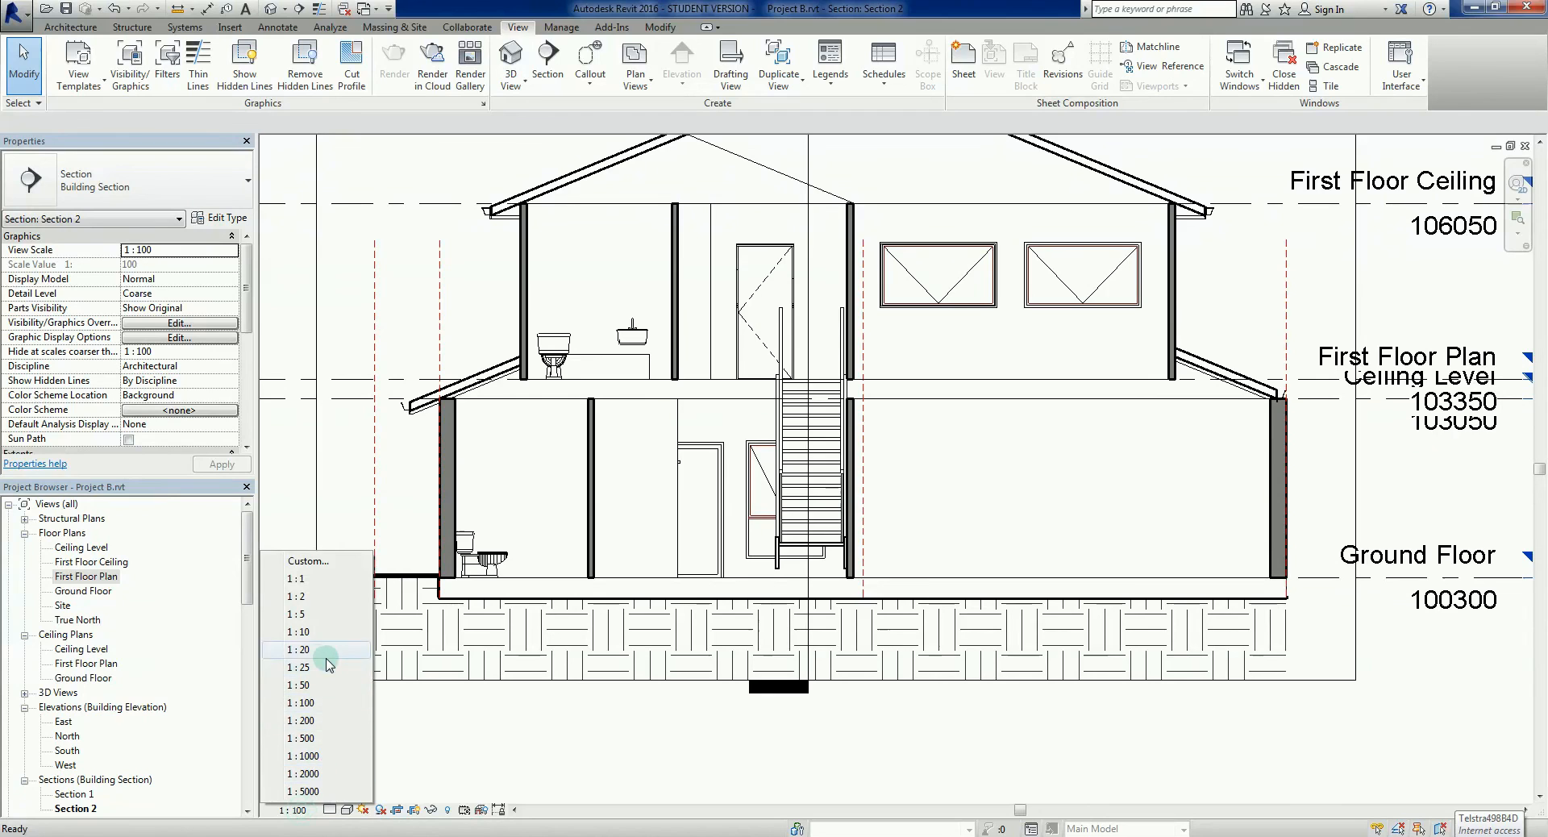
click(300, 684)
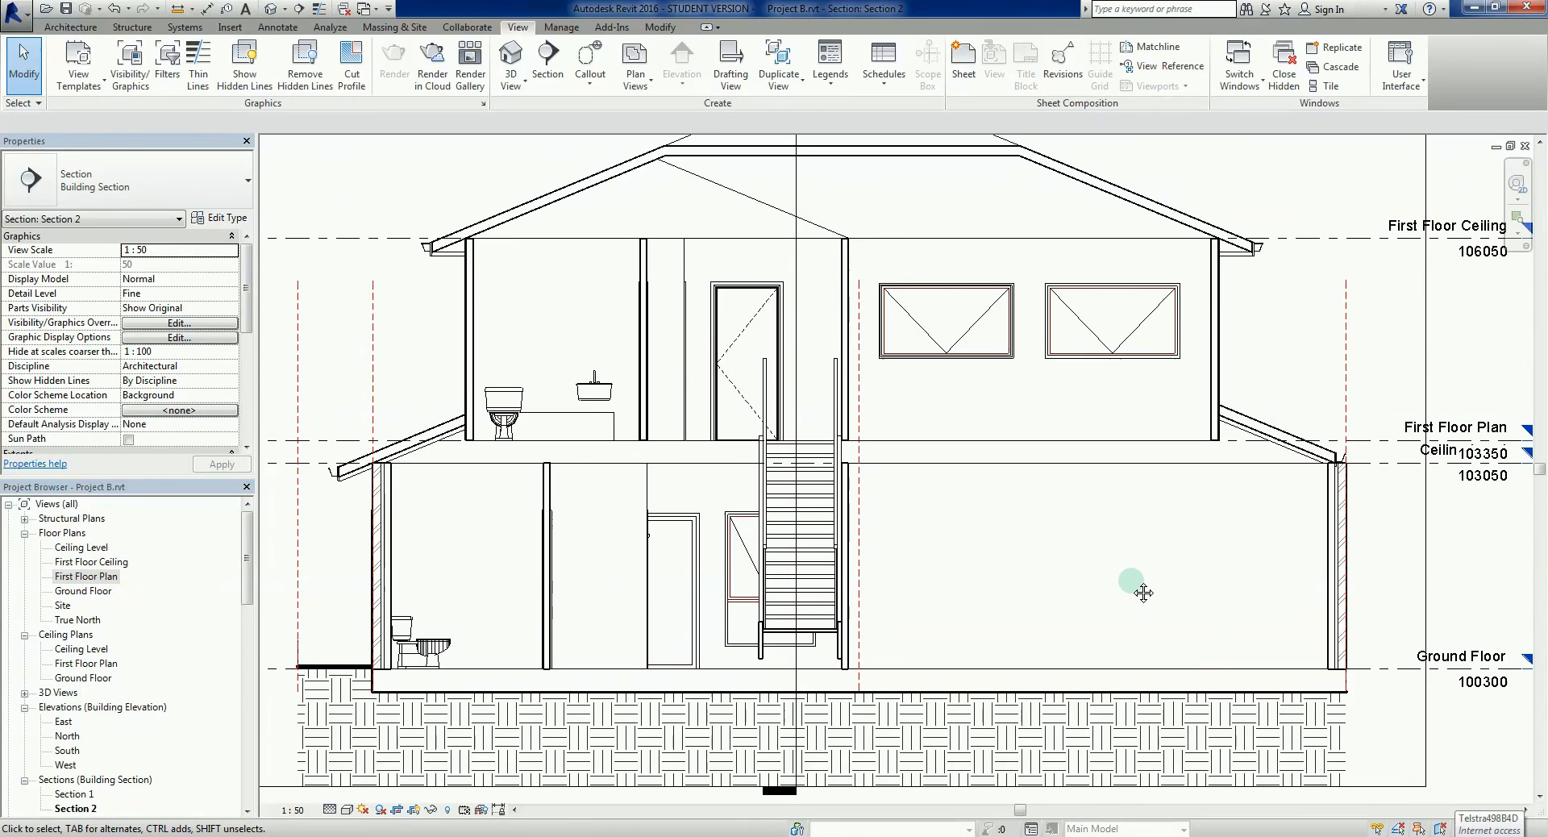
mouse_move(1145, 671)
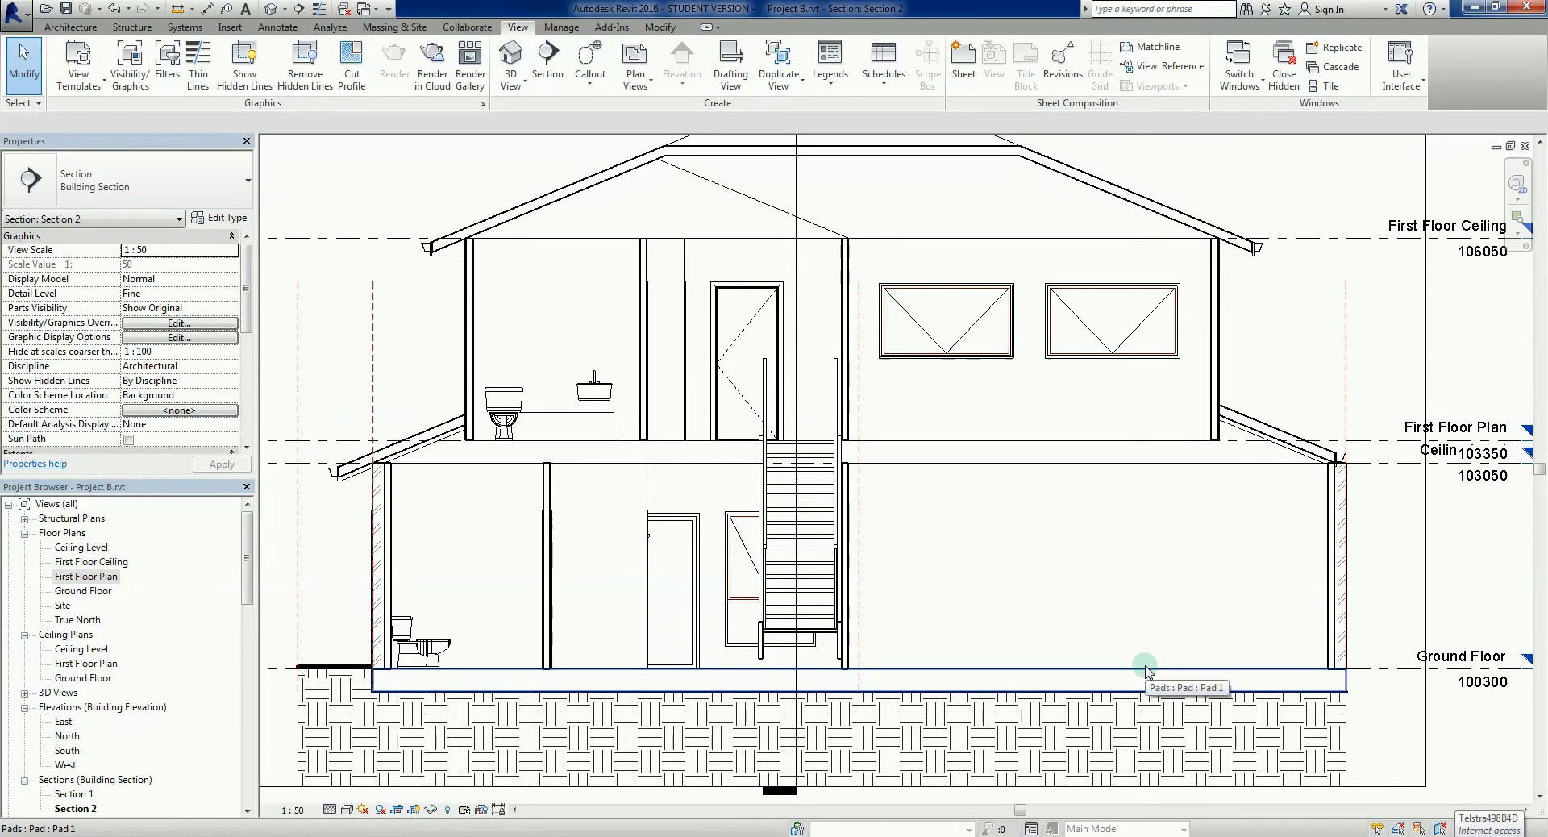
mouse_move(1063, 606)
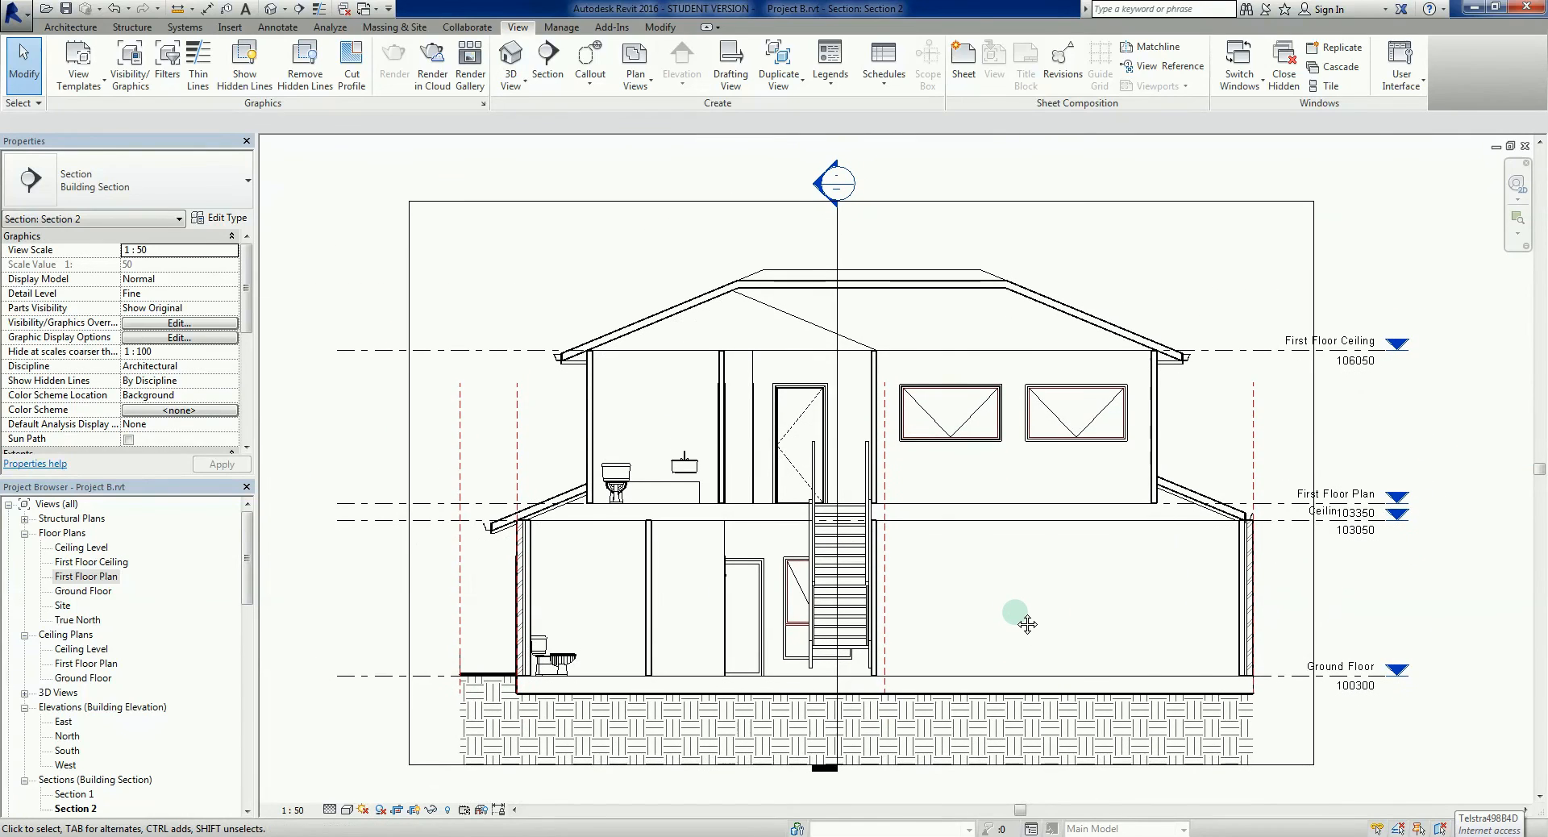
mouse_move(1017, 620)
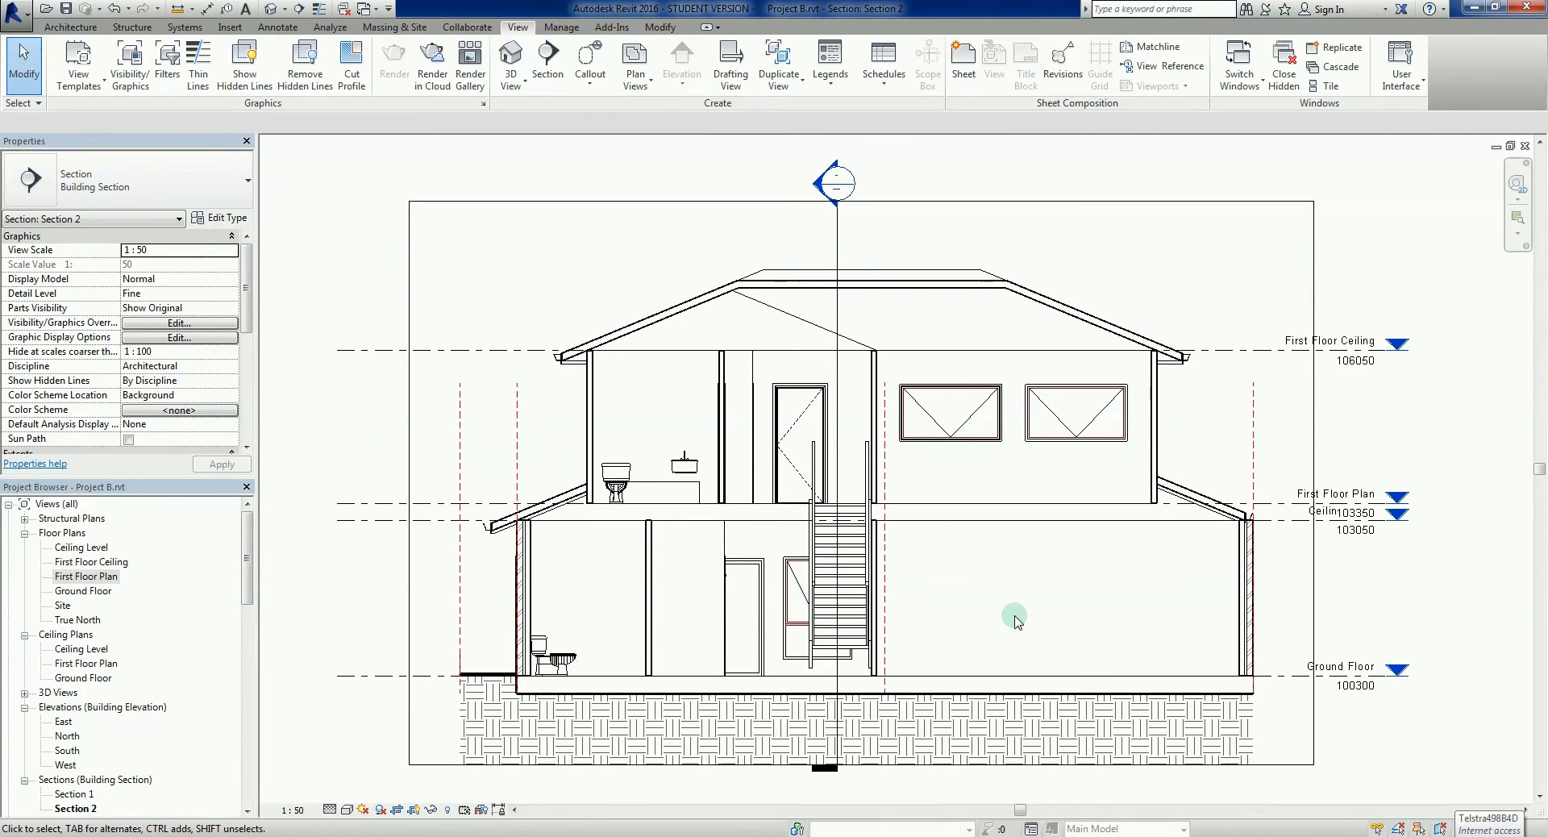